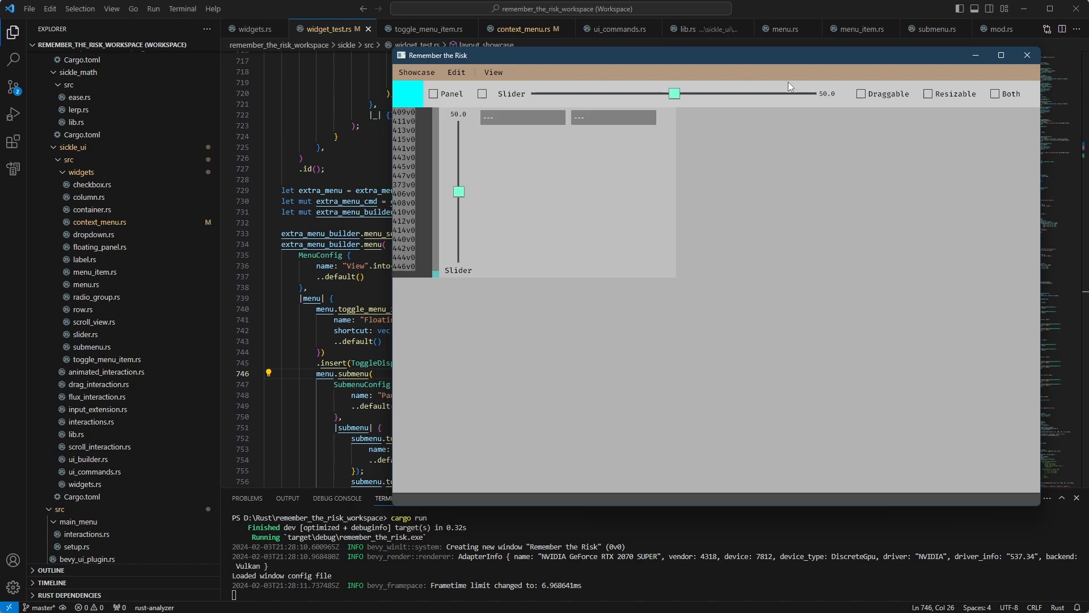
mouse_move(774, 156)
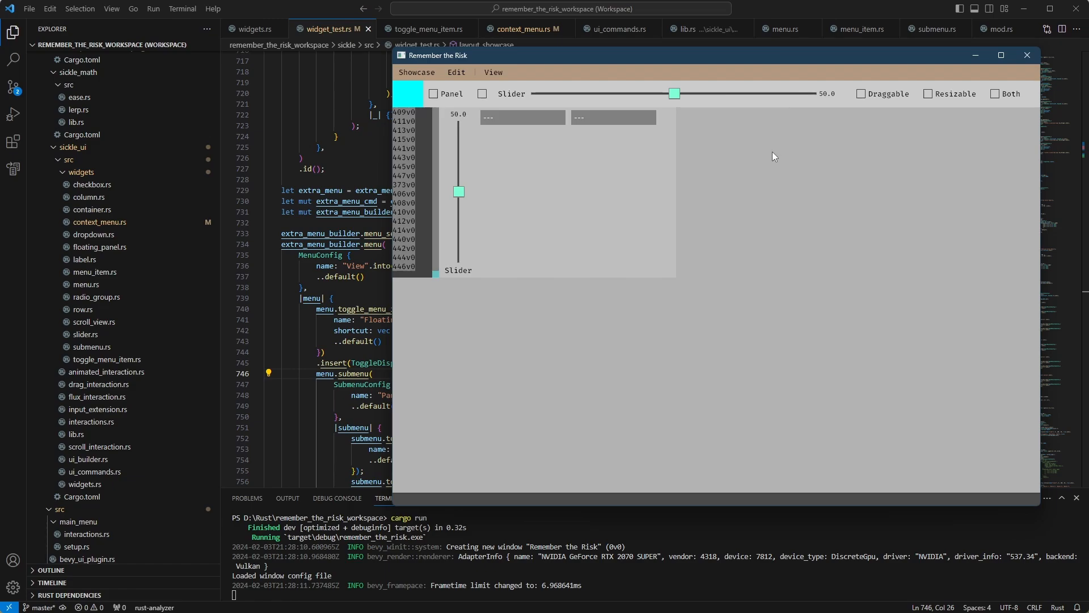
mouse_move(528, 297)
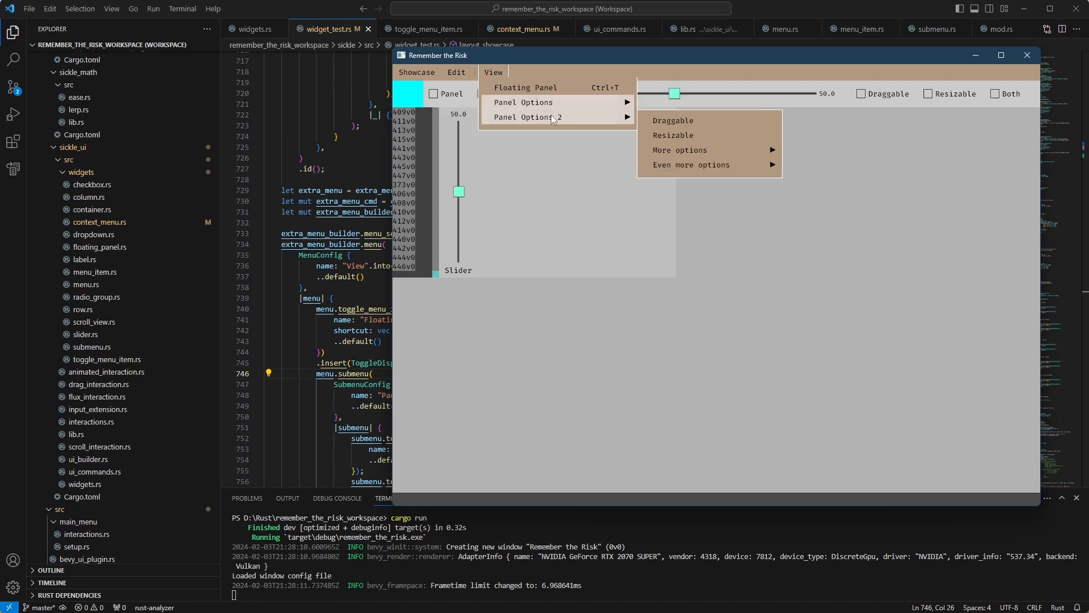
mouse_move(661, 124)
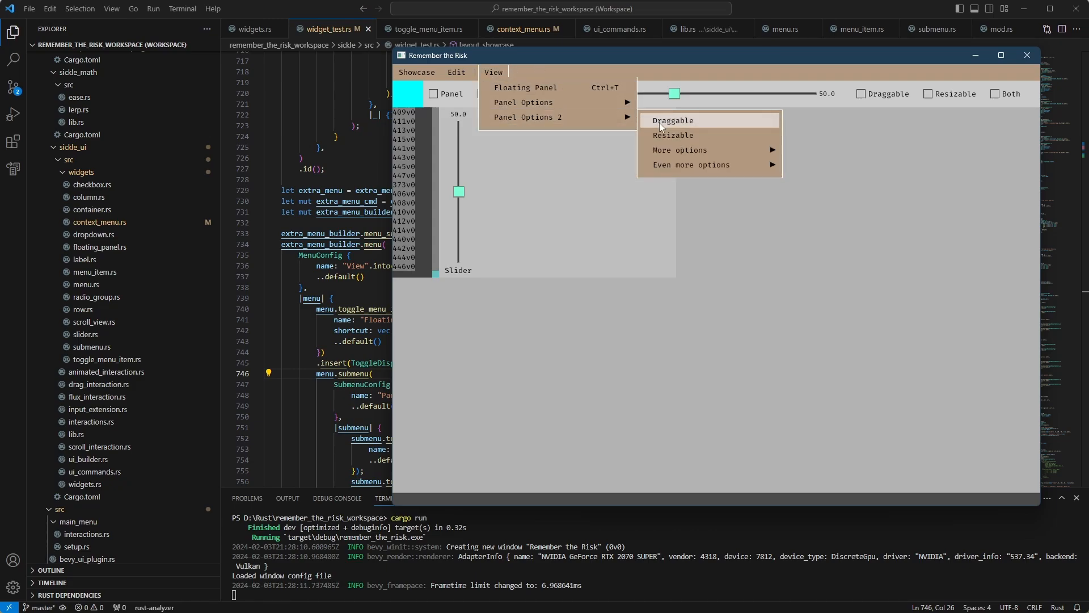
mouse_move(645, 127)
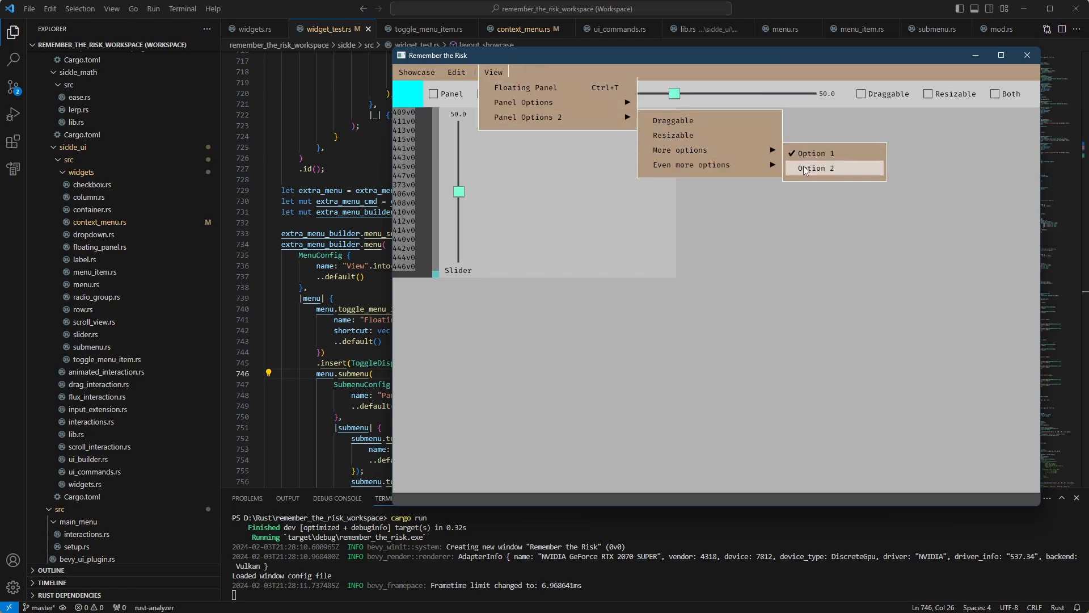
Toggle on Option 2 under View > Panel Options > More options.
left_click(816, 167)
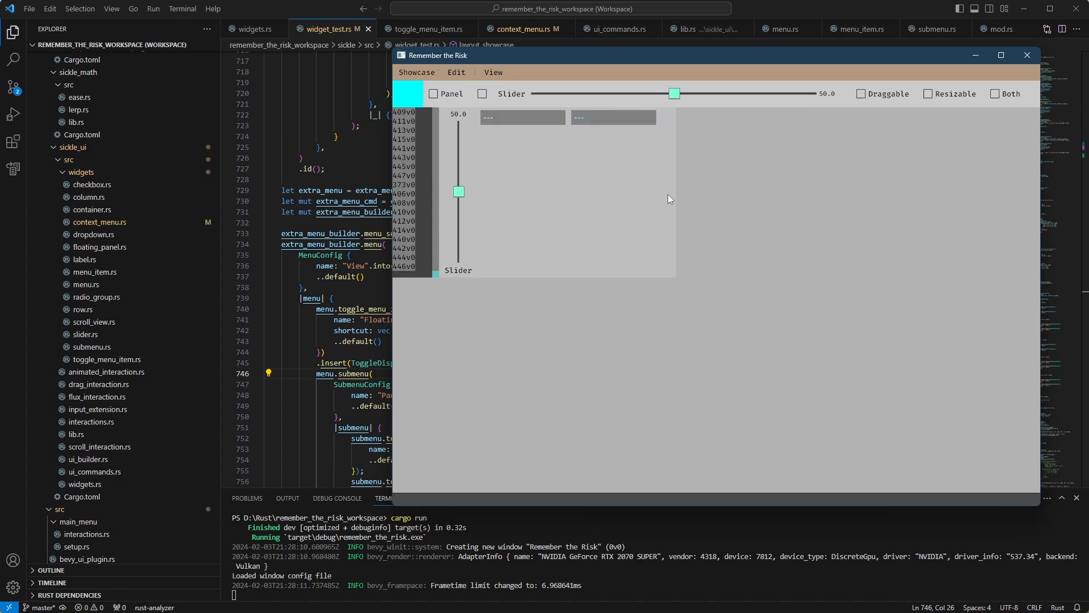
mouse_move(411, 270)
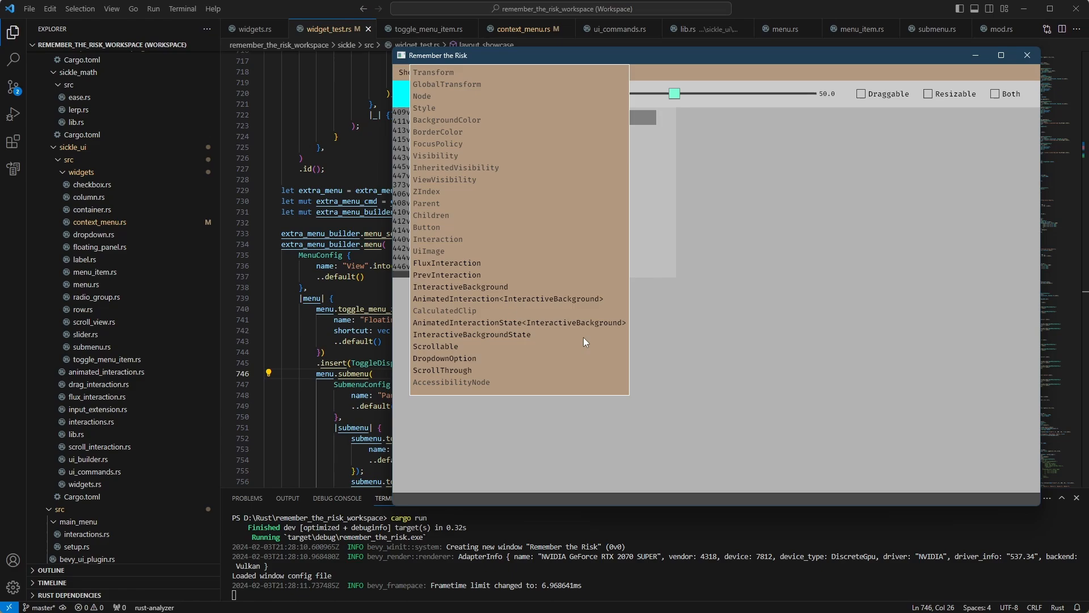
mouse_move(474, 112)
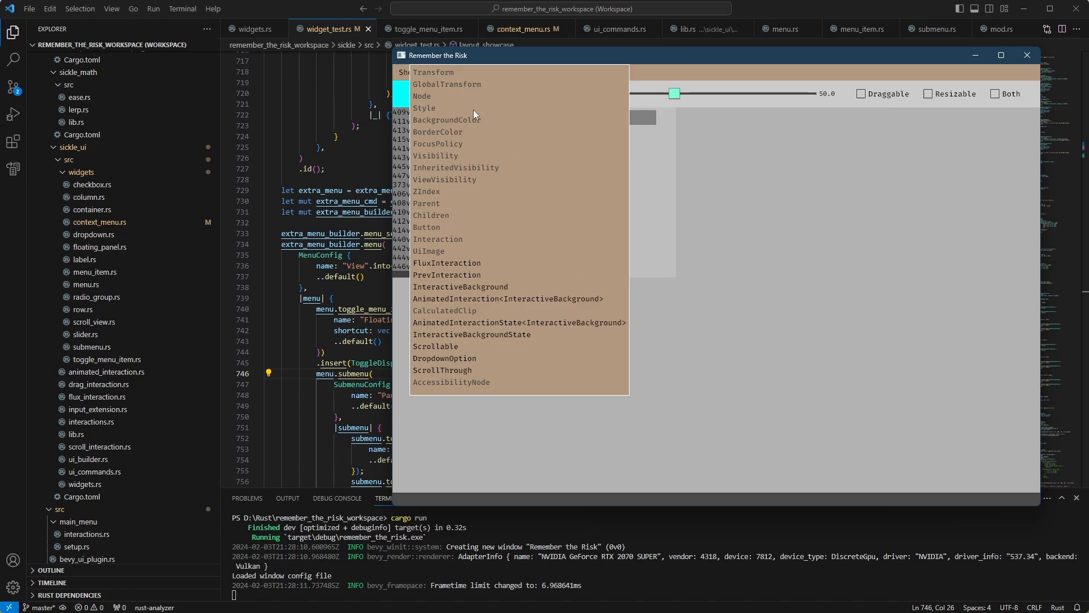
mouse_move(486, 131)
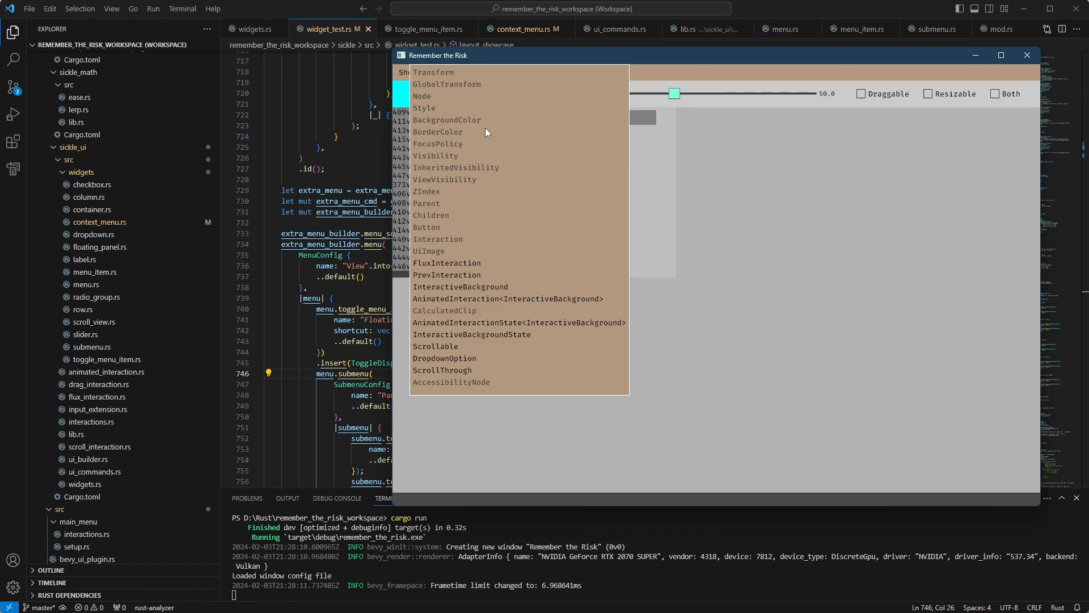
mouse_move(729, 198)
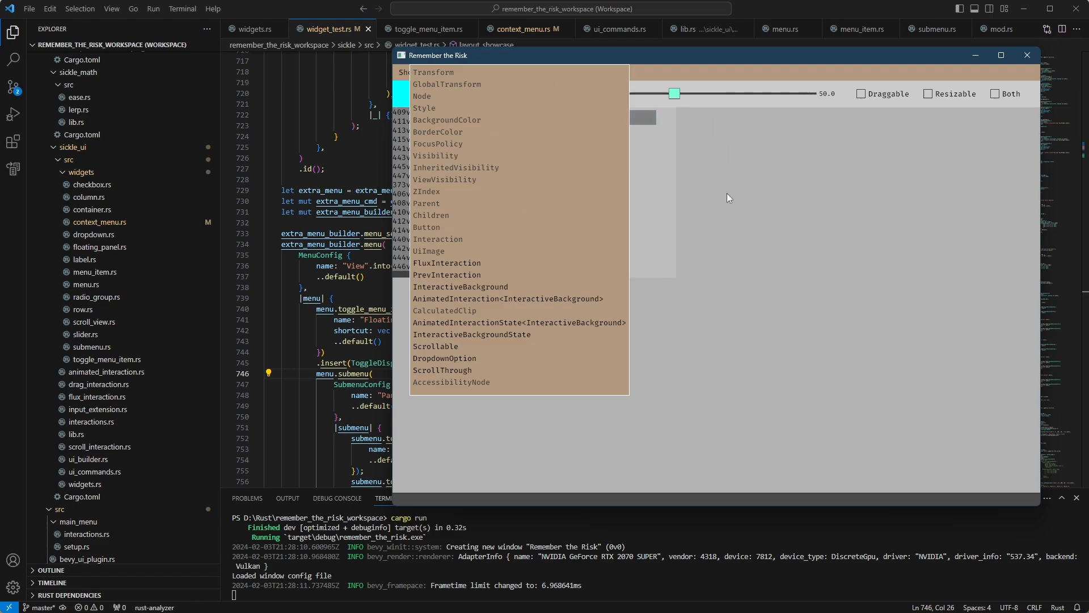
mouse_move(790, 222)
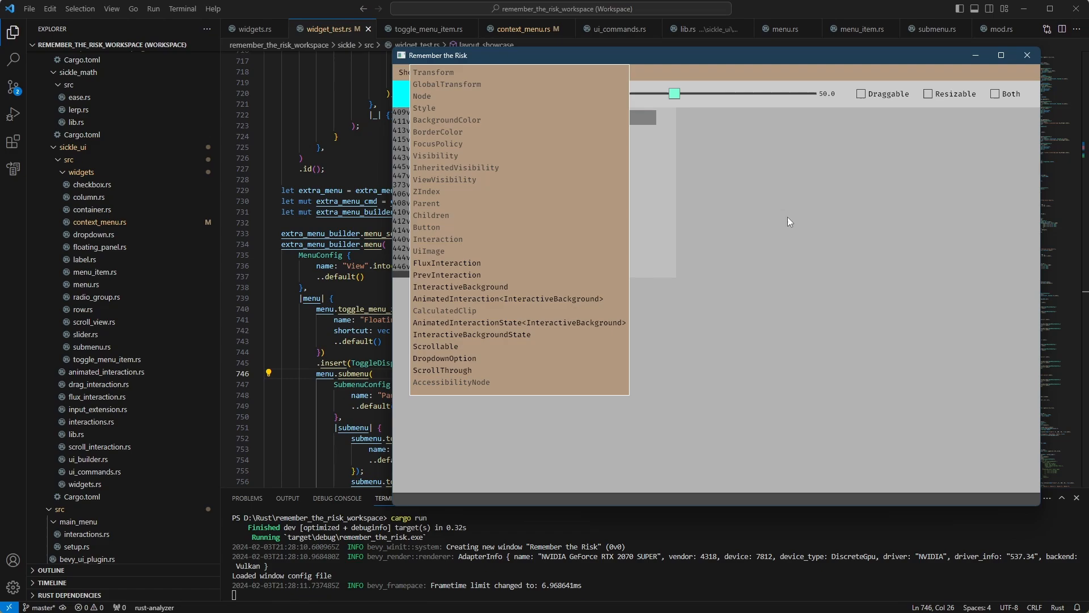
mouse_move(786, 224)
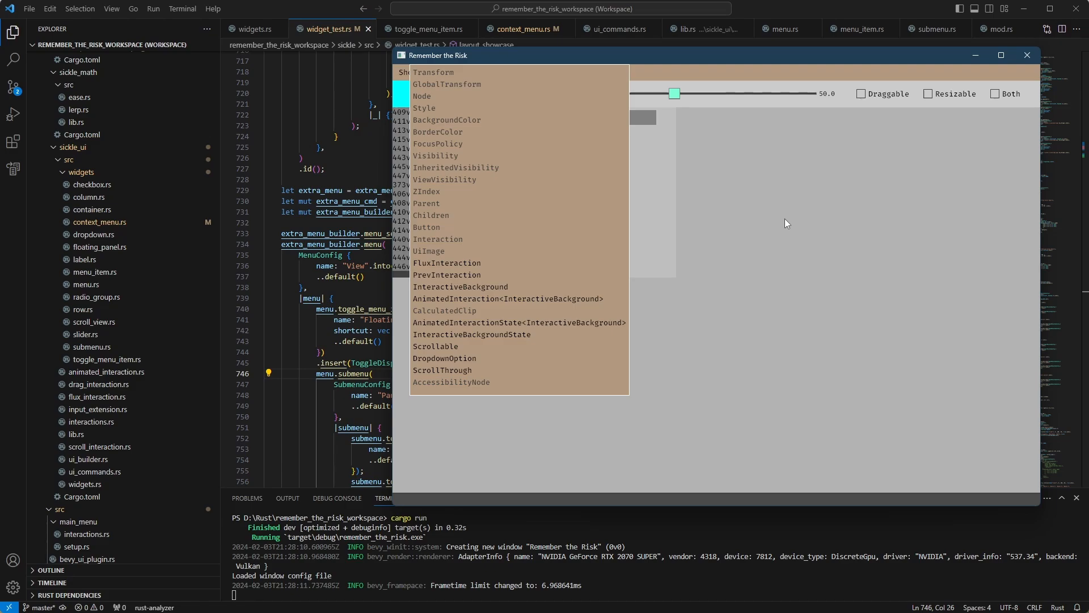
mouse_move(875, 306)
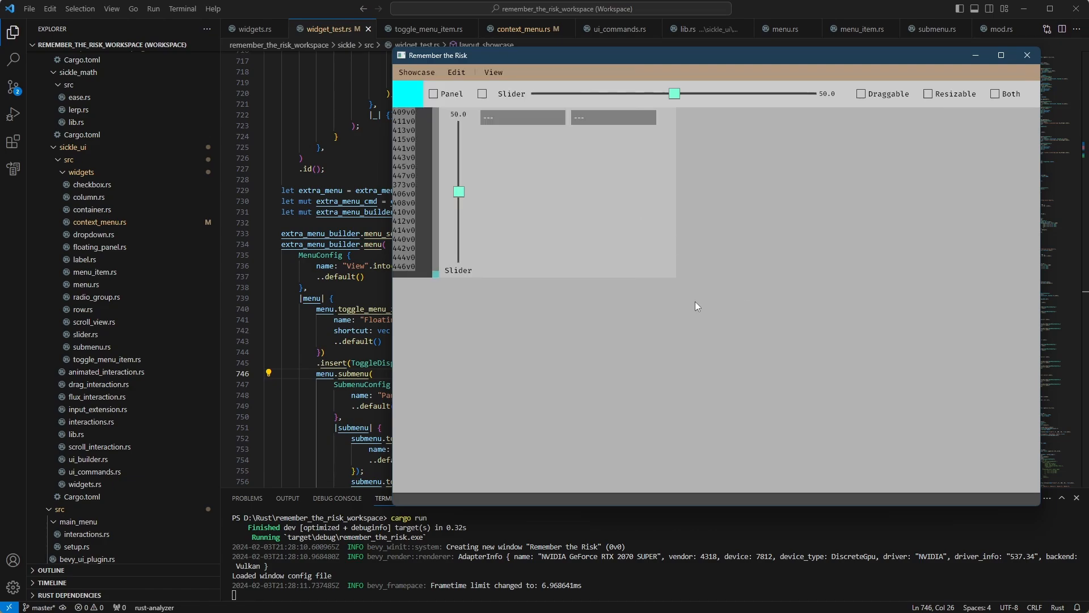
mouse_move(733, 293)
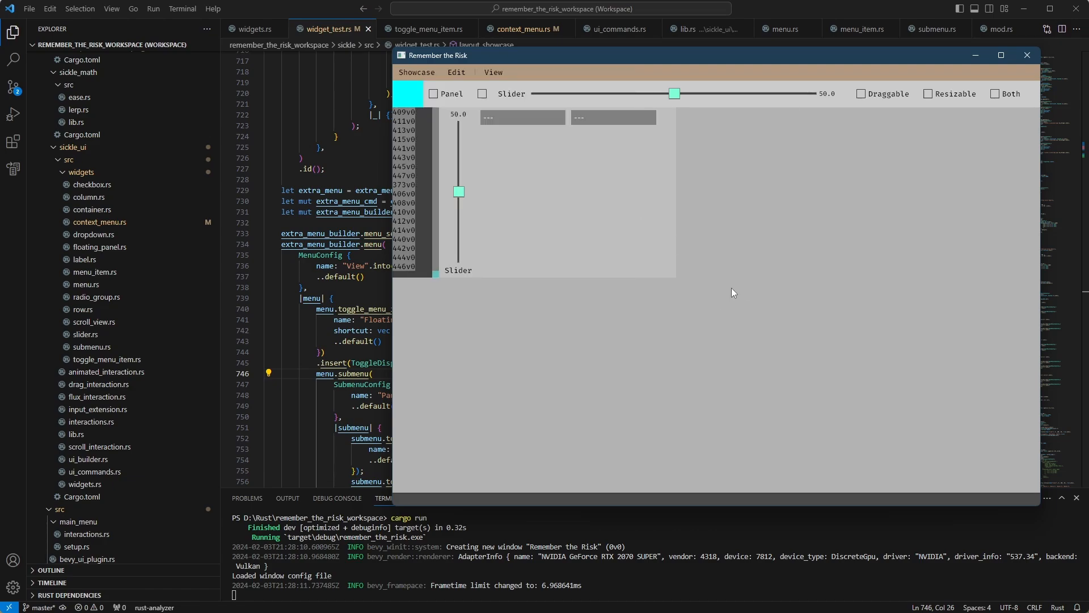
Confirm Option 1 and Option 2 are checked, close the menus, and switch to VS Code.
left_click(493, 72)
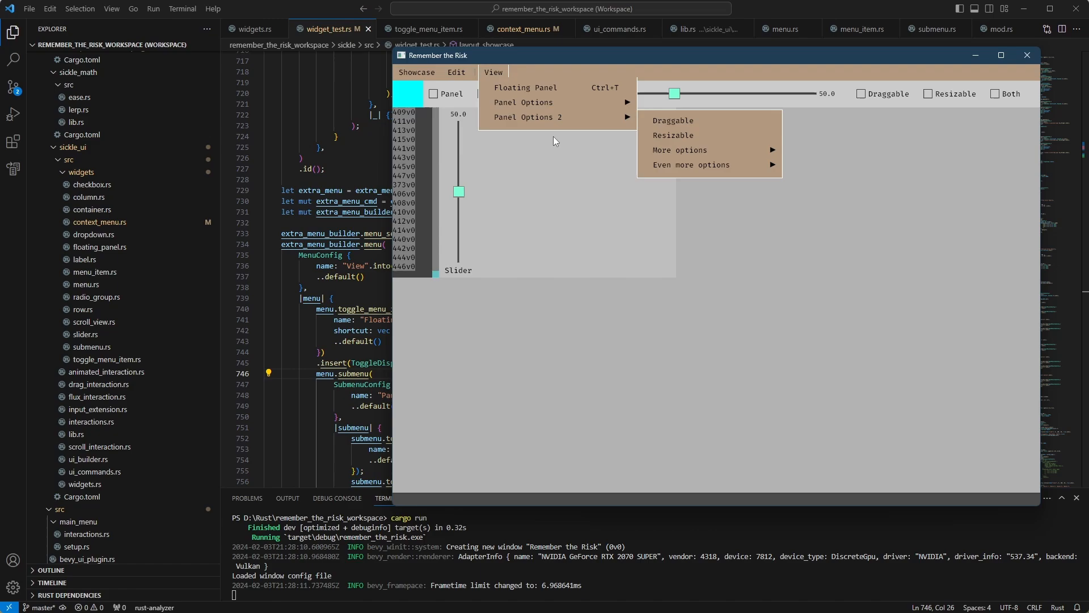
mouse_move(689, 149)
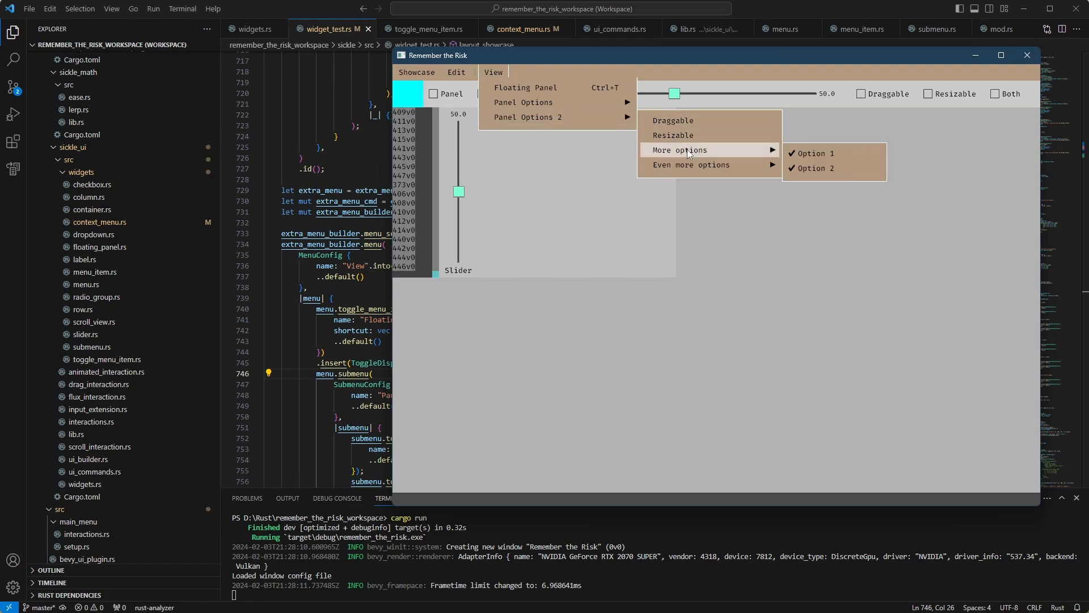
left_click(456, 72)
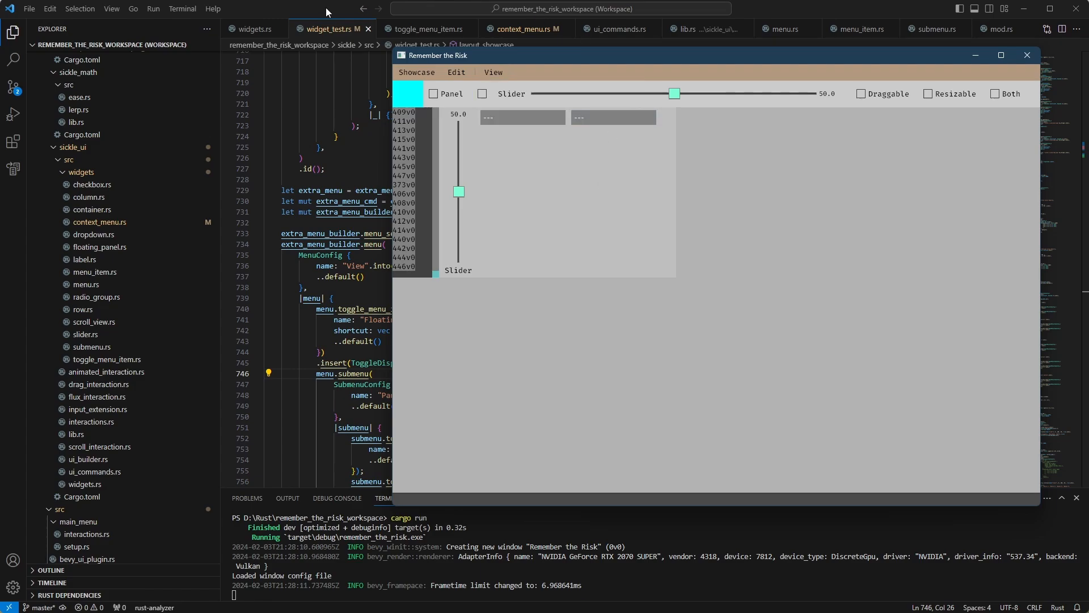
left_click(1027, 55)
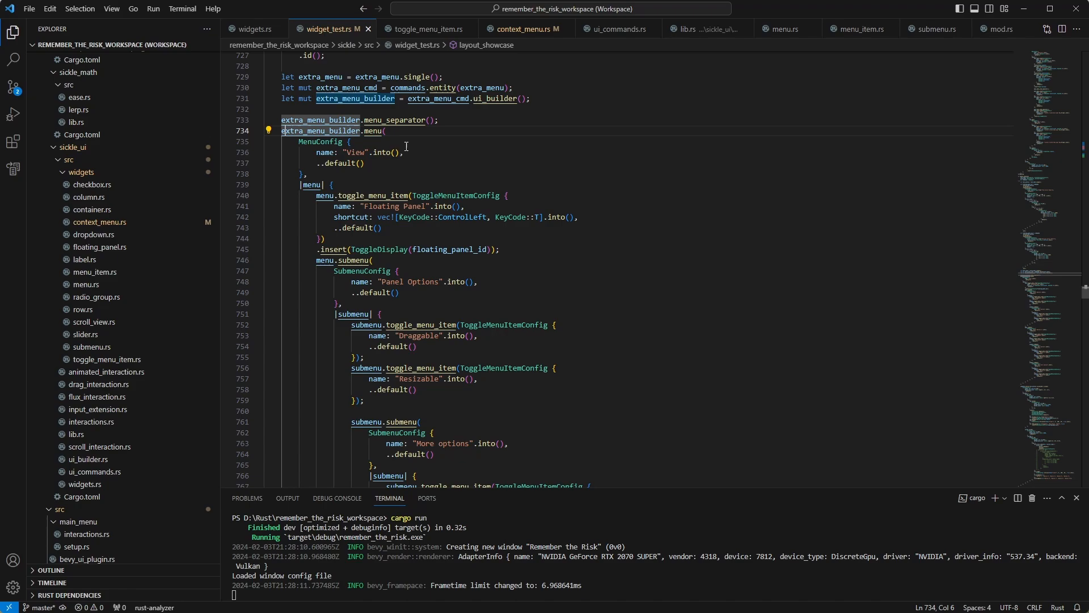
scroll("down", 3)
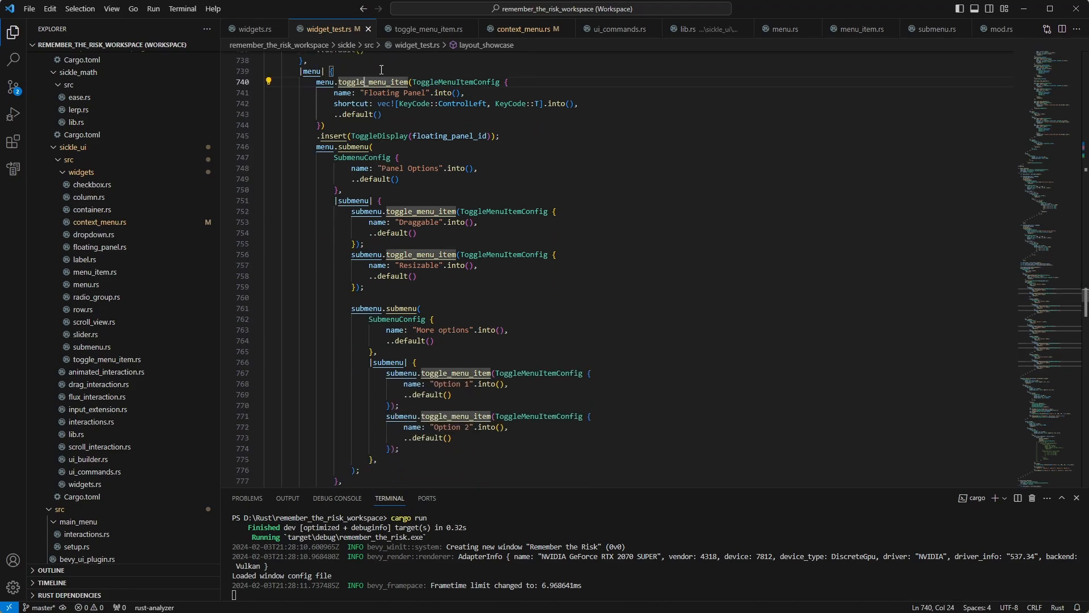
scroll("down", 3)
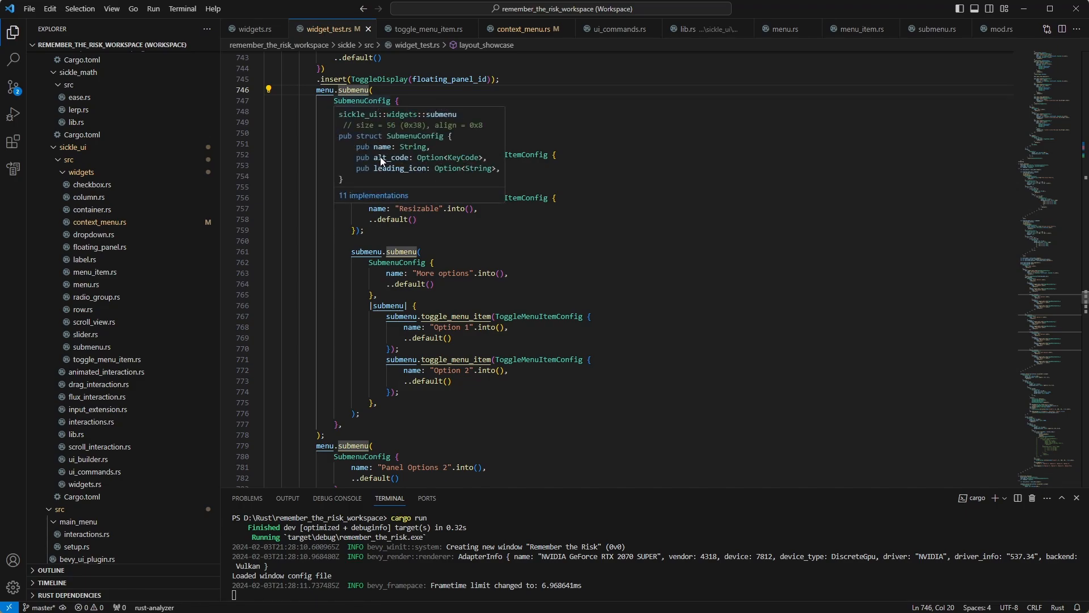
mouse_move(390, 166)
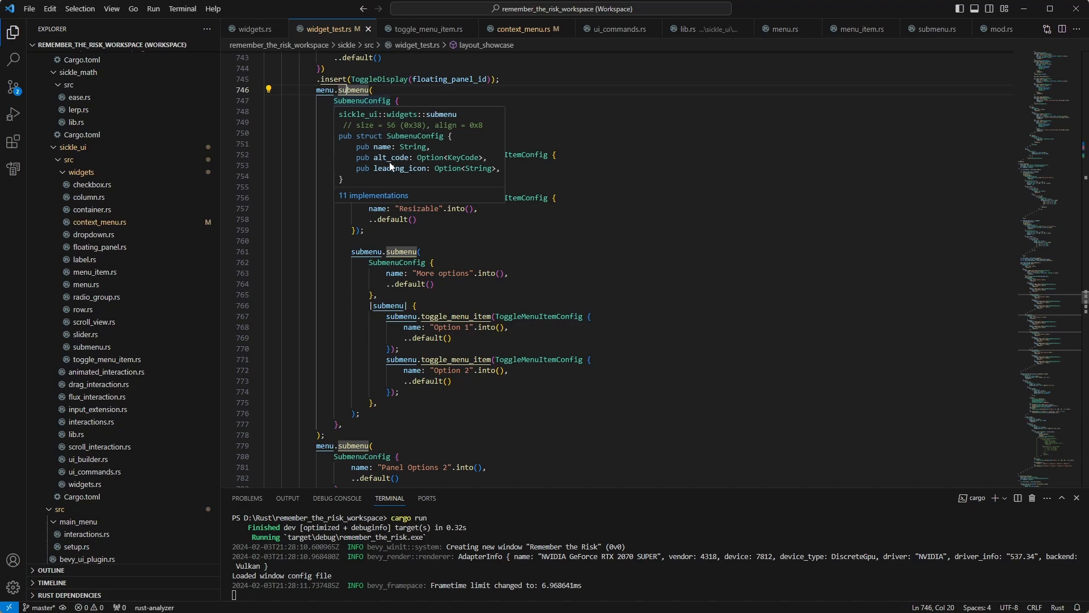
mouse_move(401, 166)
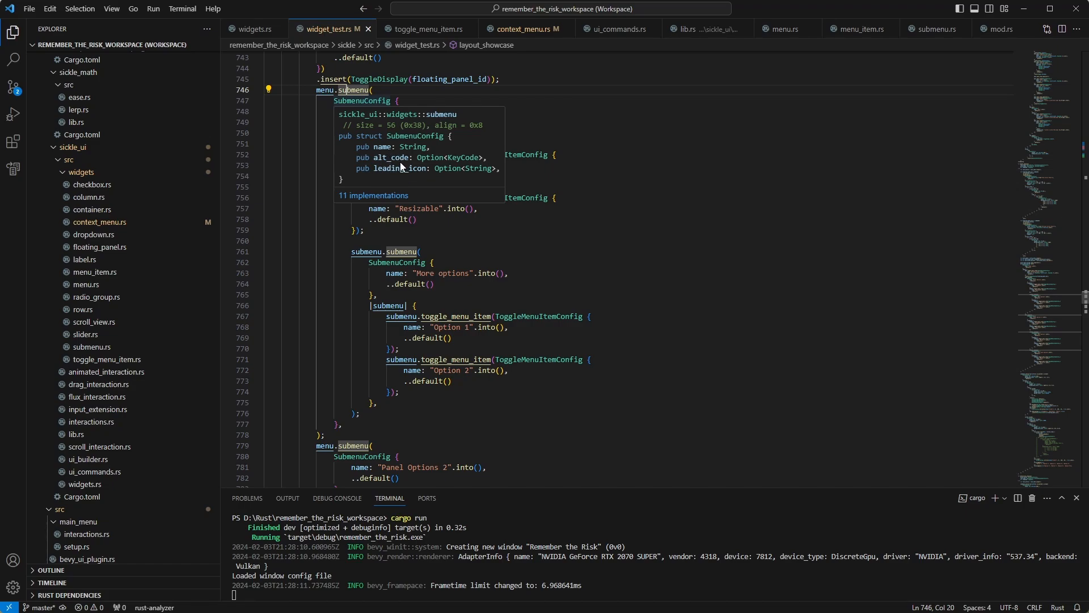
mouse_move(400, 164)
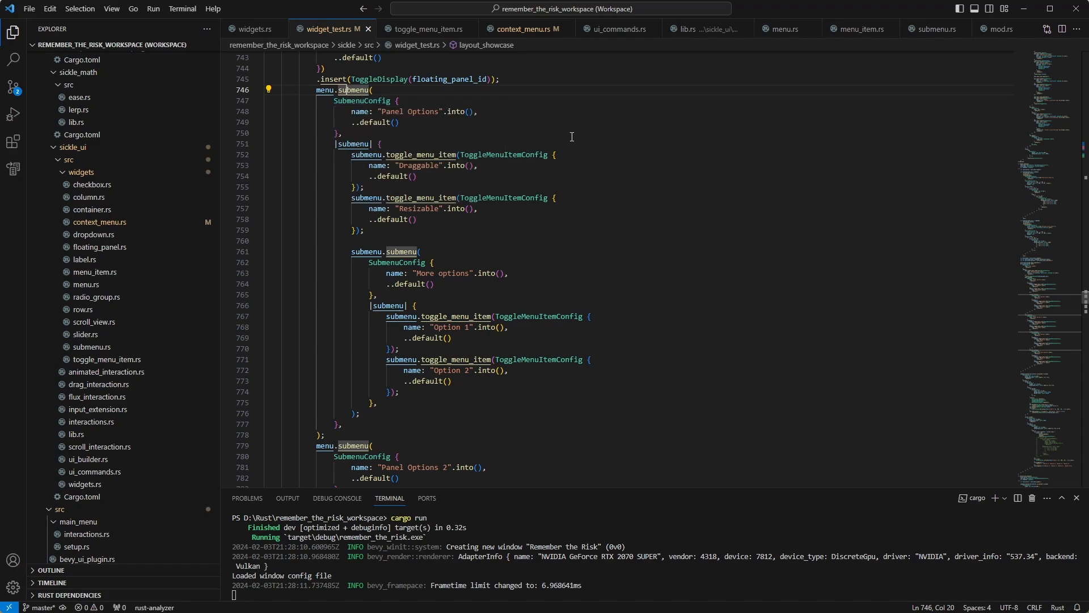
mouse_move(555, 122)
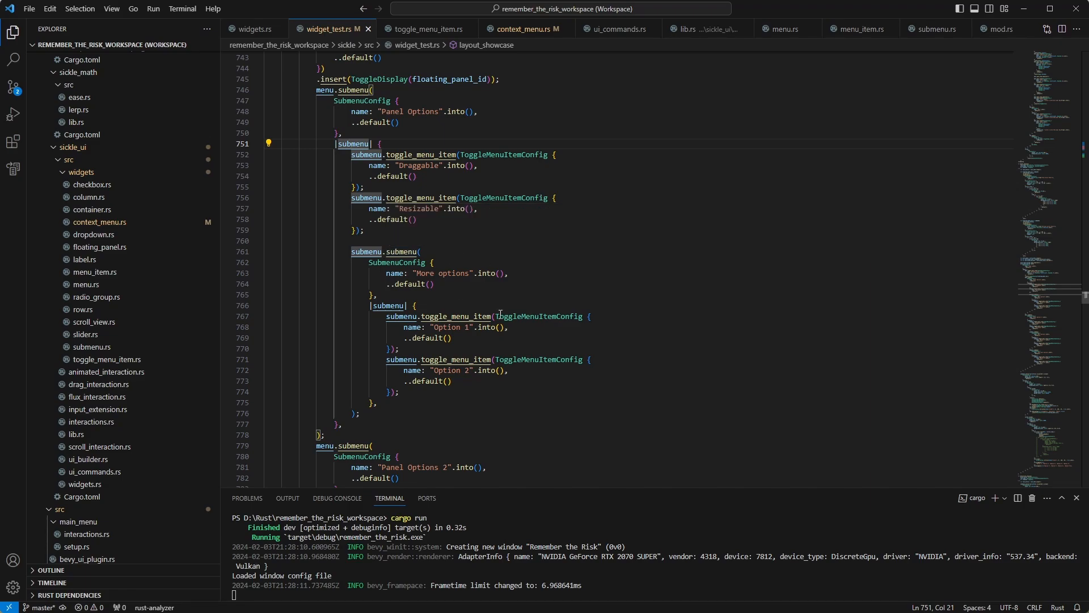
mouse_move(464, 277)
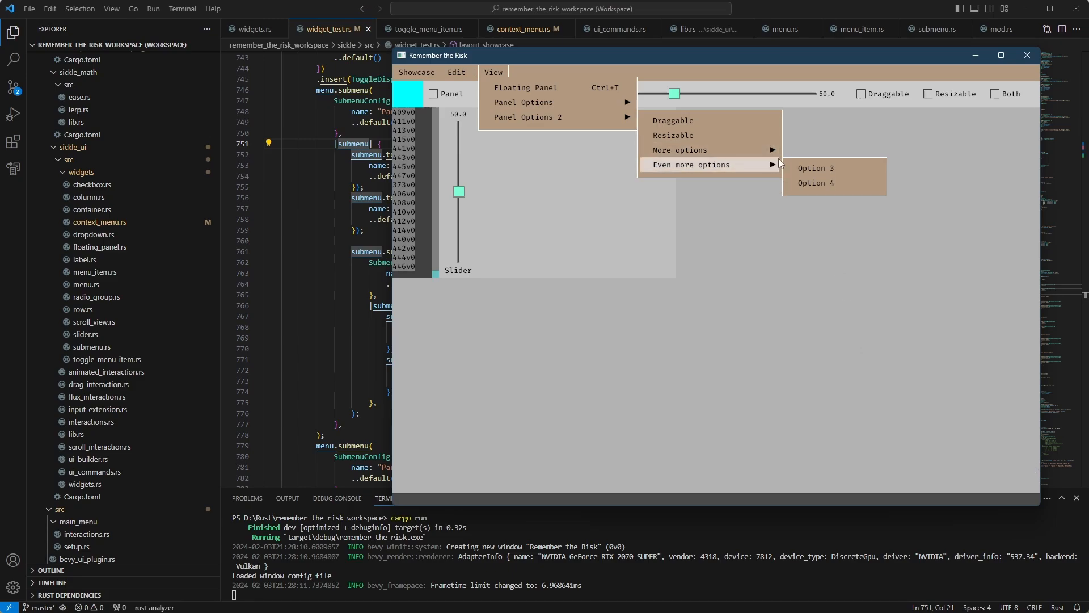
mouse_move(815, 110)
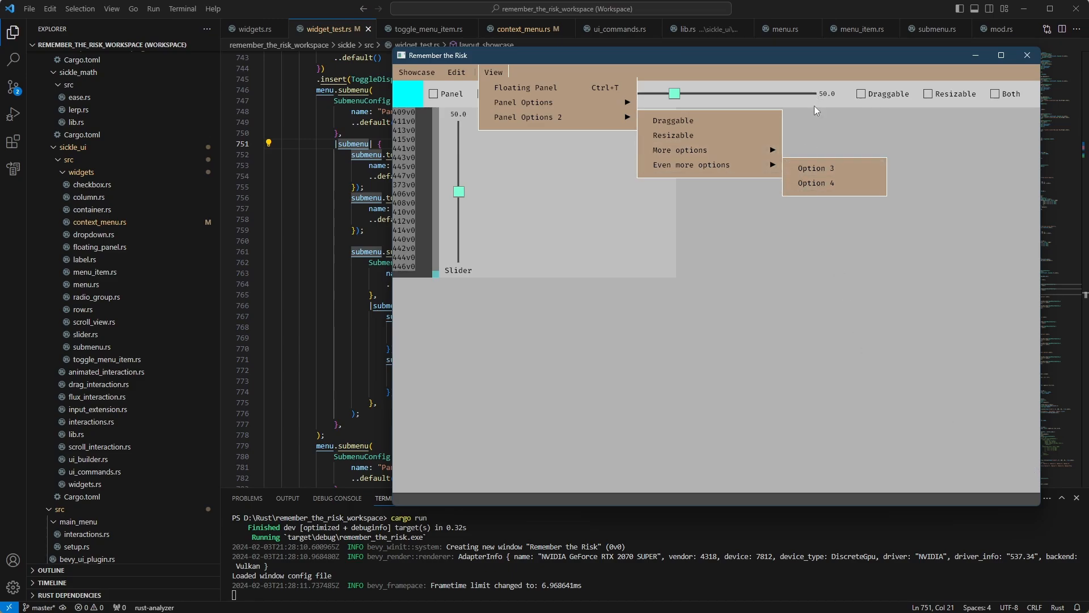
mouse_move(1005, 462)
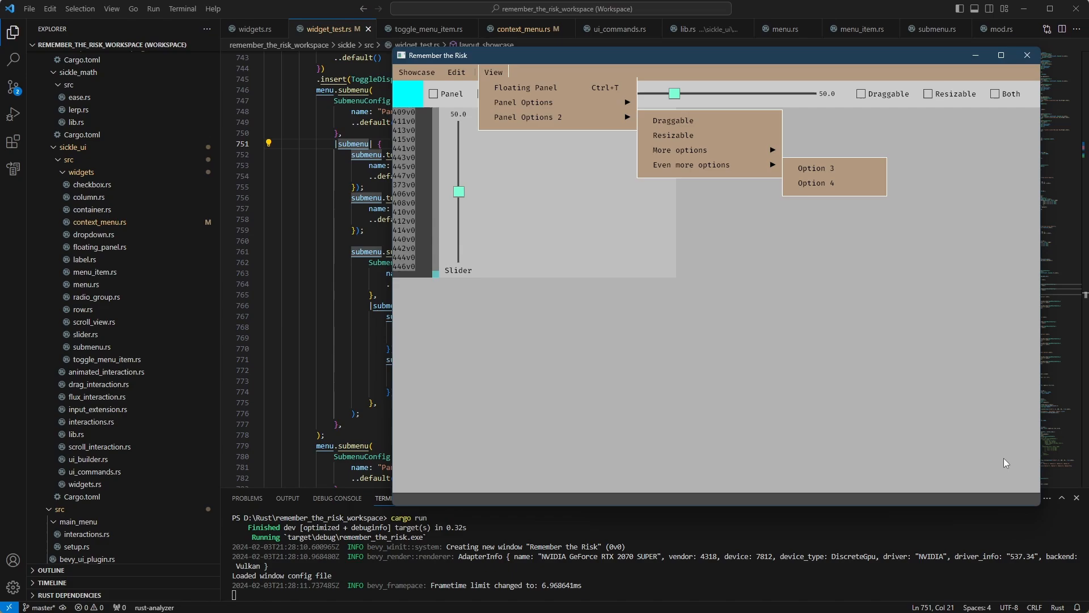
mouse_move(700, 160)
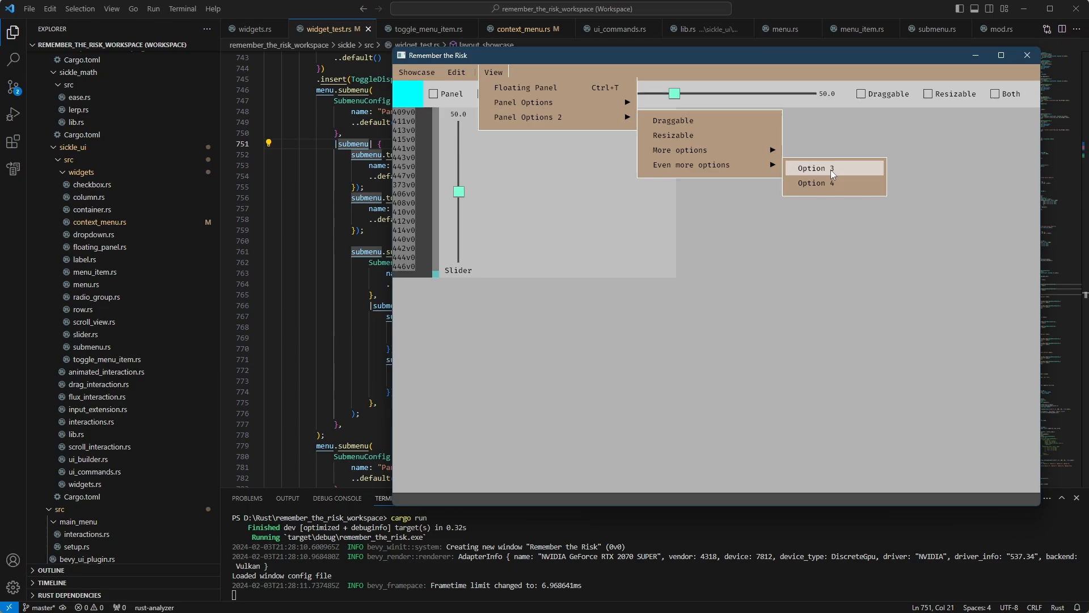
mouse_move(802, 334)
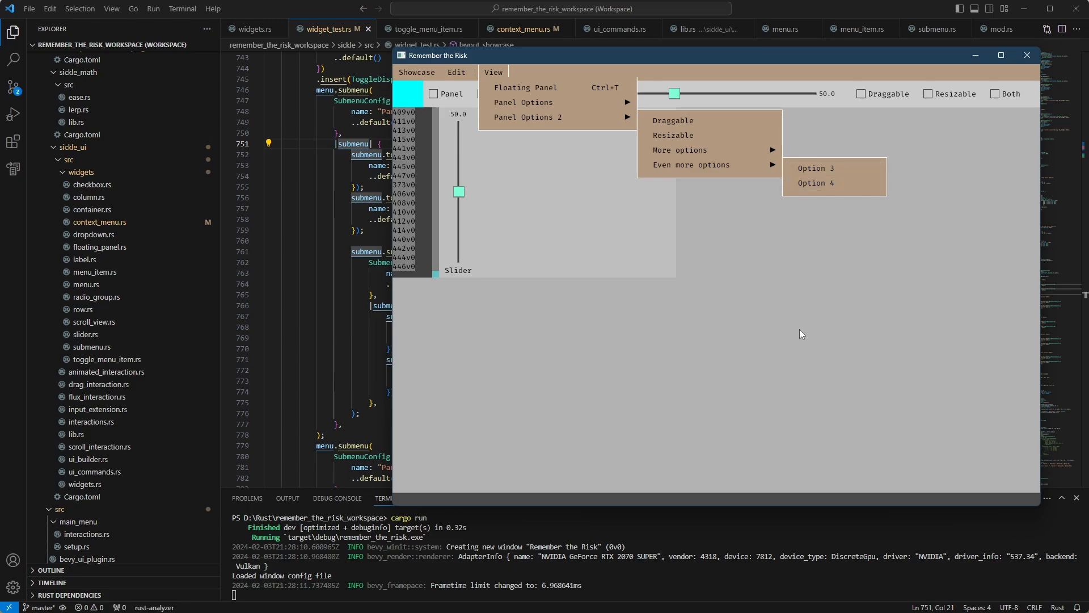
mouse_move(837, 62)
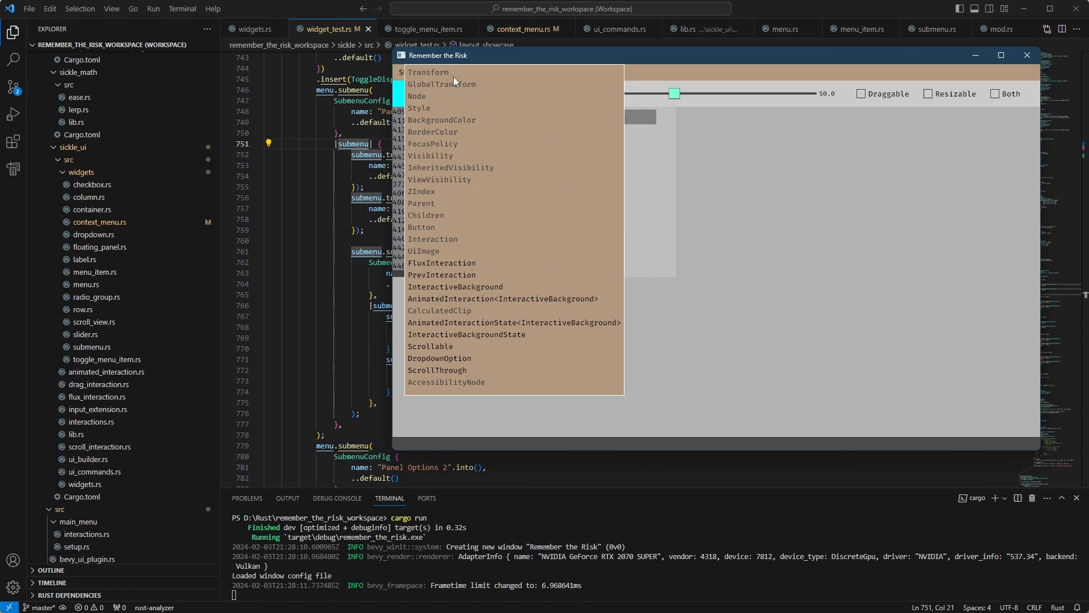
Dismiss the long component-name context menu.
left_click(718, 217)
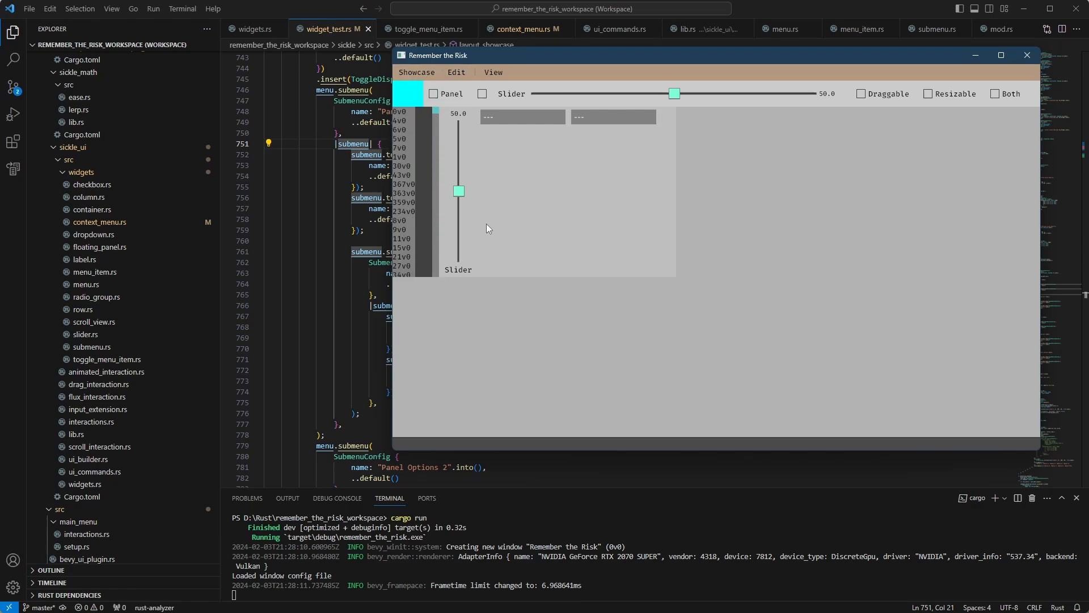
mouse_move(406, 115)
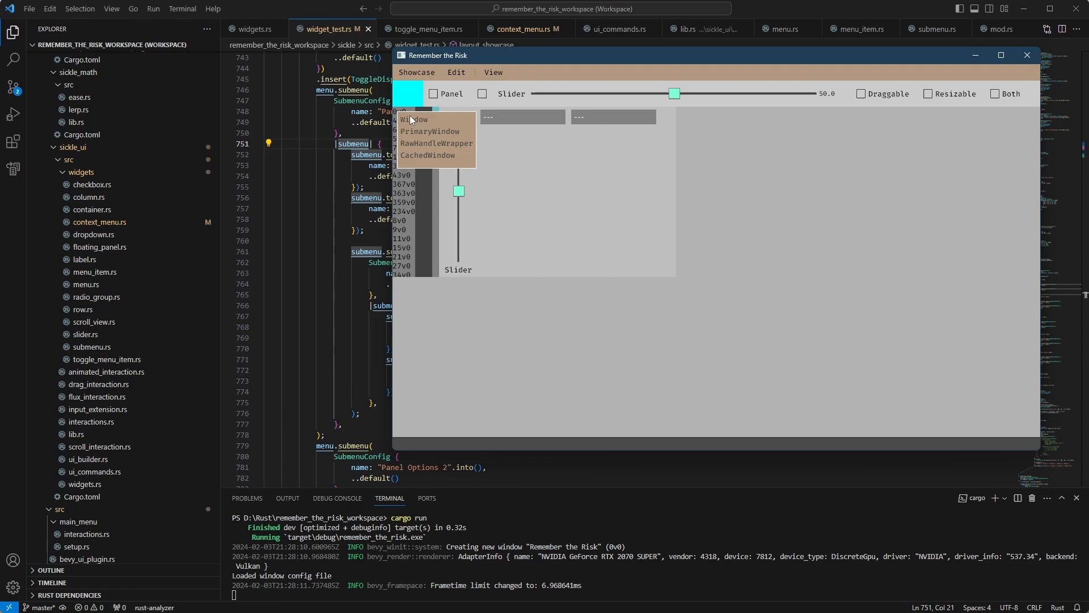
mouse_move(417, 164)
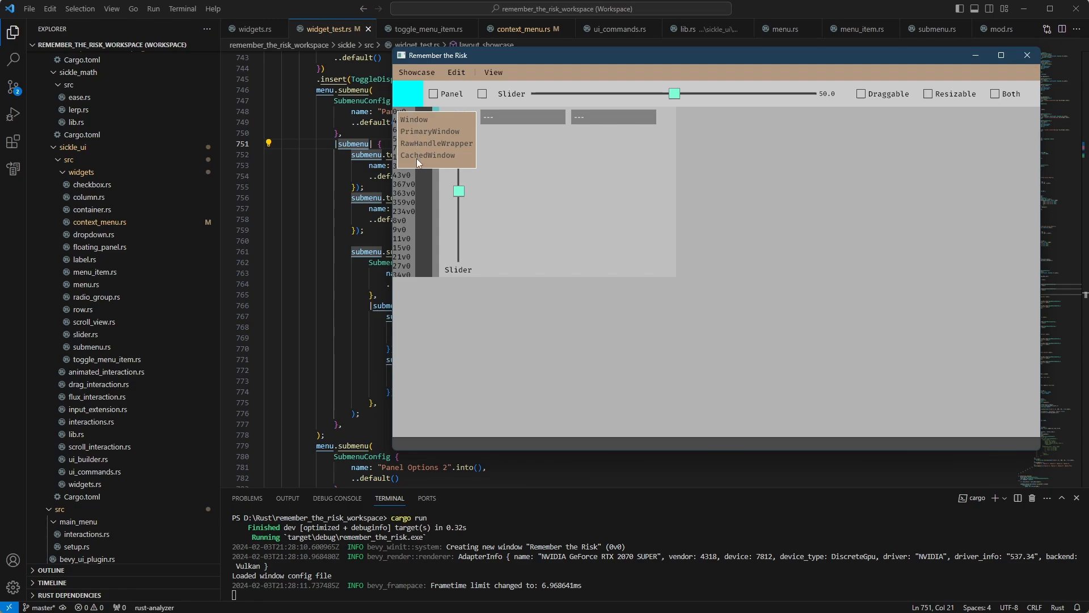
mouse_move(402, 118)
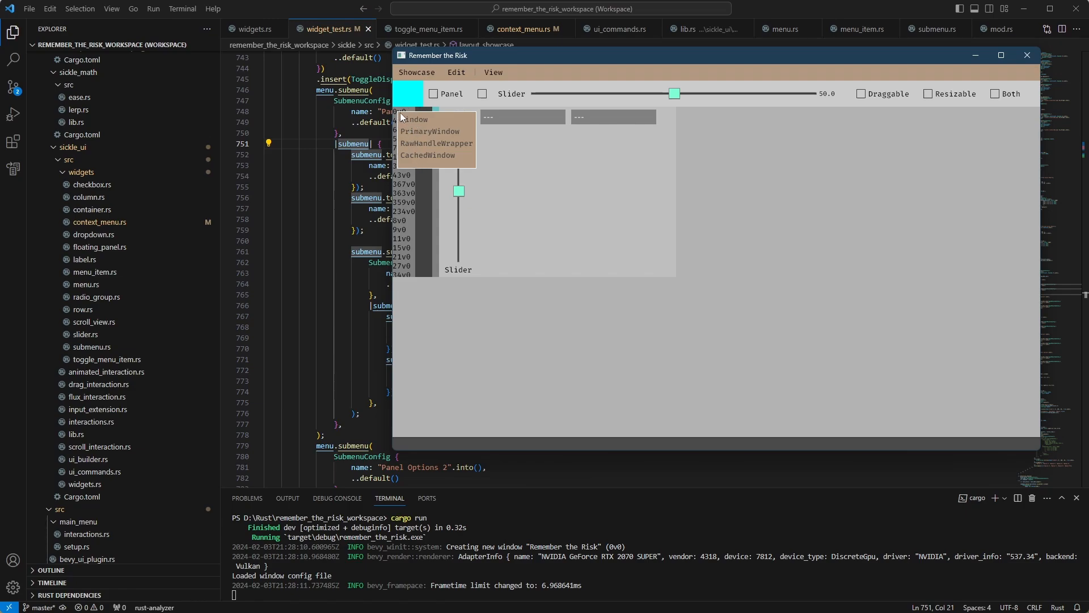
mouse_move(418, 132)
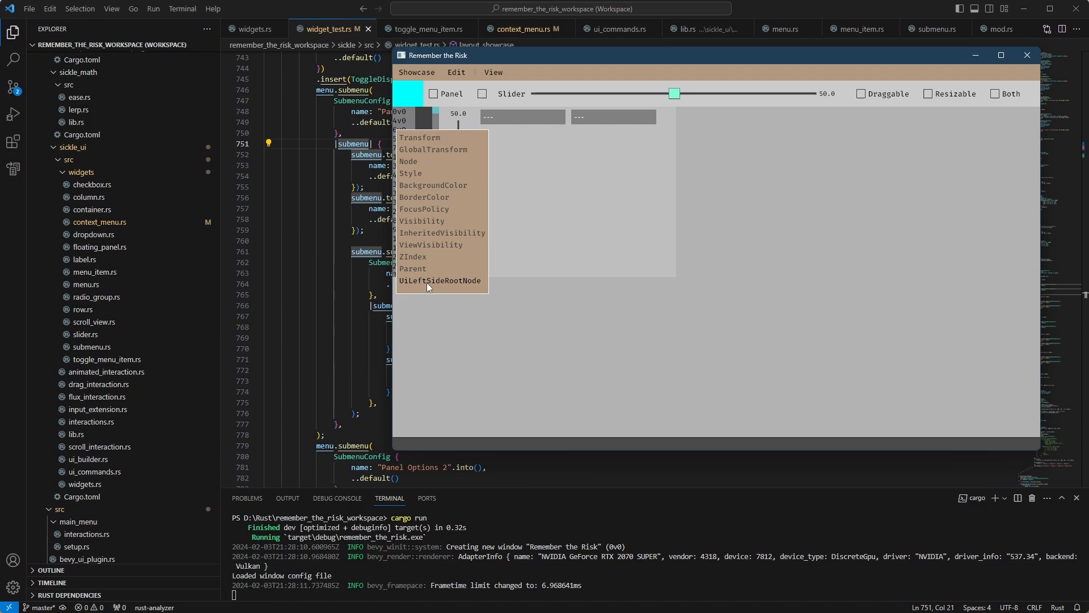
mouse_move(469, 288)
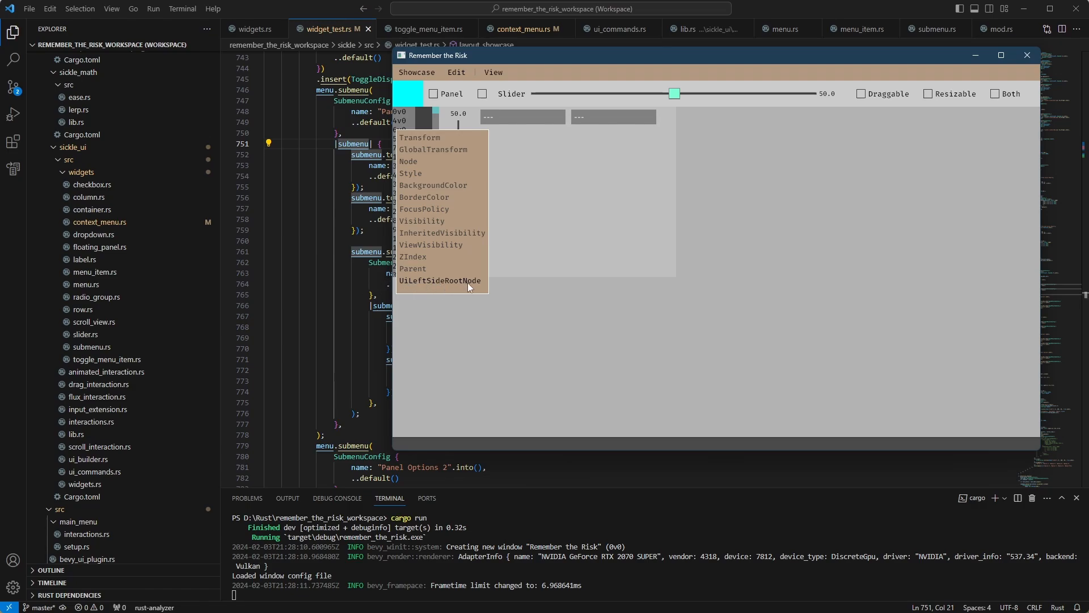
mouse_move(422, 284)
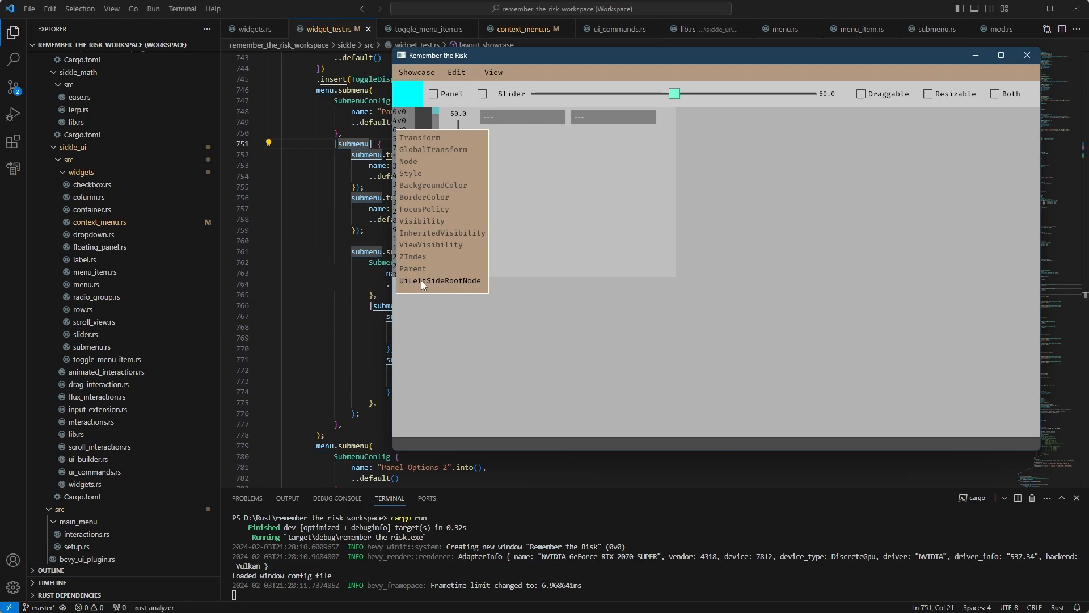
mouse_move(426, 283)
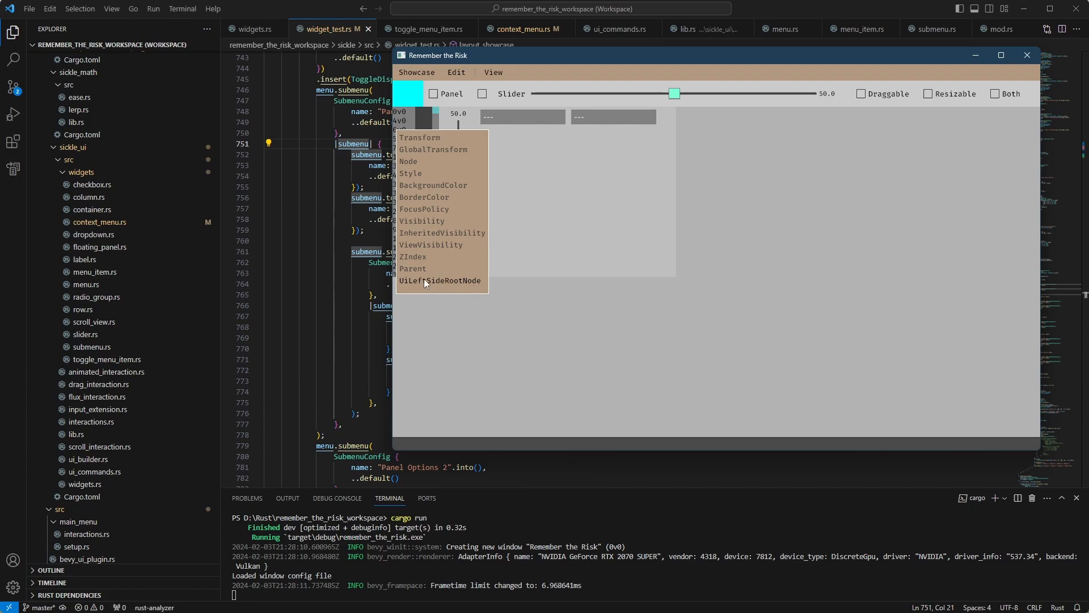
mouse_move(402, 287)
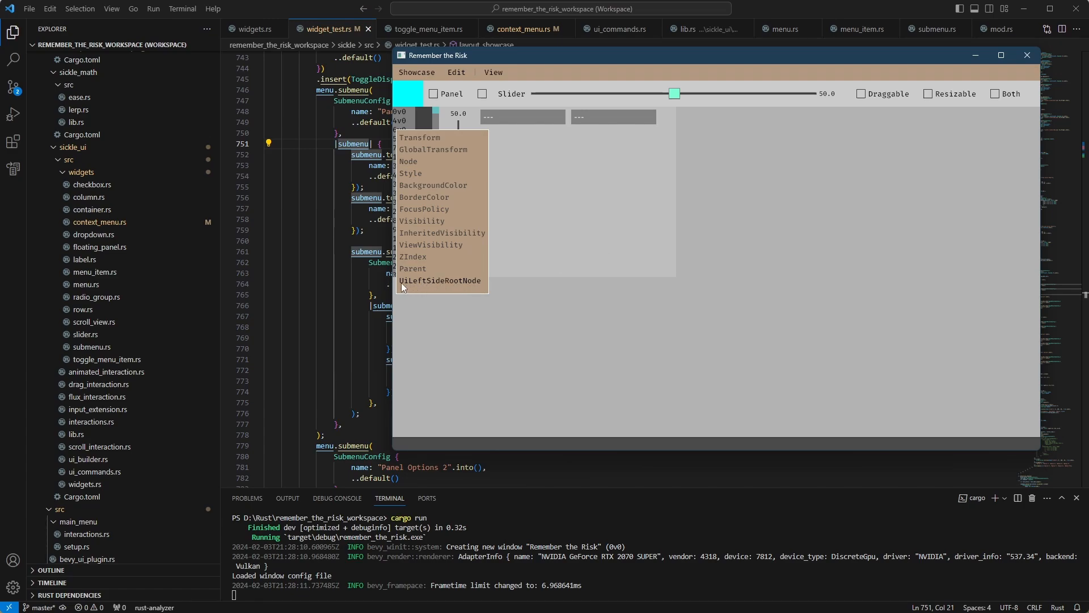
mouse_move(565, 249)
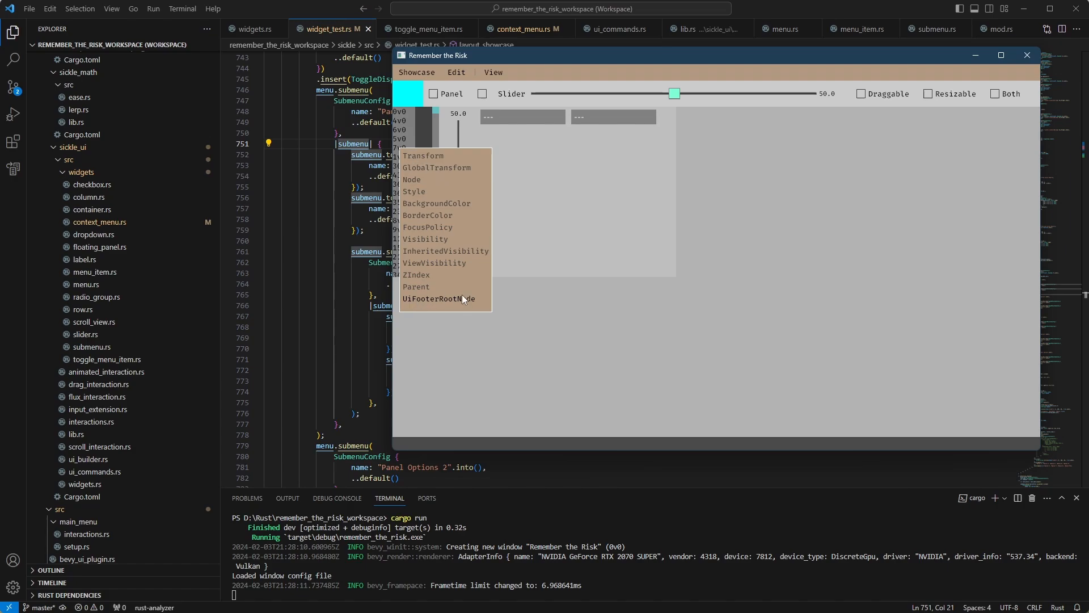
mouse_move(416, 161)
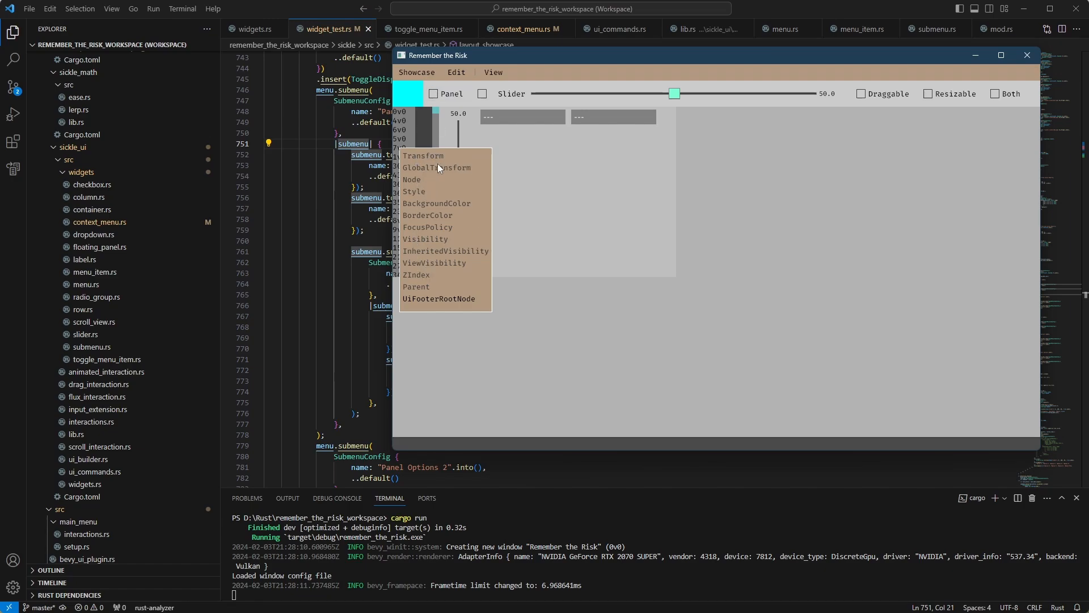
mouse_move(428, 159)
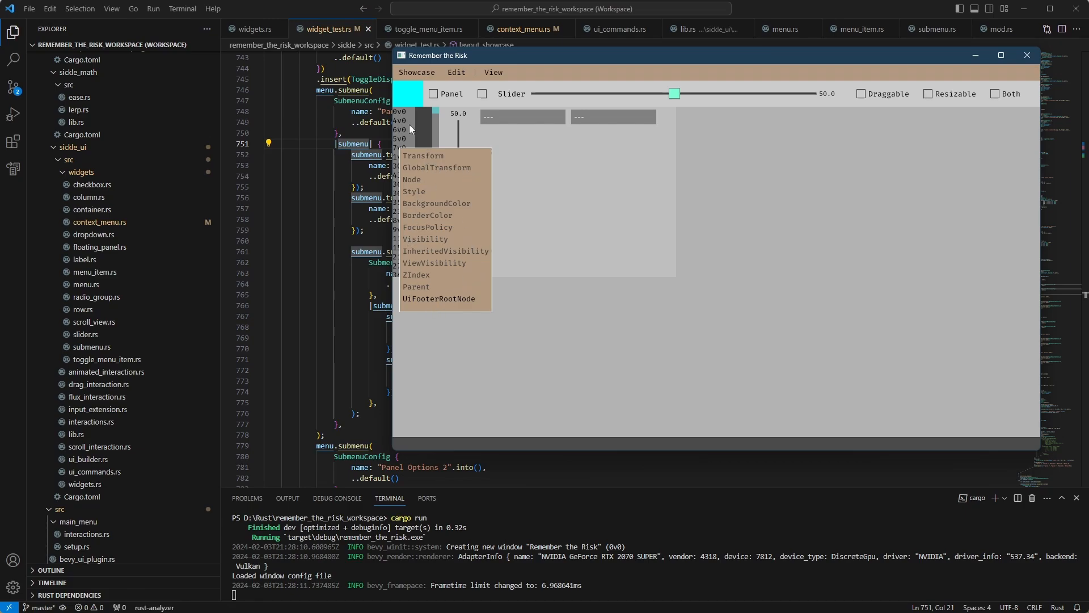
mouse_move(483, 189)
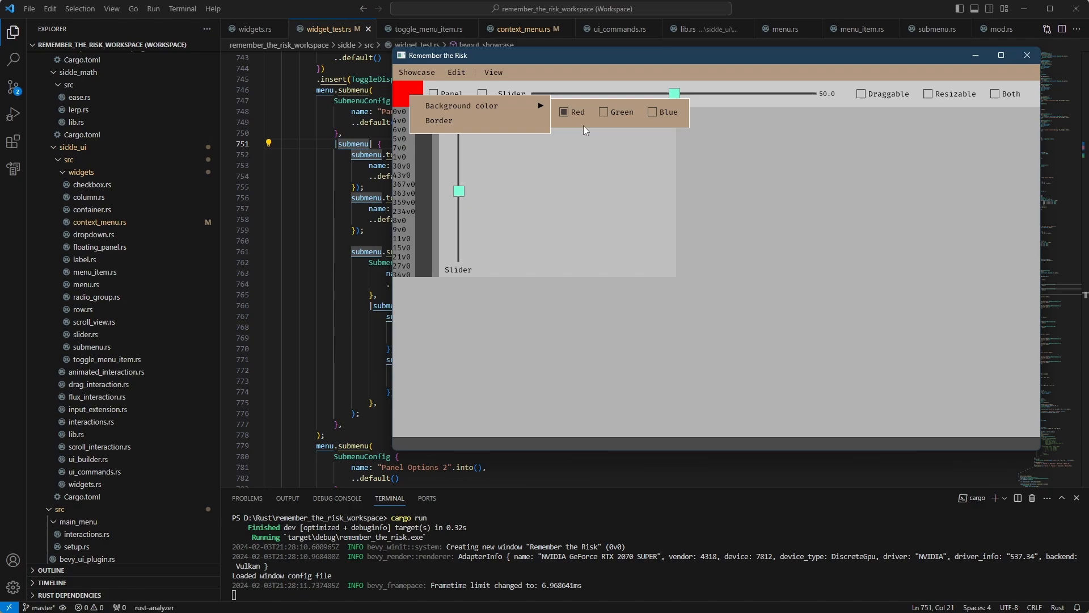
Set the swatch's background colour to Blue, then try the Border entry.
left_click(652, 112)
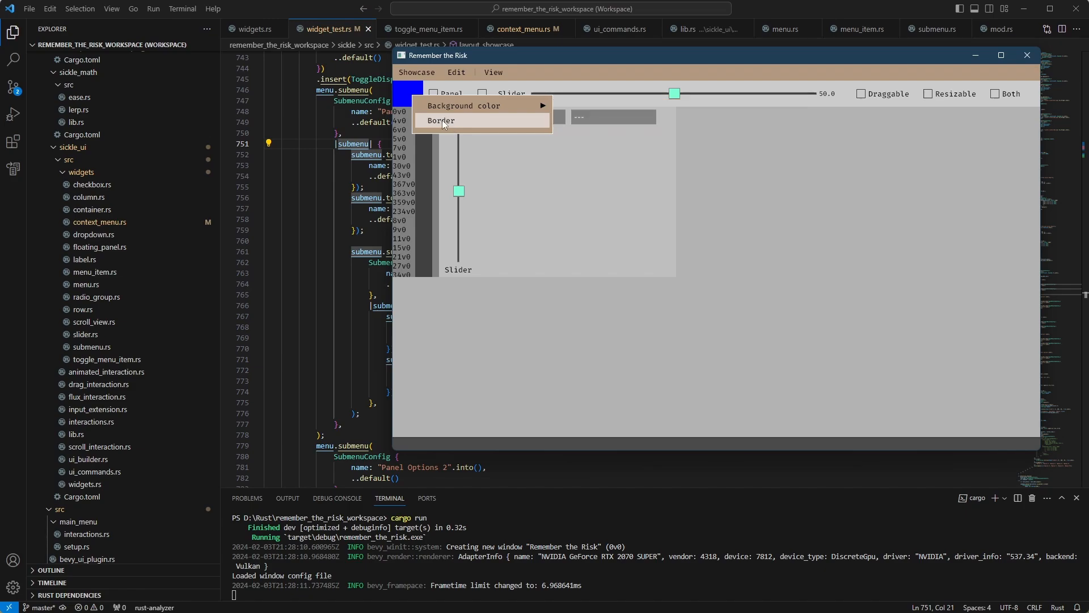
left_click(462, 105)
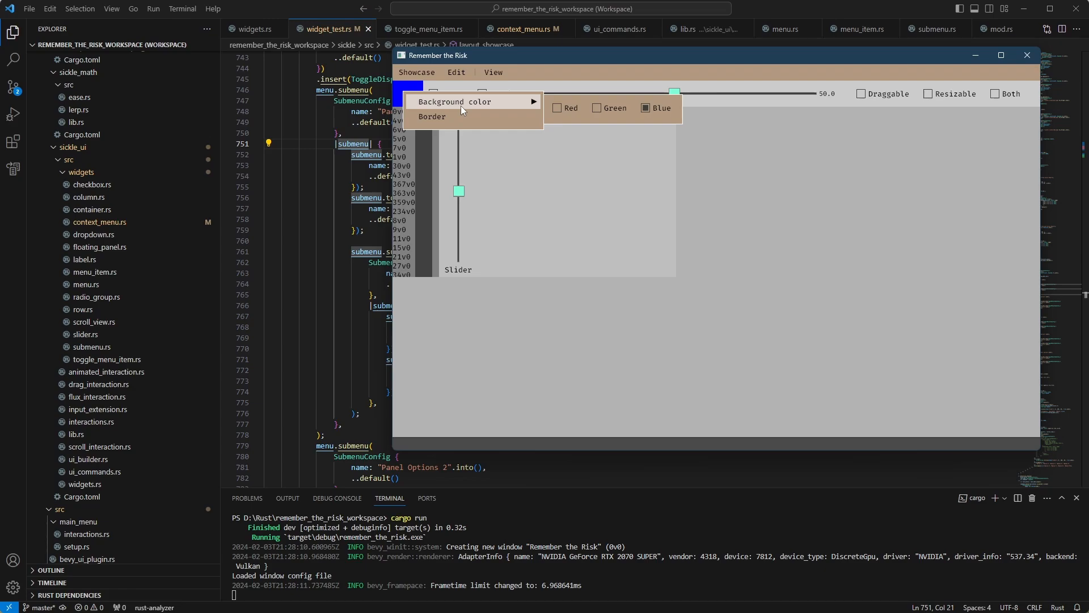
mouse_move(468, 105)
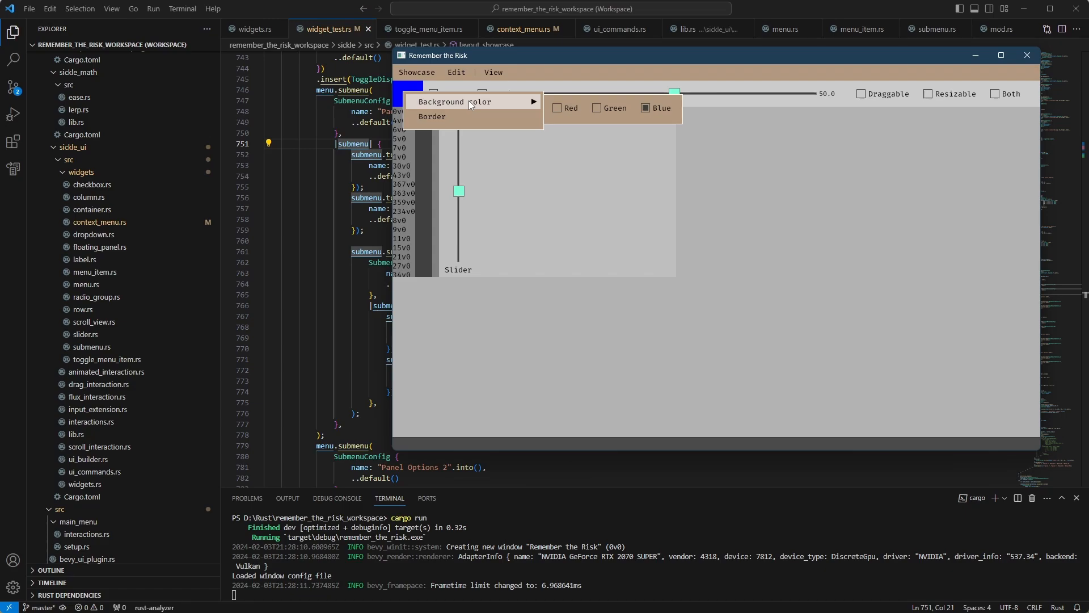
mouse_move(490, 78)
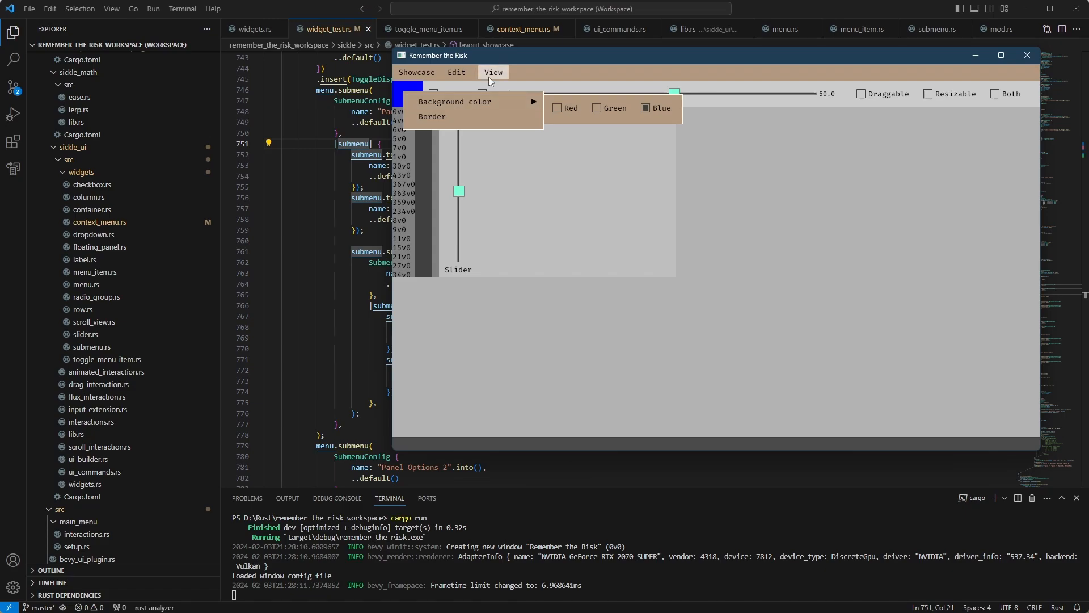
Browse the View menu and its Panel Options submenu, then close it.
left_click(521, 102)
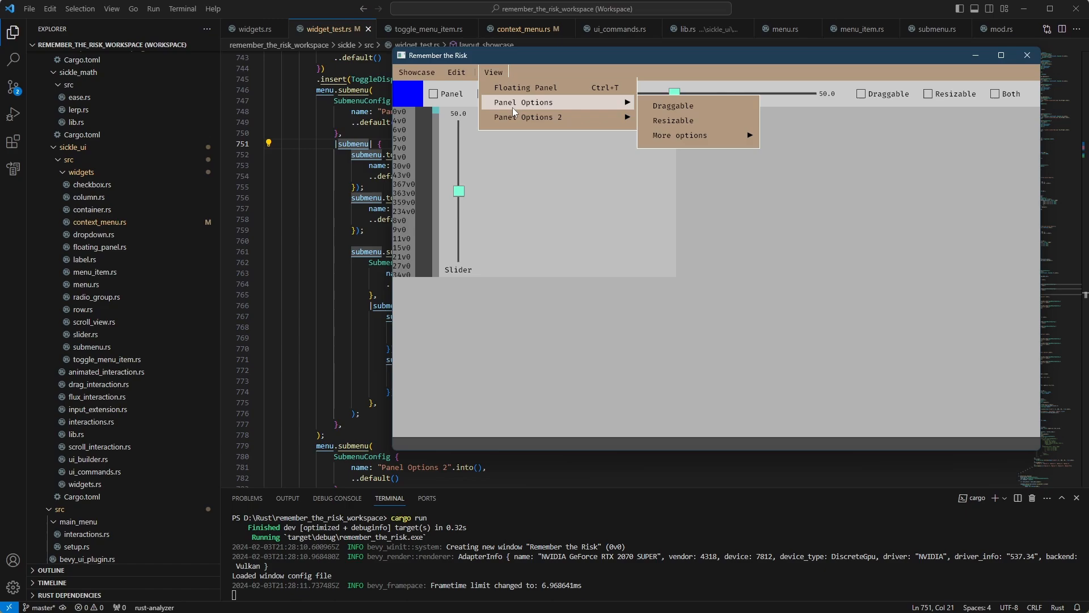
mouse_move(530, 123)
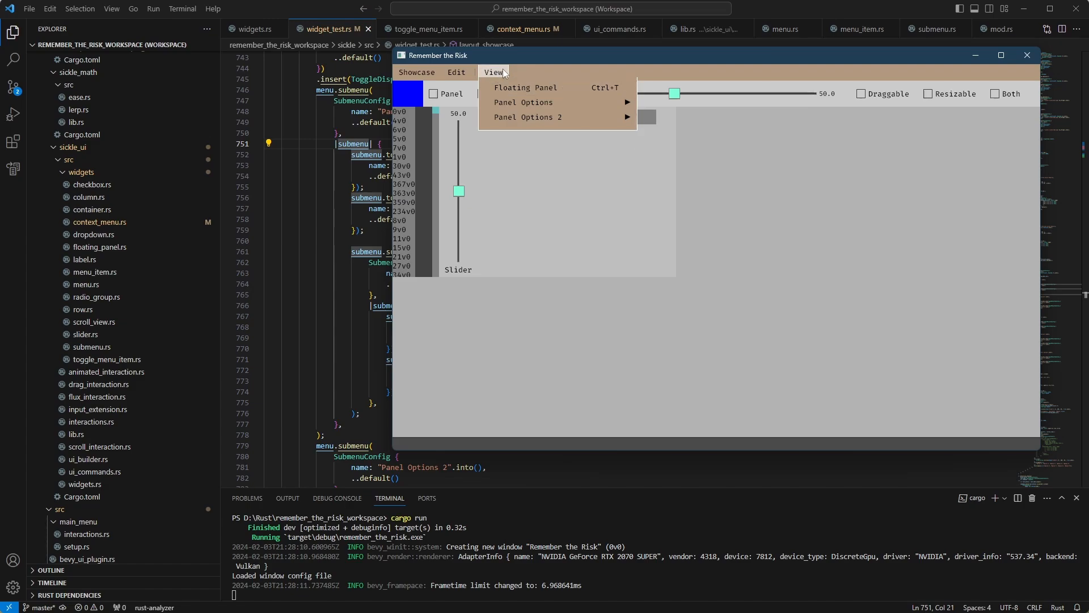
left_click(514, 158)
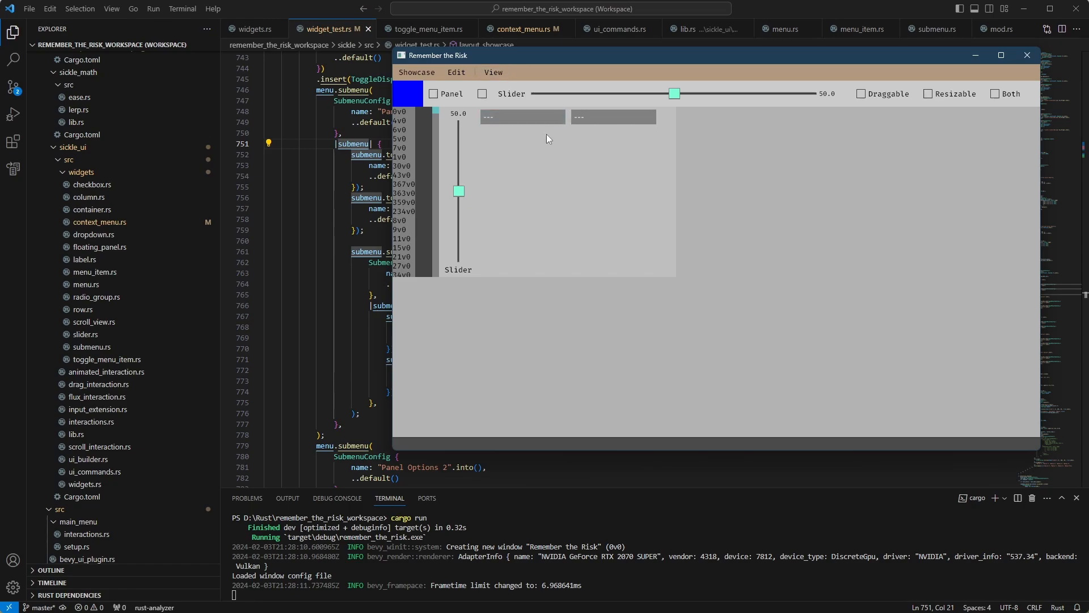
mouse_move(575, 211)
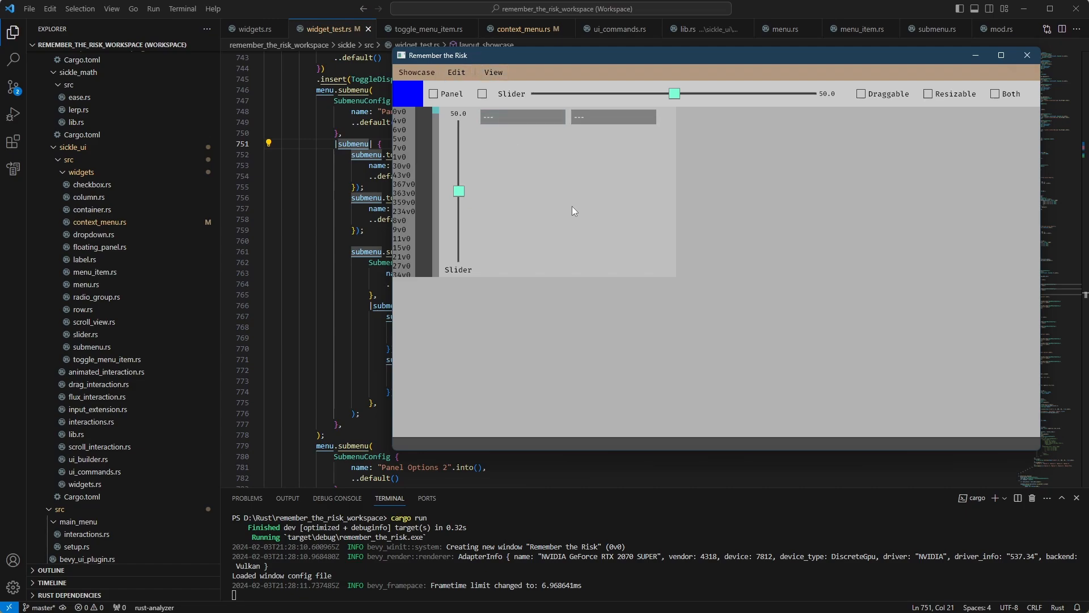
mouse_move(722, 219)
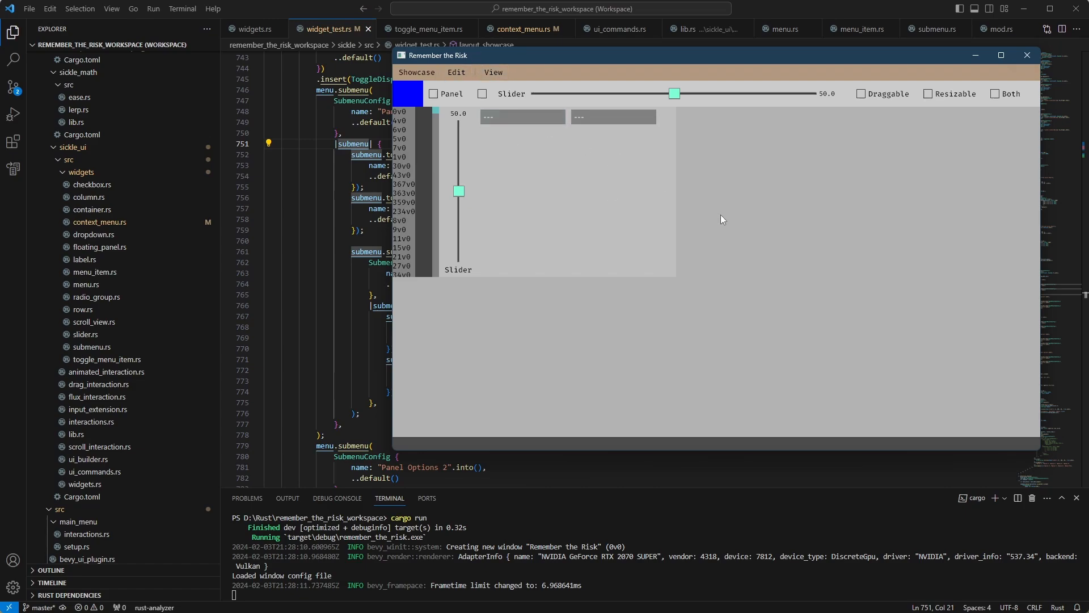
mouse_move(619, 165)
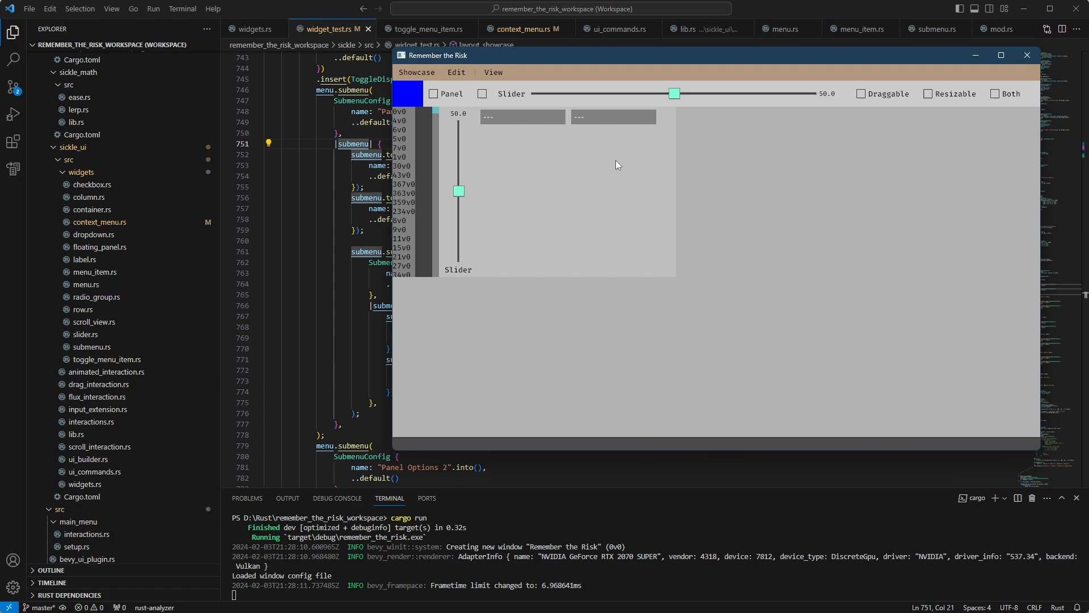
mouse_move(828, 287)
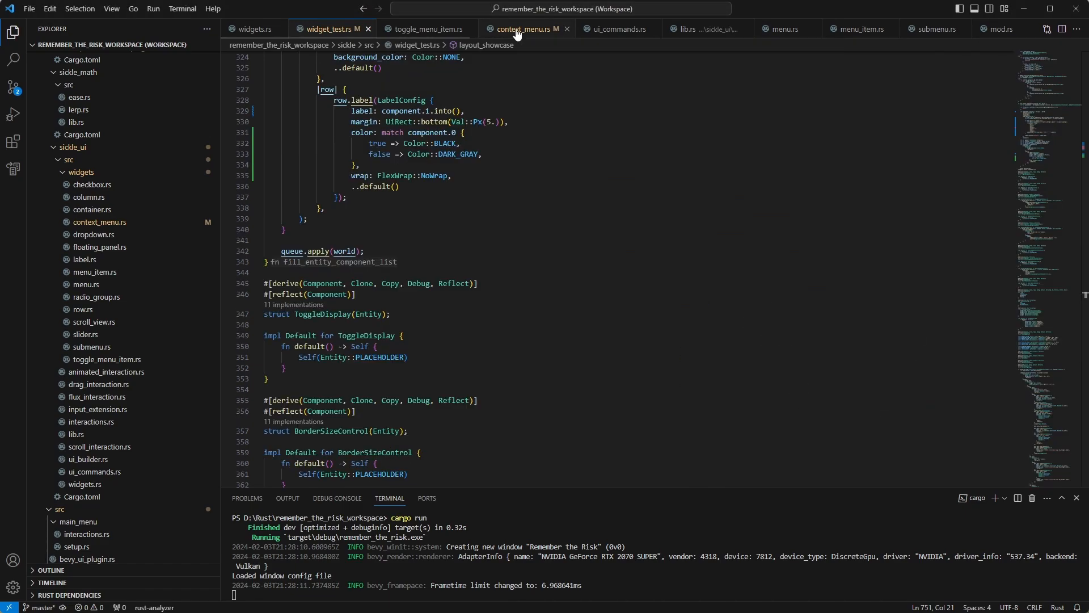
Open context_menu.rs and scroll down to handle_click_or_touch and GenerateContextMenu.
left_click(522, 28)
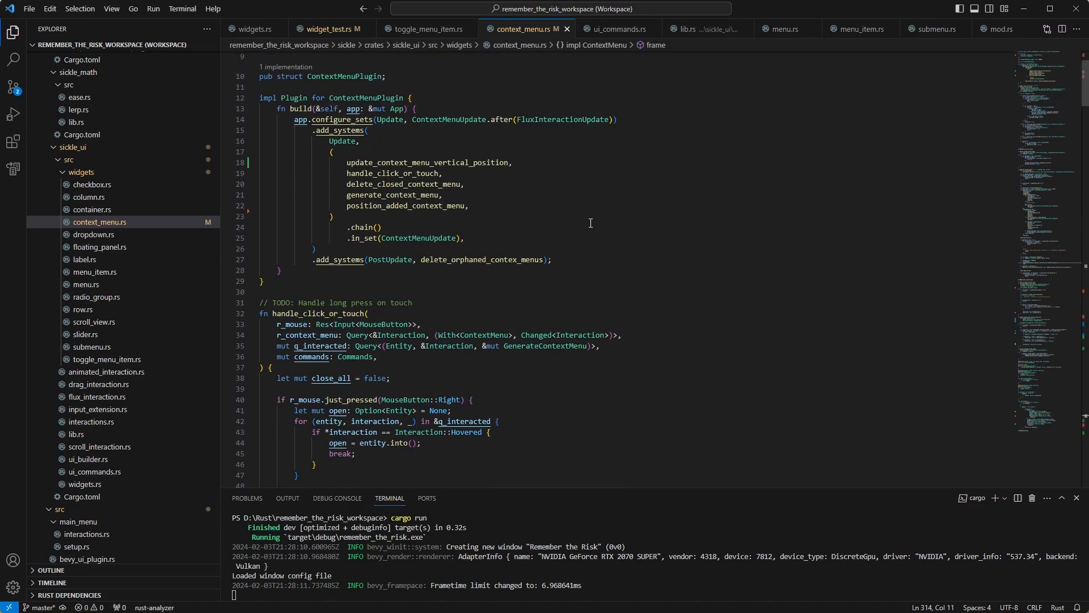
scroll("down", 3)
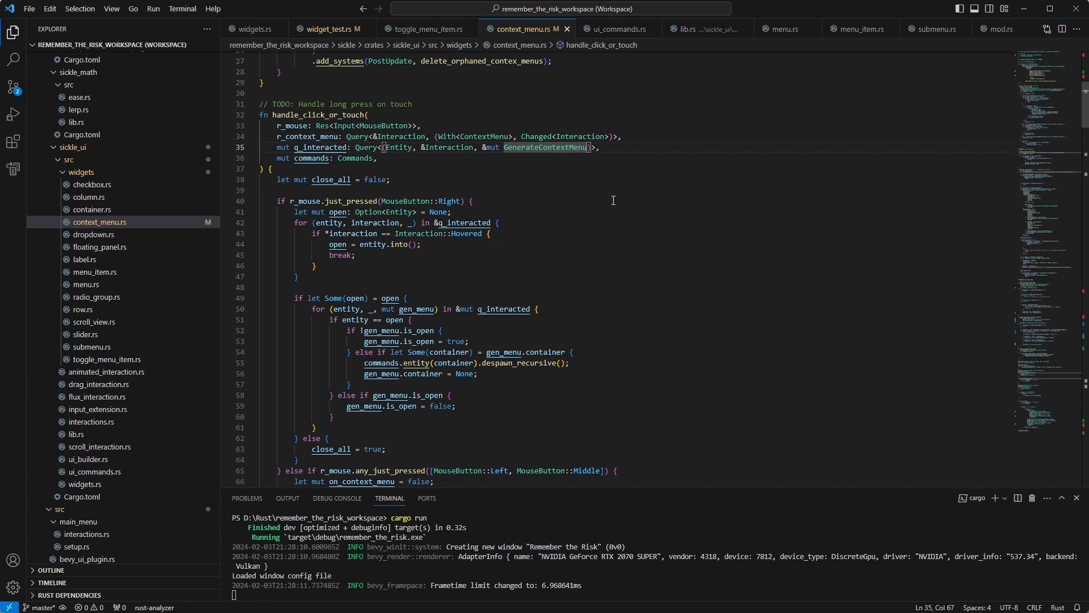
mouse_move(546, 147)
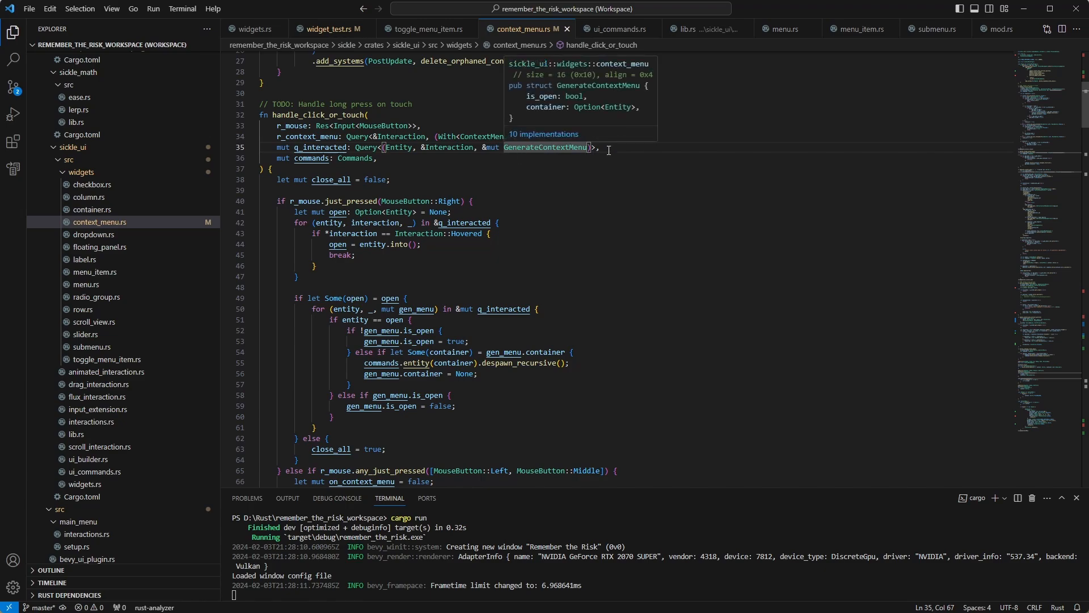
mouse_move(653, 167)
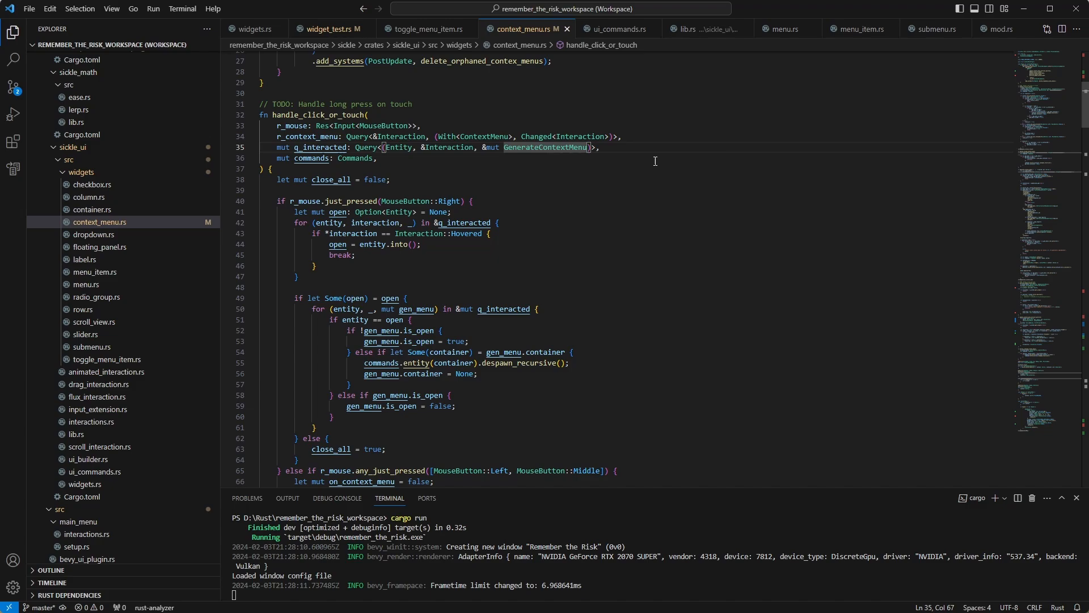
mouse_move(599, 205)
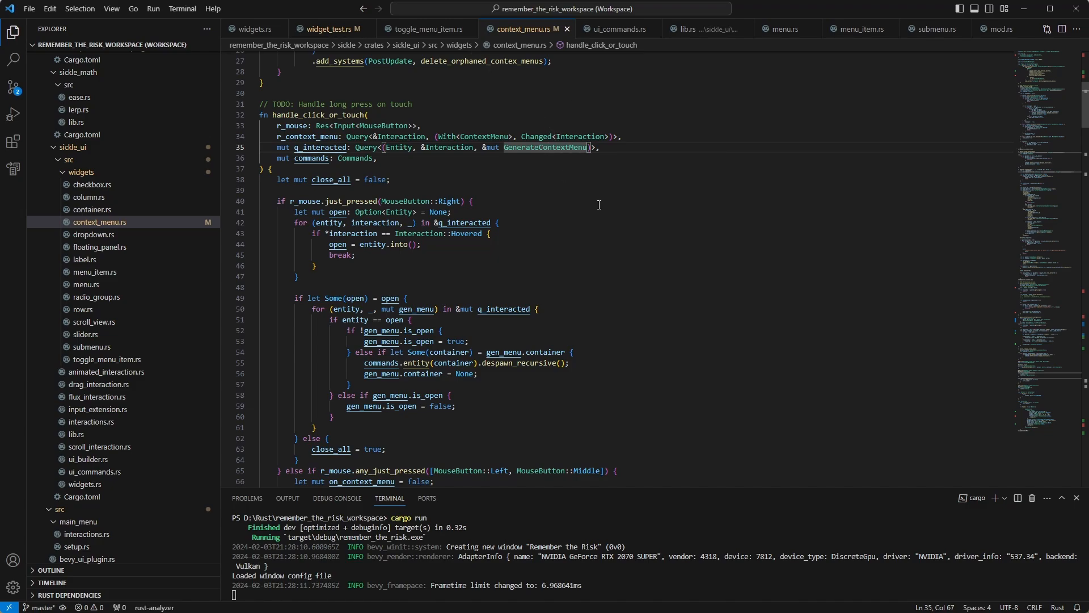
mouse_move(577, 161)
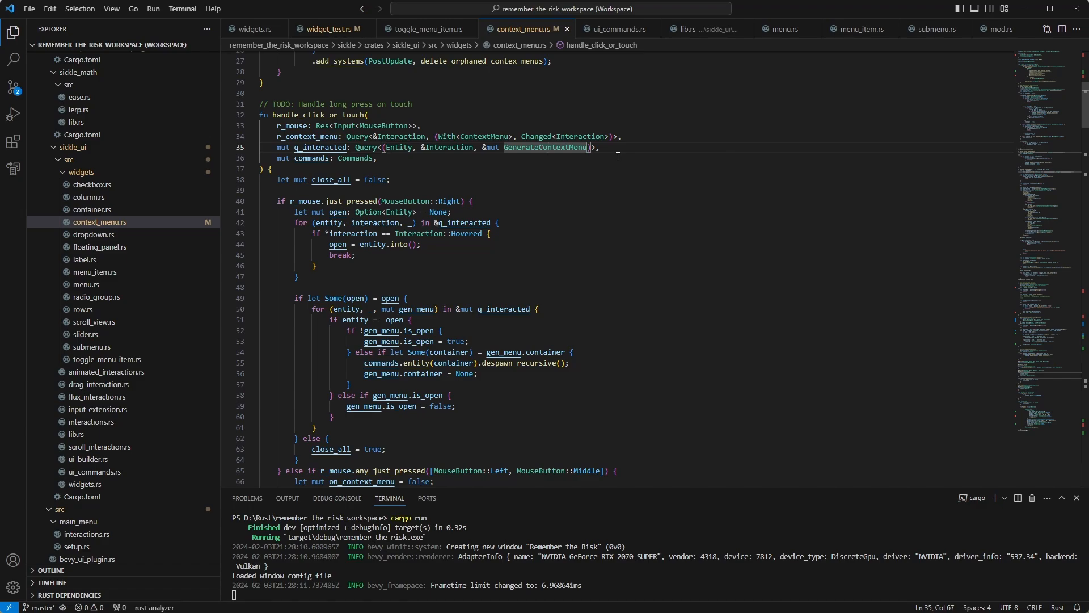
scroll("down", 3)
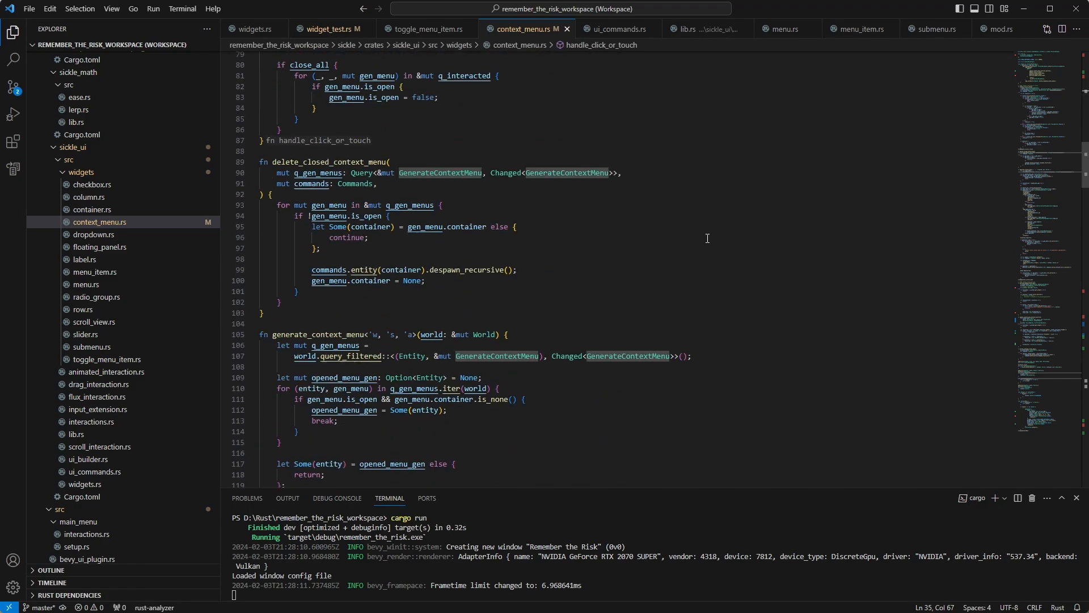
Read through generate_context_menu, marking the get_info call, then return to widget_test.rs.
scroll("down", 3)
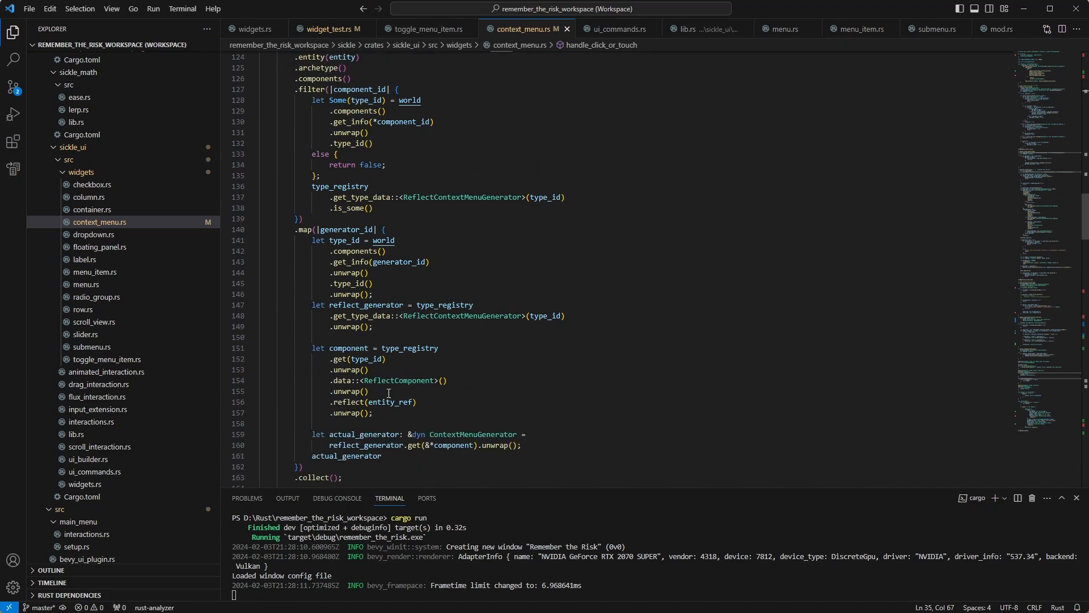
scroll("down", 3)
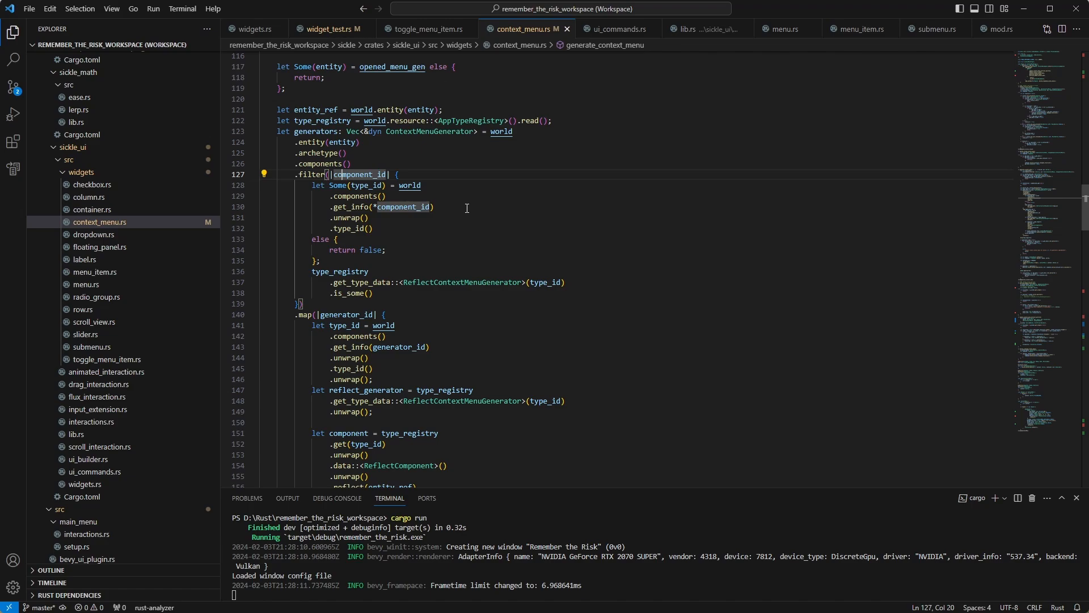
mouse_move(404, 233)
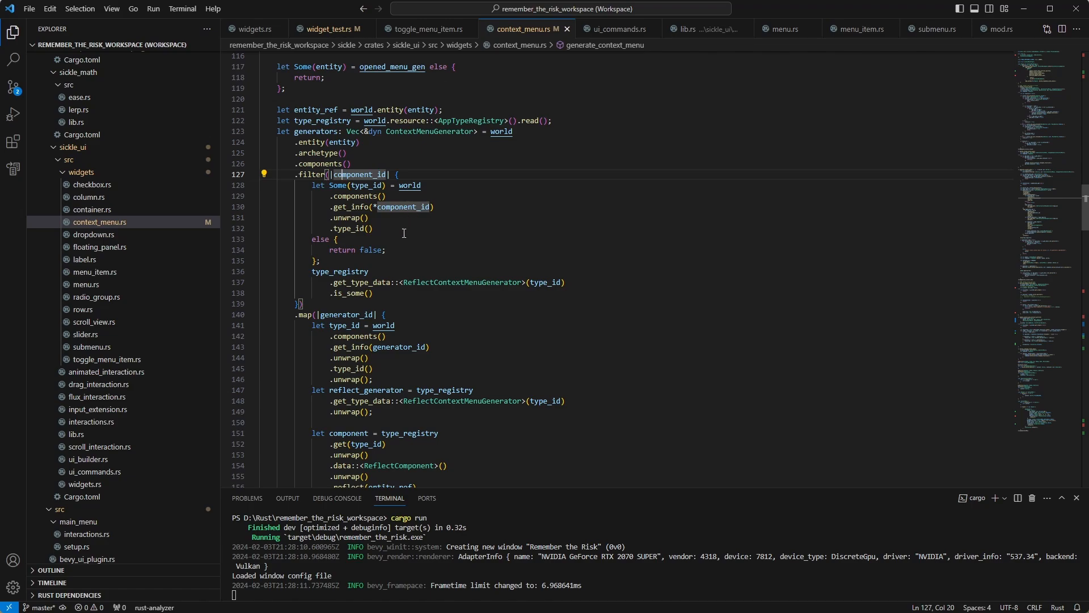
mouse_move(500, 208)
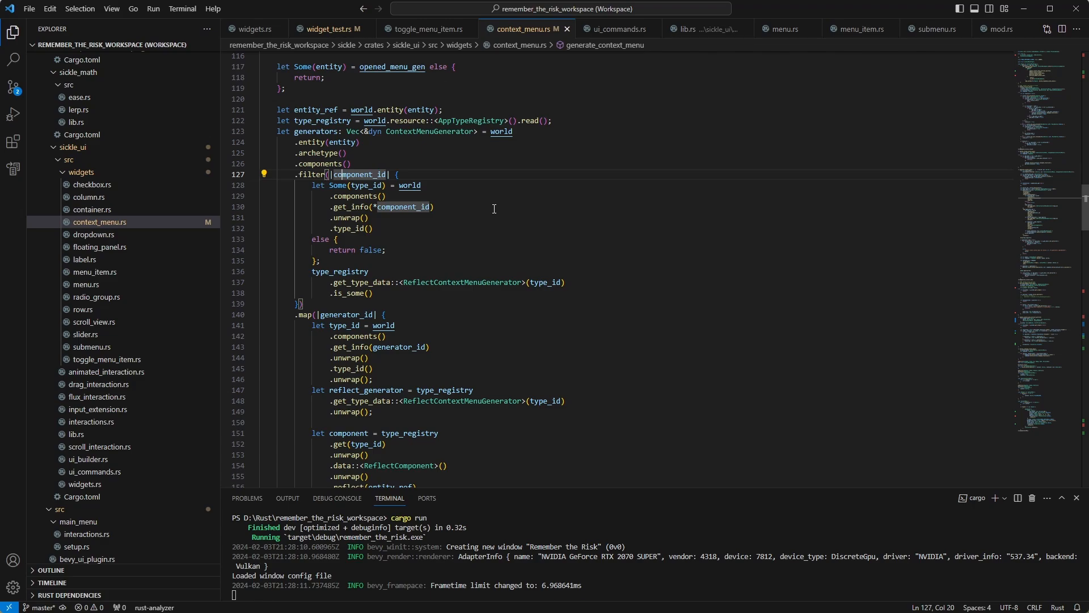
left_click(434, 206)
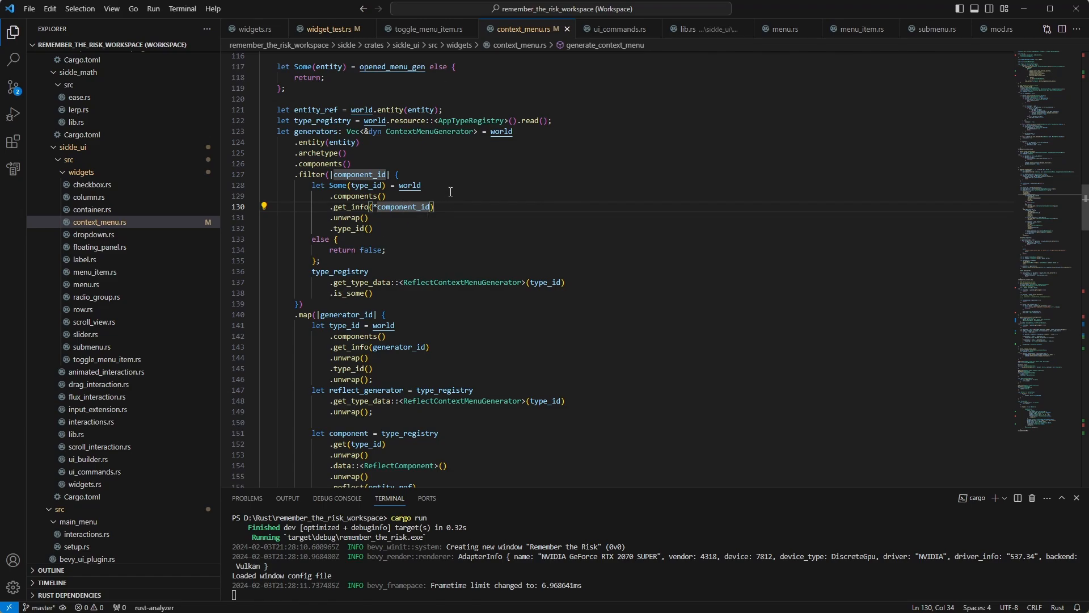
scroll("down", 3)
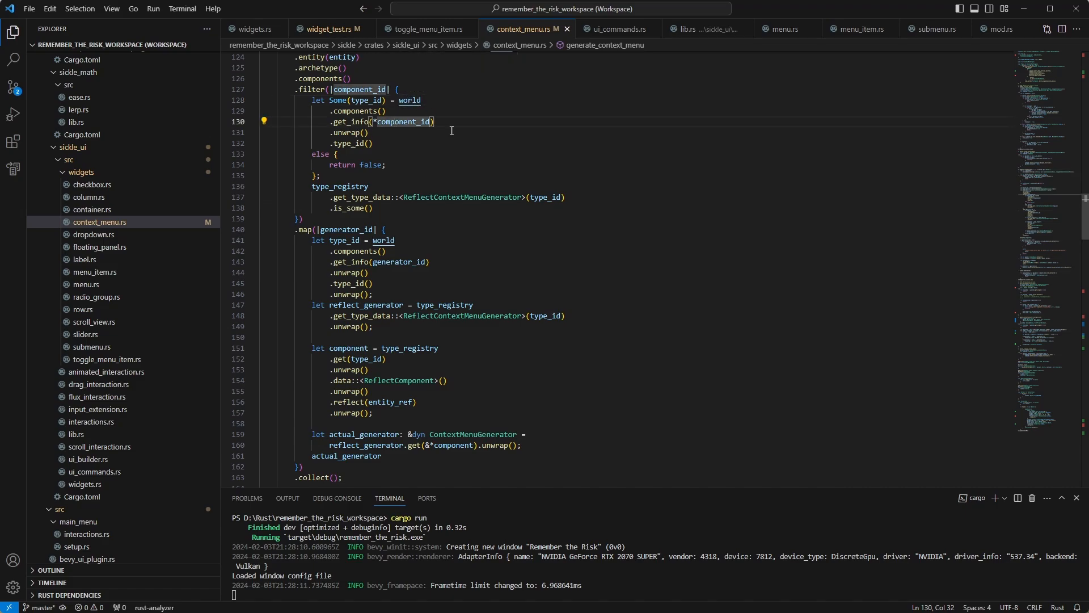
scroll("down", 3)
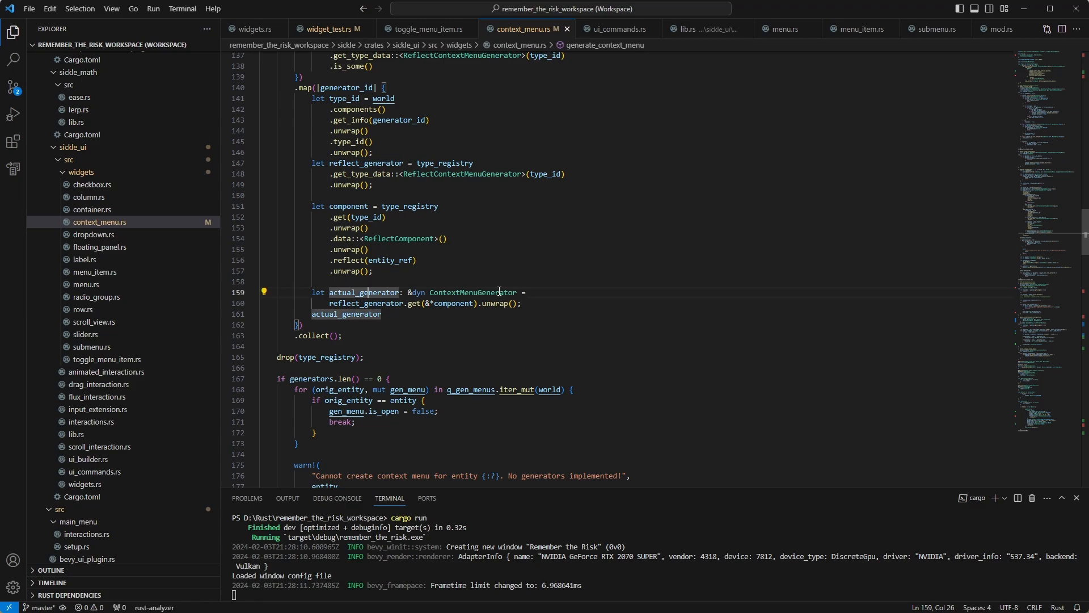
scroll("down", 3)
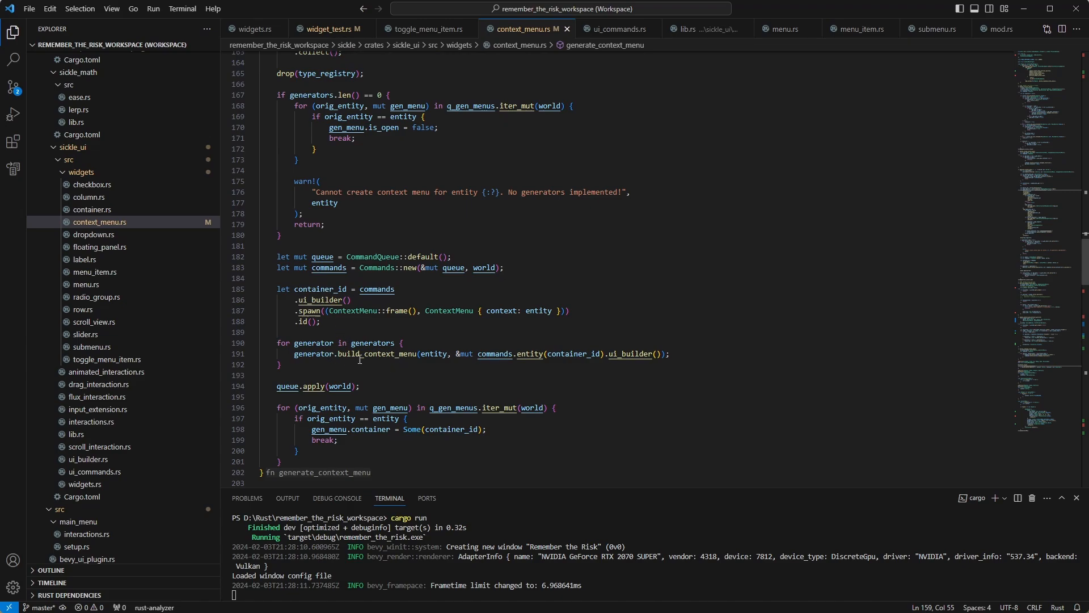
left_click(327, 29)
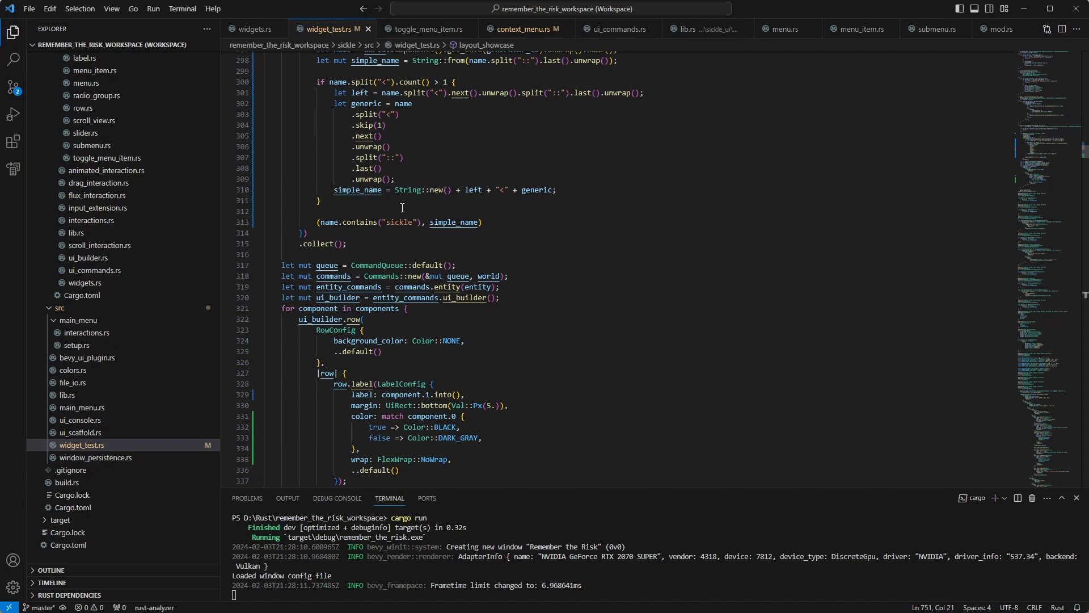
Scroll to ChangeableBorderSize and highlight every ContextMenuGenerator occurrence.
scroll("down", 3)
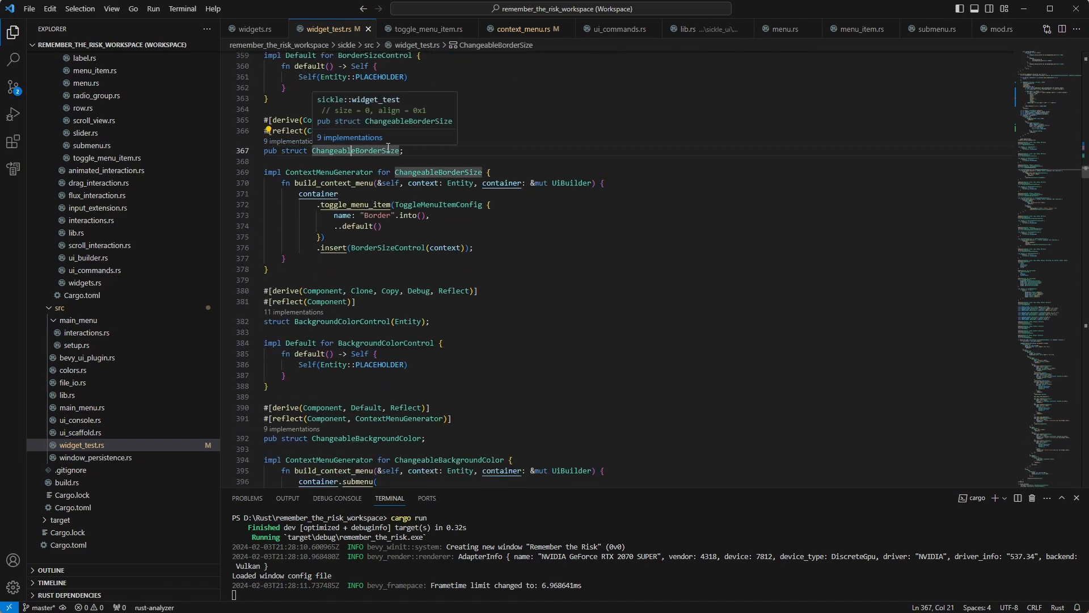
mouse_move(575, 158)
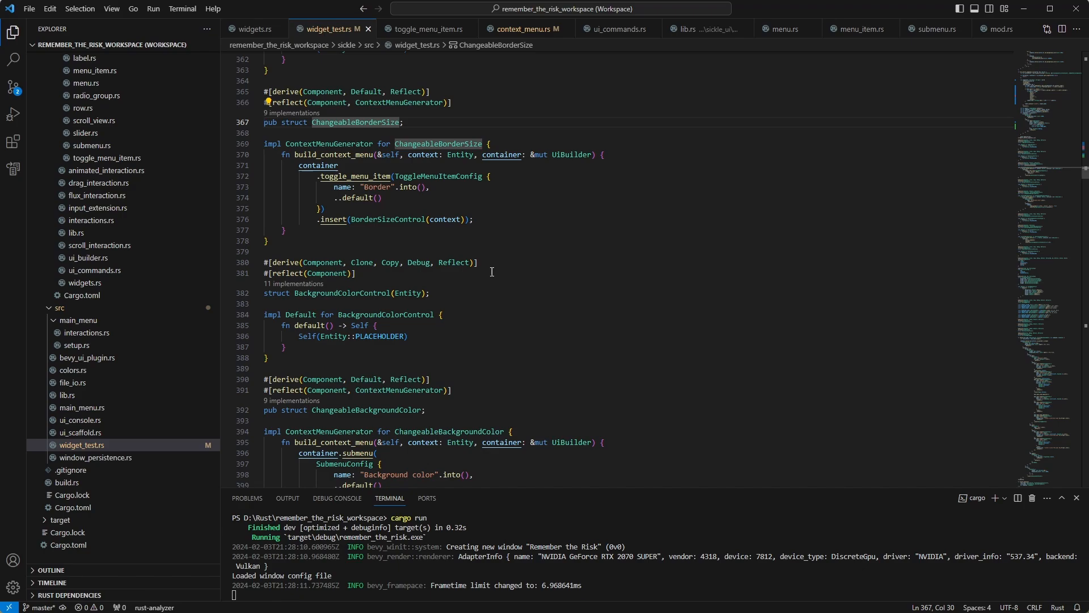
left_click(390, 122)
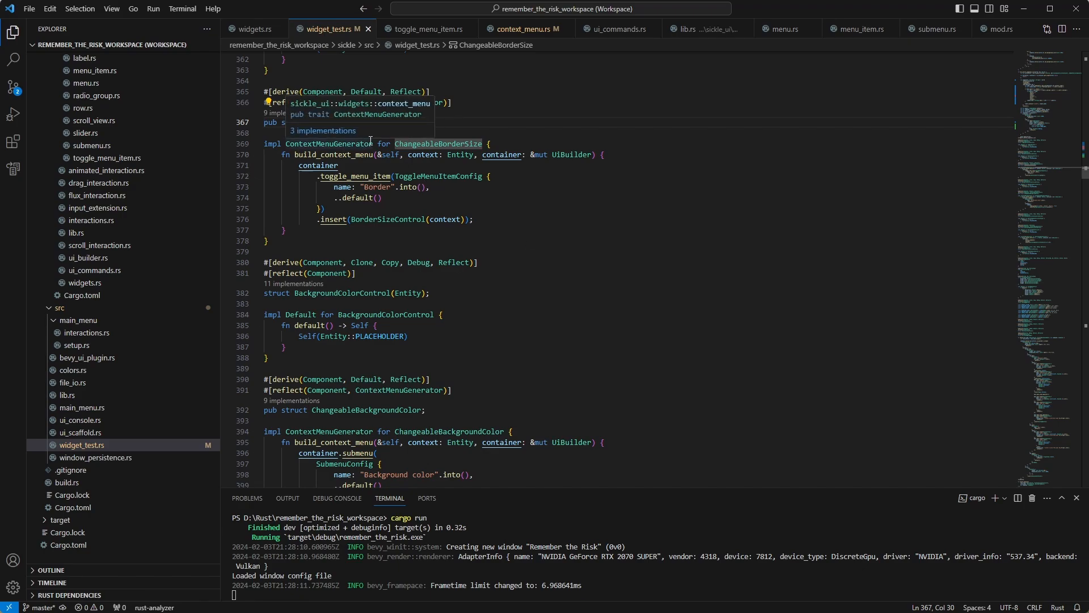
mouse_move(485, 366)
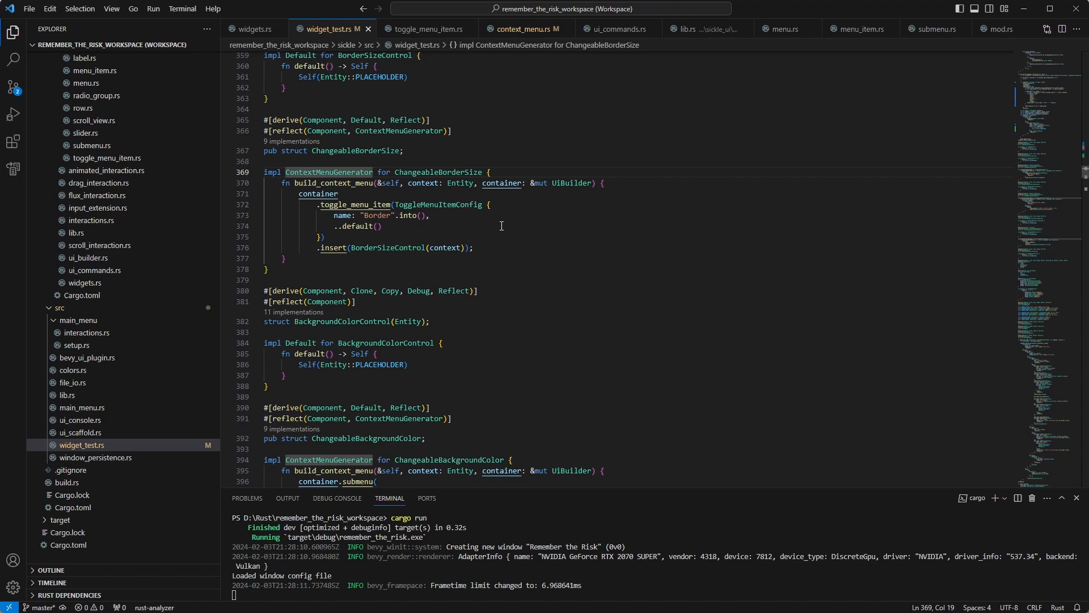
mouse_move(386, 265)
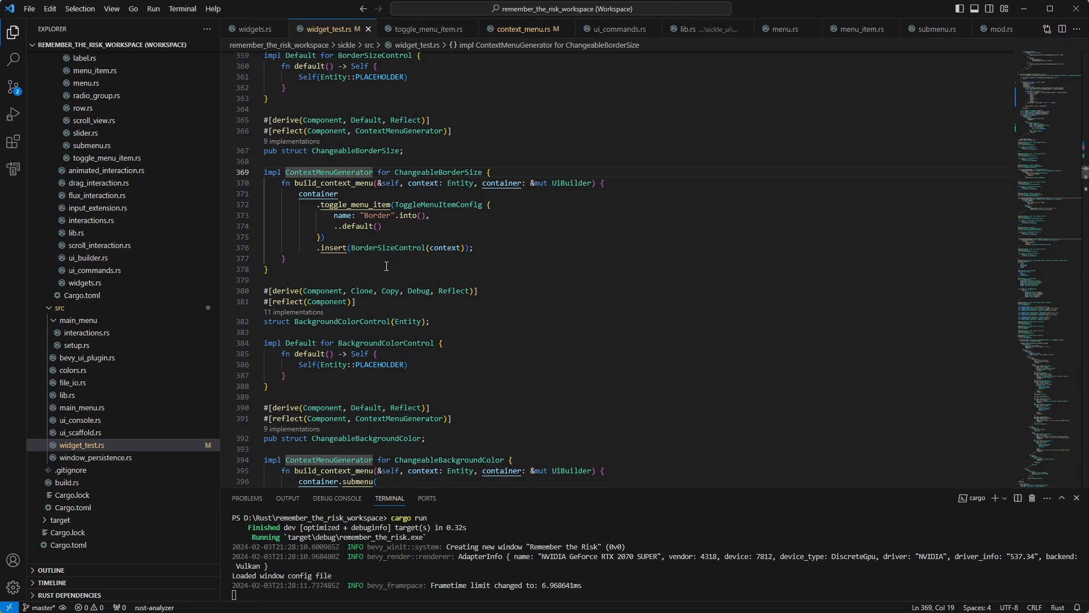
Focus the ChangeableBackgroundColor generator code with its Red/Green/Blue Background color submenu.
left_click(437, 247)
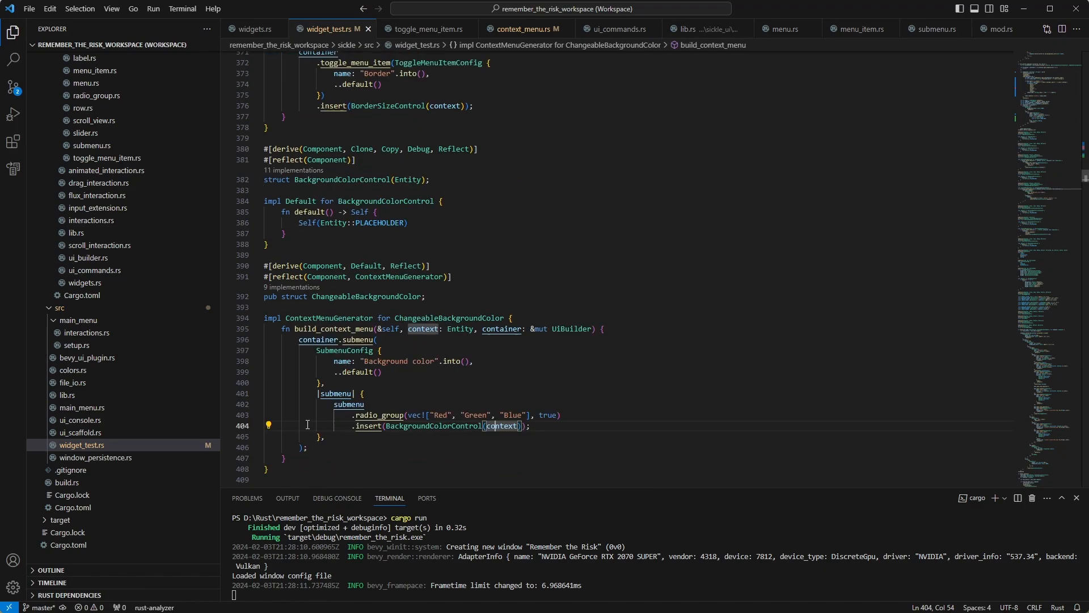
mouse_move(305, 341)
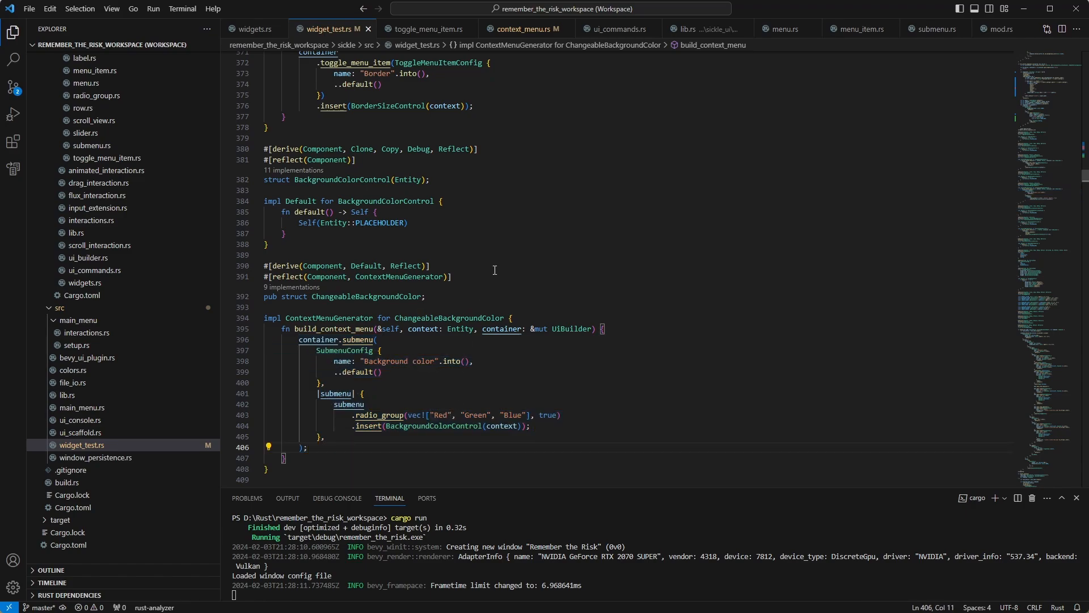
mouse_move(534, 289)
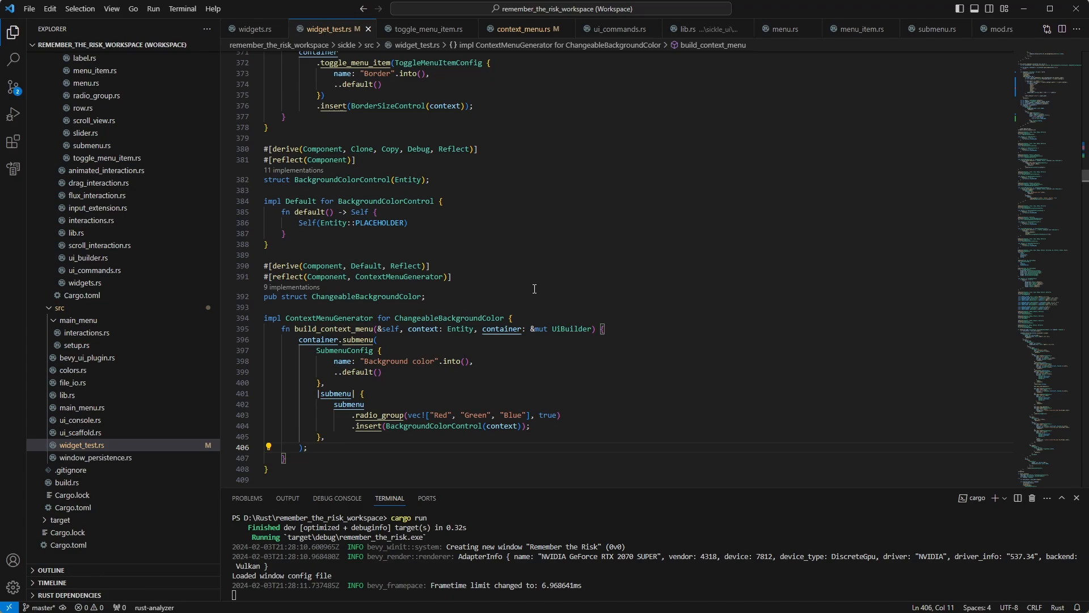
mouse_move(537, 283)
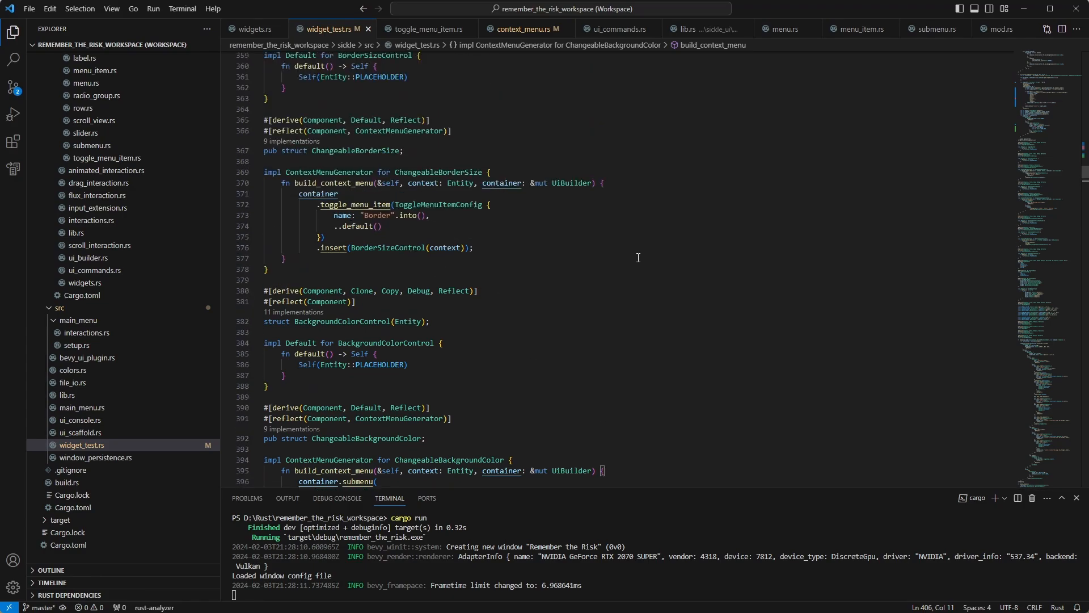
mouse_move(617, 219)
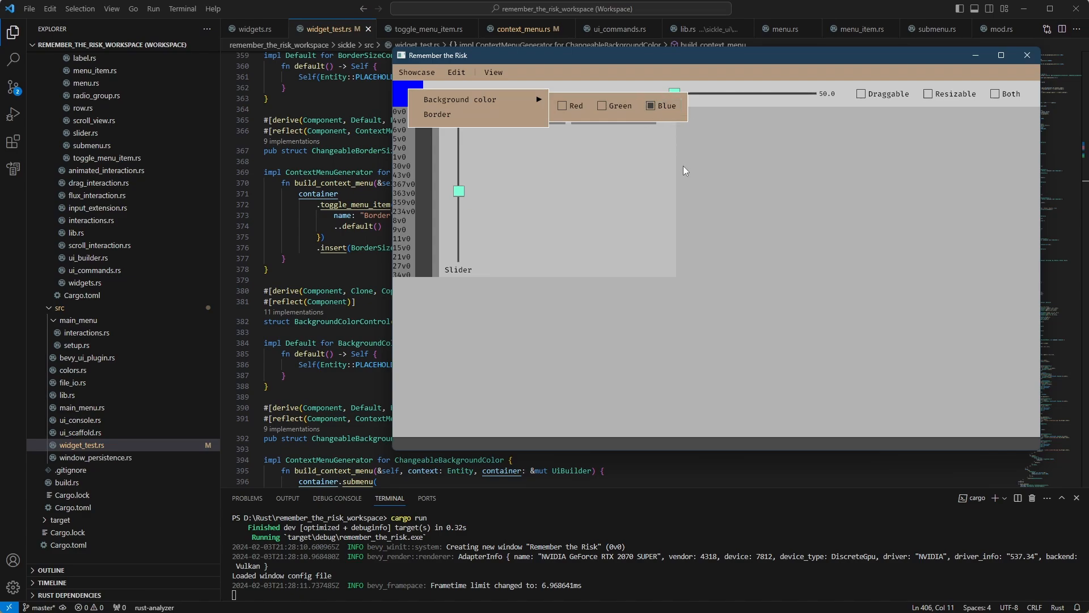
left_click(1027, 55)
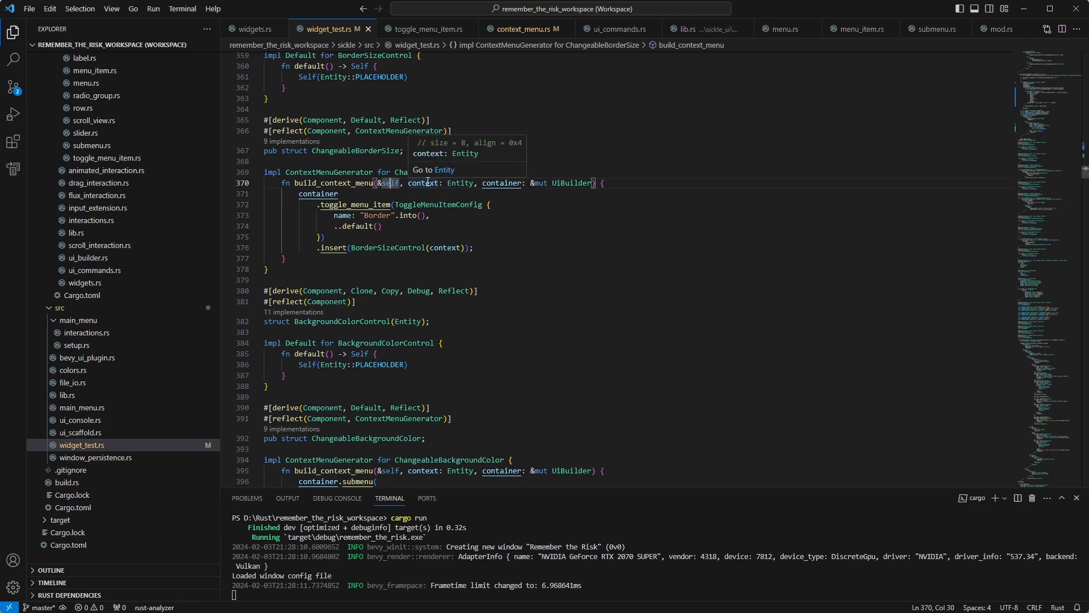
mouse_move(476, 232)
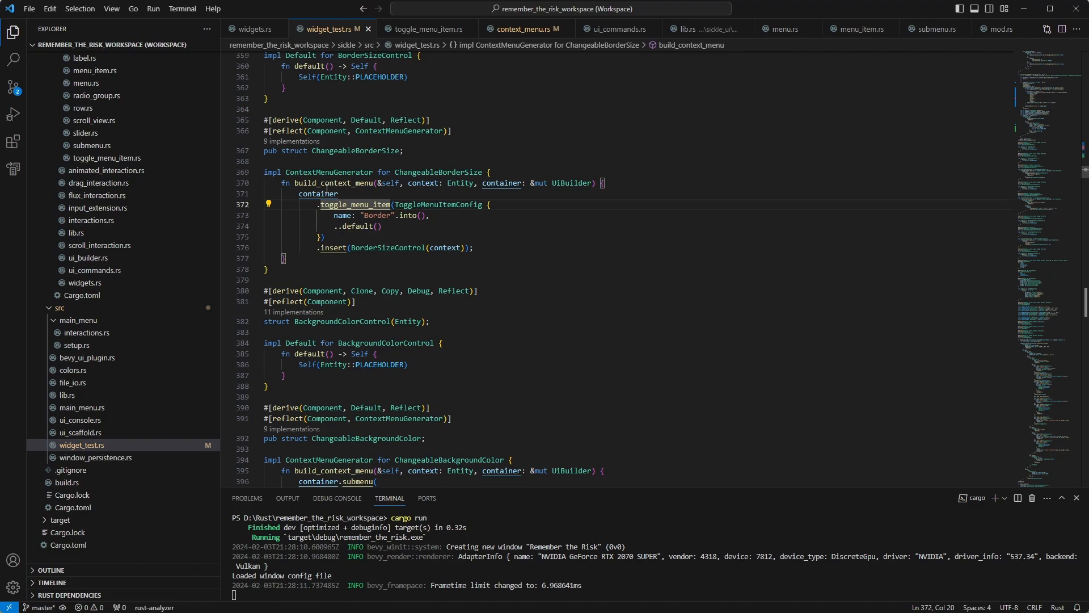
mouse_move(534, 268)
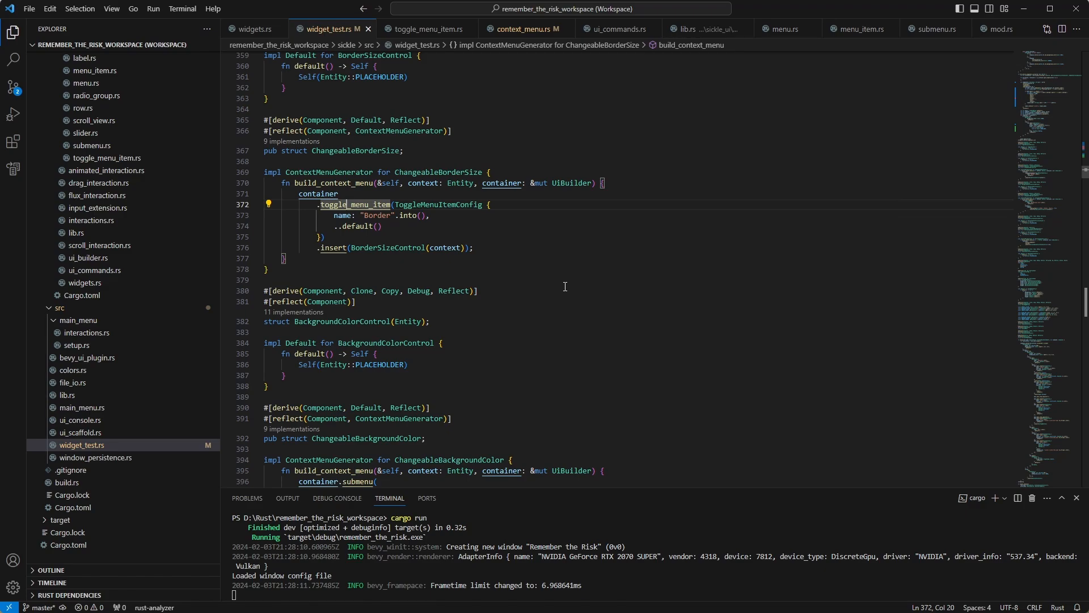
mouse_move(564, 210)
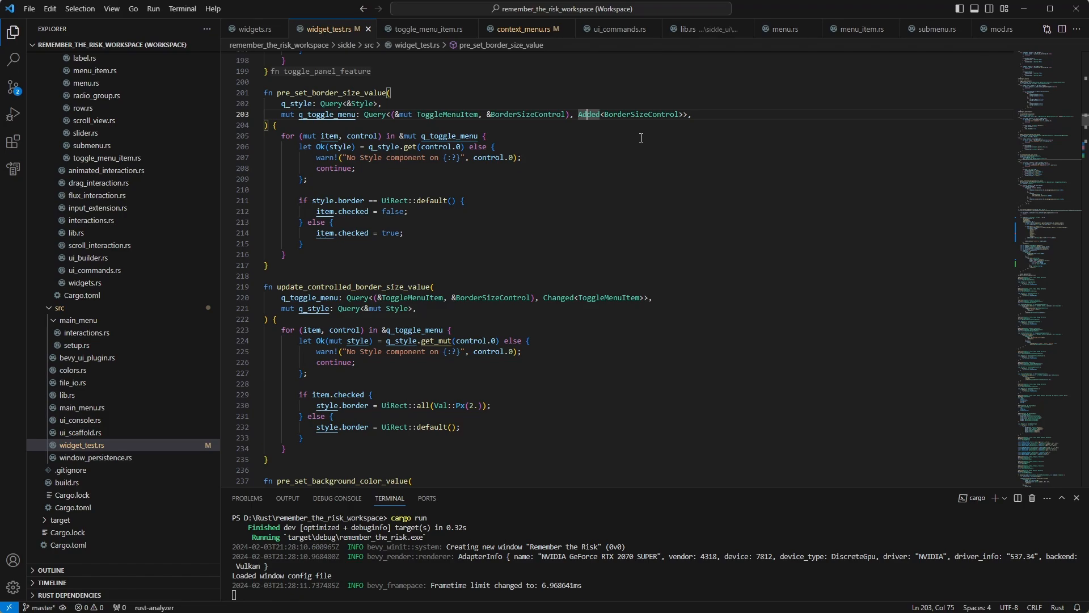
mouse_move(421, 222)
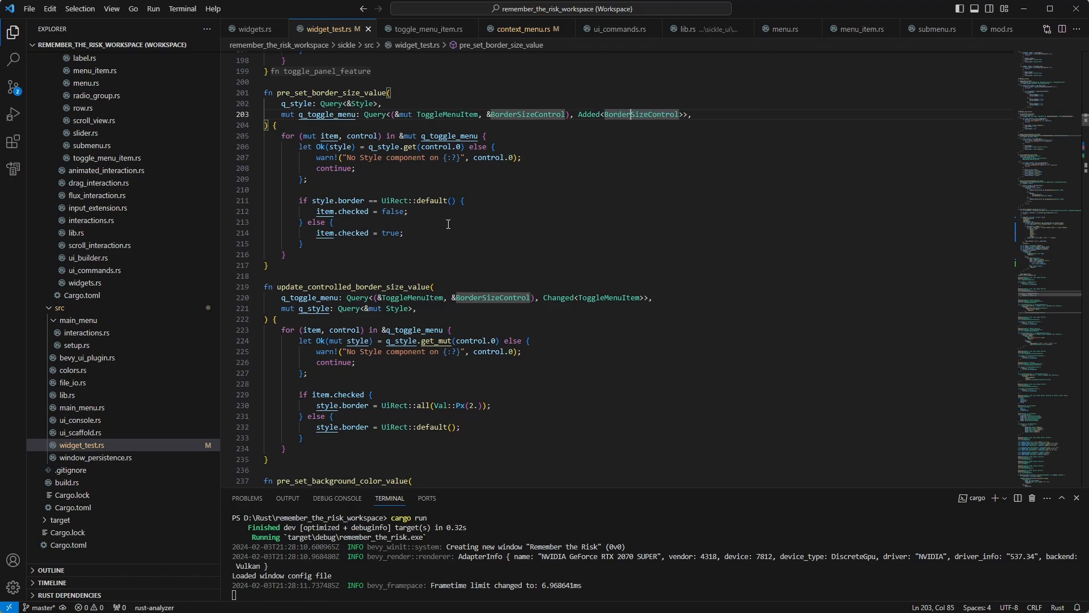
mouse_move(482, 219)
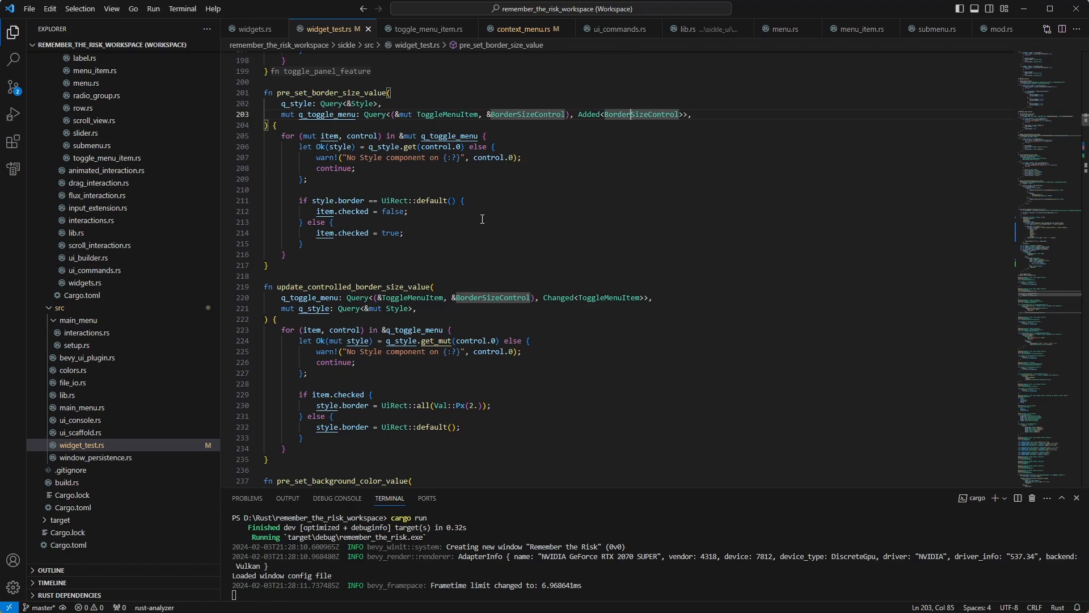
mouse_move(479, 210)
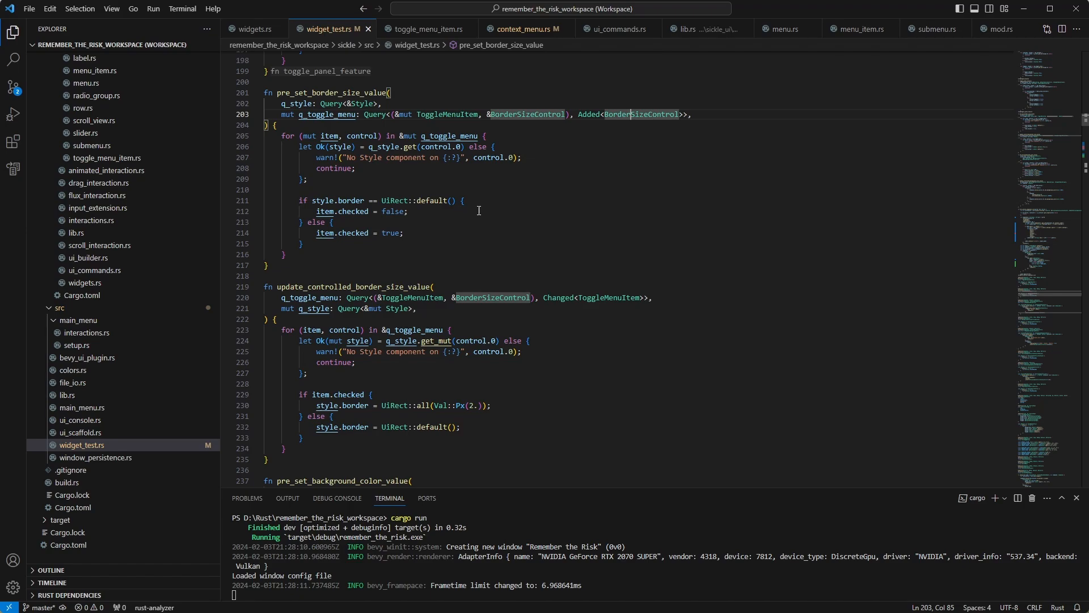
mouse_move(454, 262)
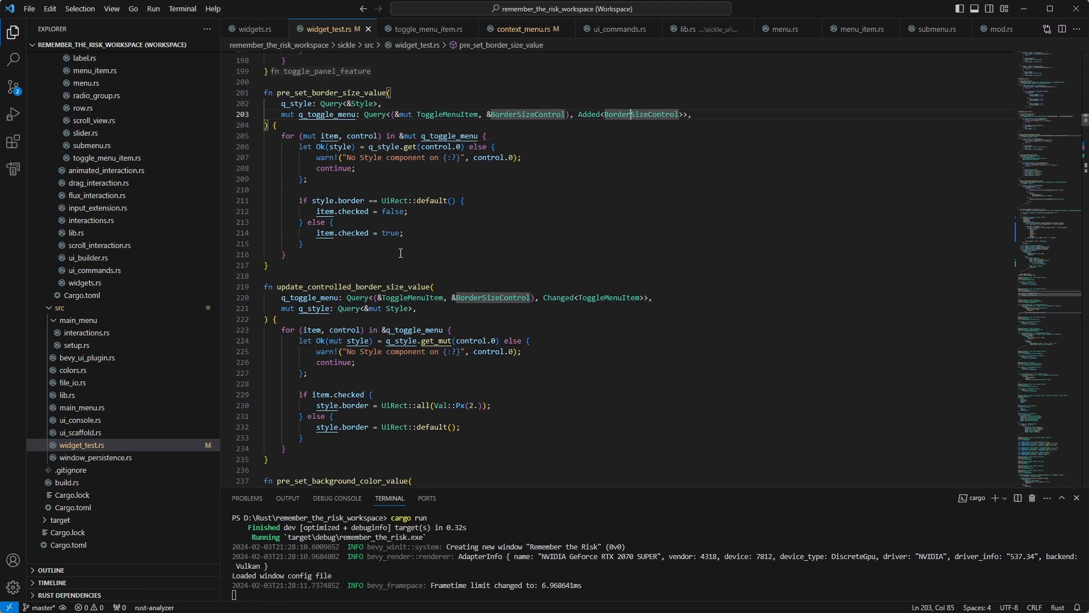
mouse_move(431, 200)
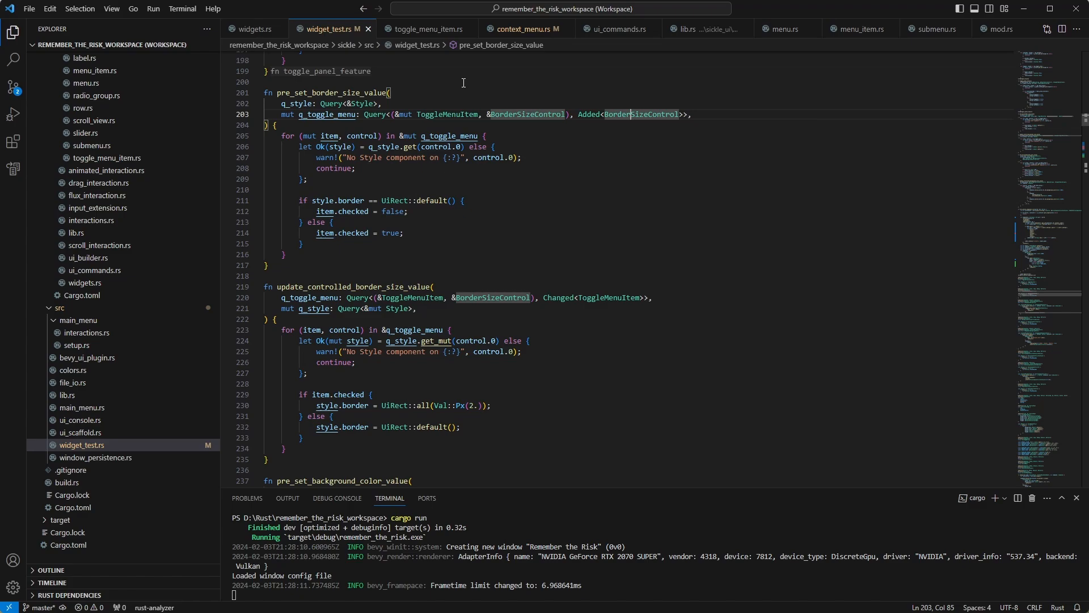
mouse_move(611, 216)
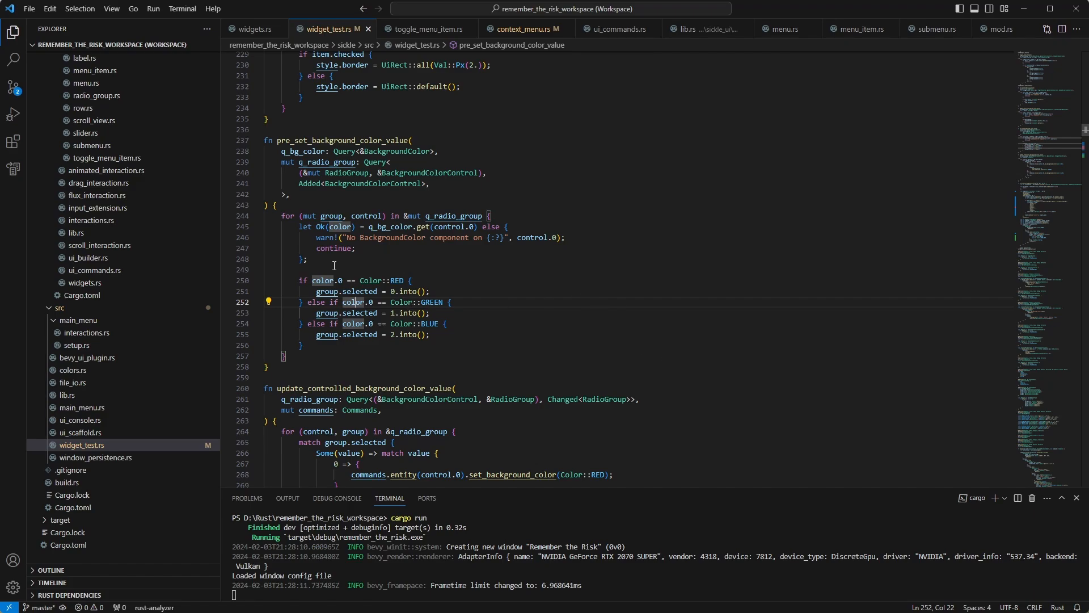
Scroll past the background-colour systems and their Red/Green/Blue match to fill_entity_component_list.
scroll("down", 3)
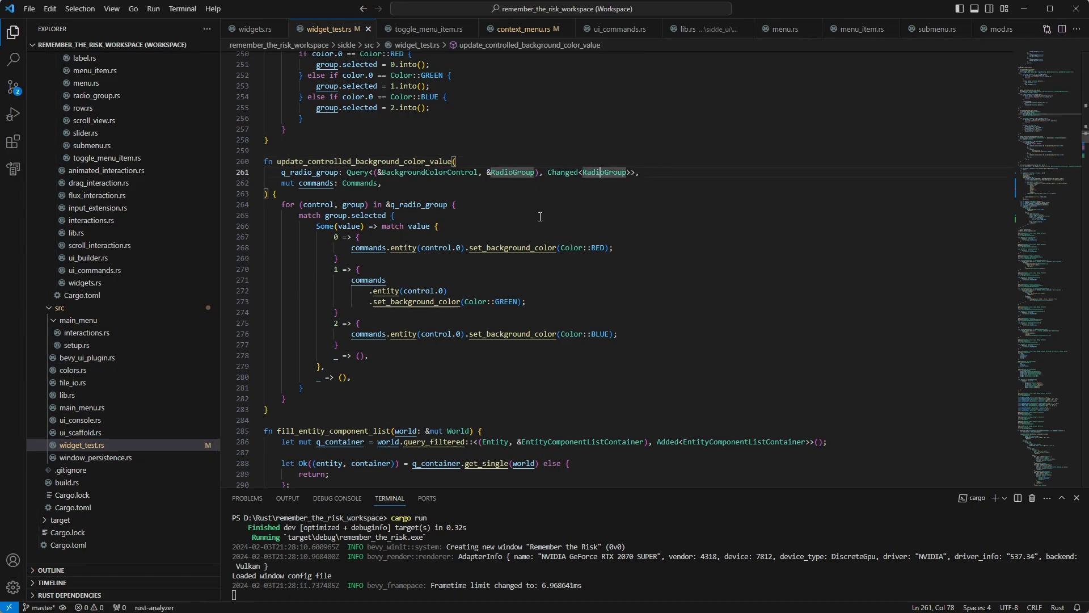
mouse_move(309, 215)
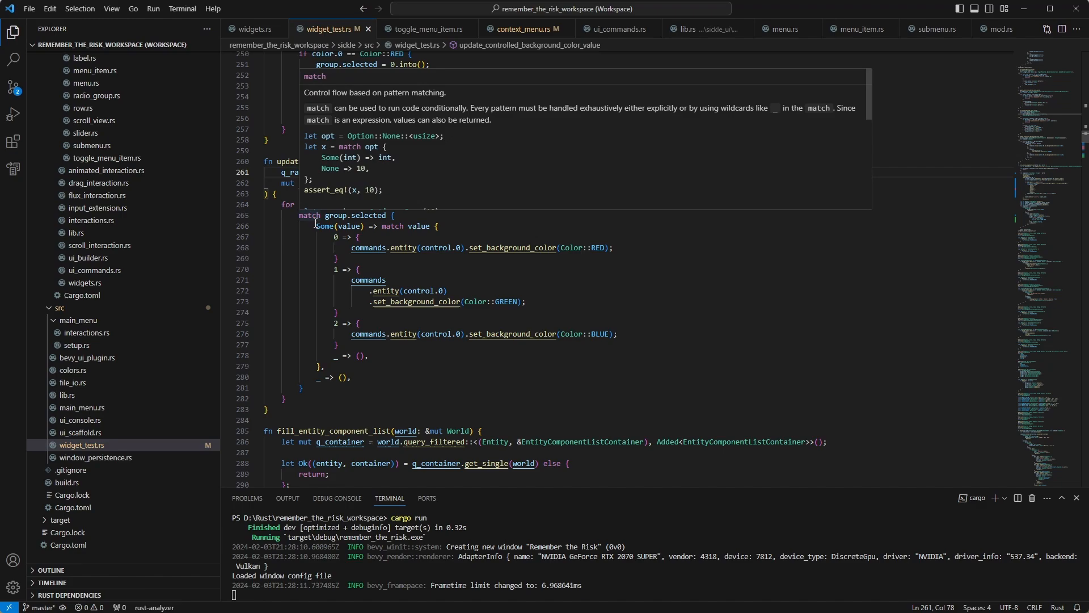
left_click_drag(334, 226, 324, 365)
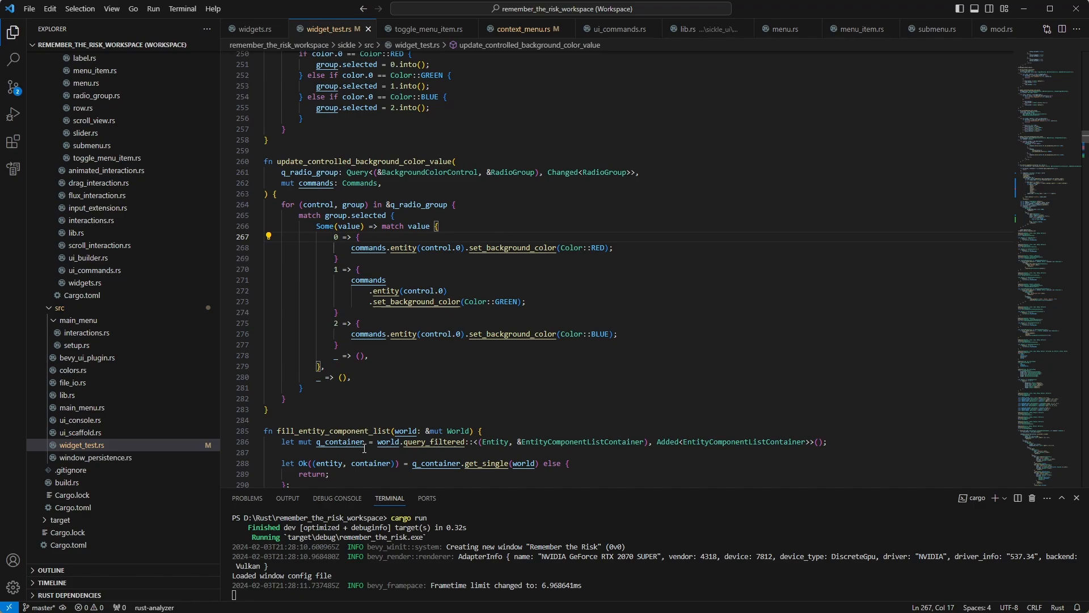
mouse_move(496, 233)
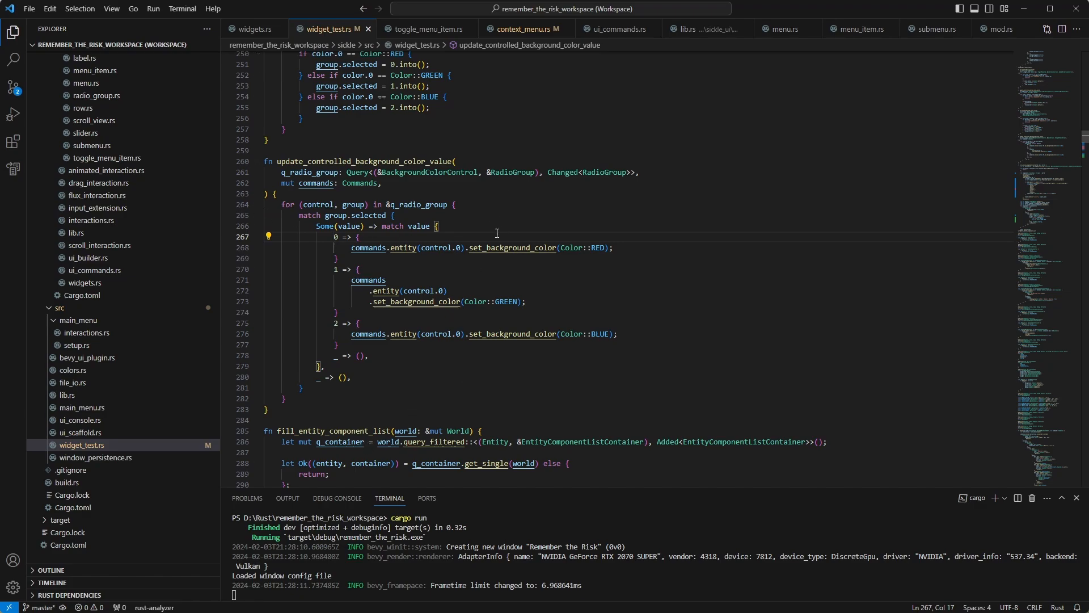
scroll("down", 3)
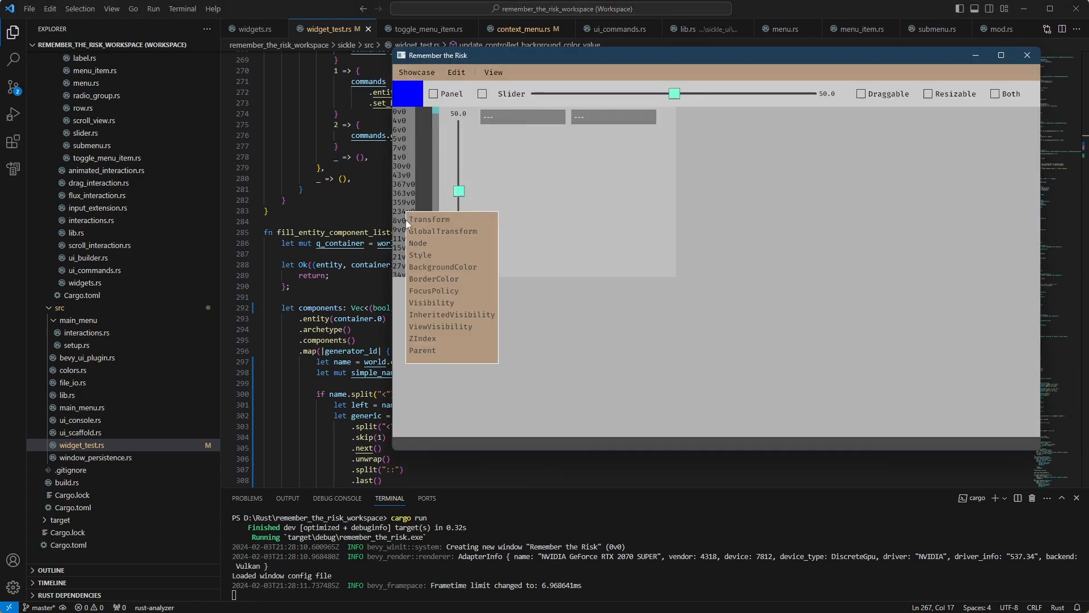
mouse_move(798, 13)
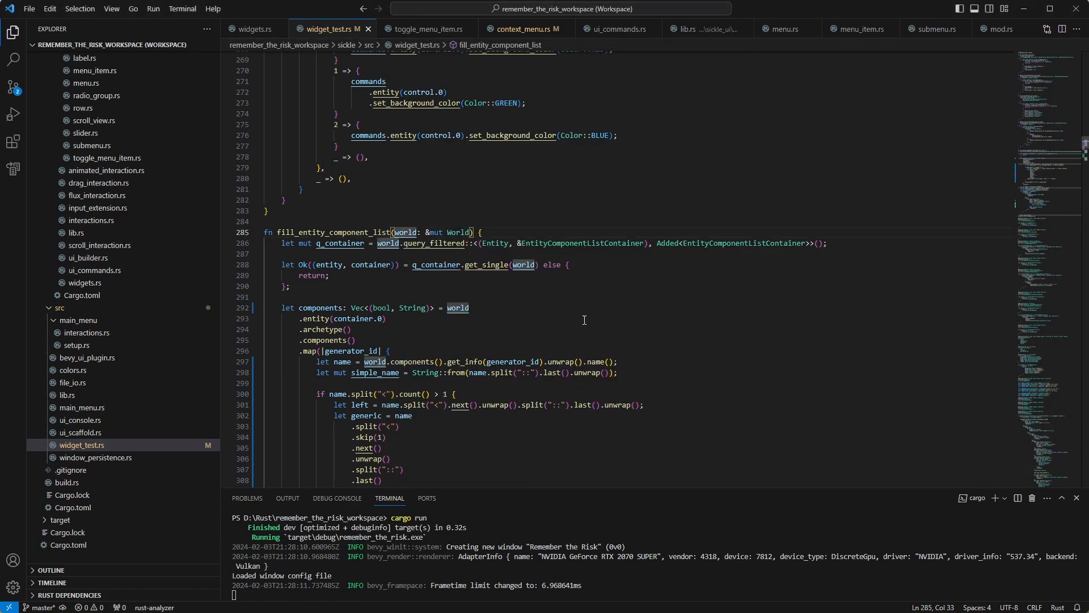
Highlight the generic type name extraction lines, then scroll down to the ui_builder.row component loop.
scroll("down", 3)
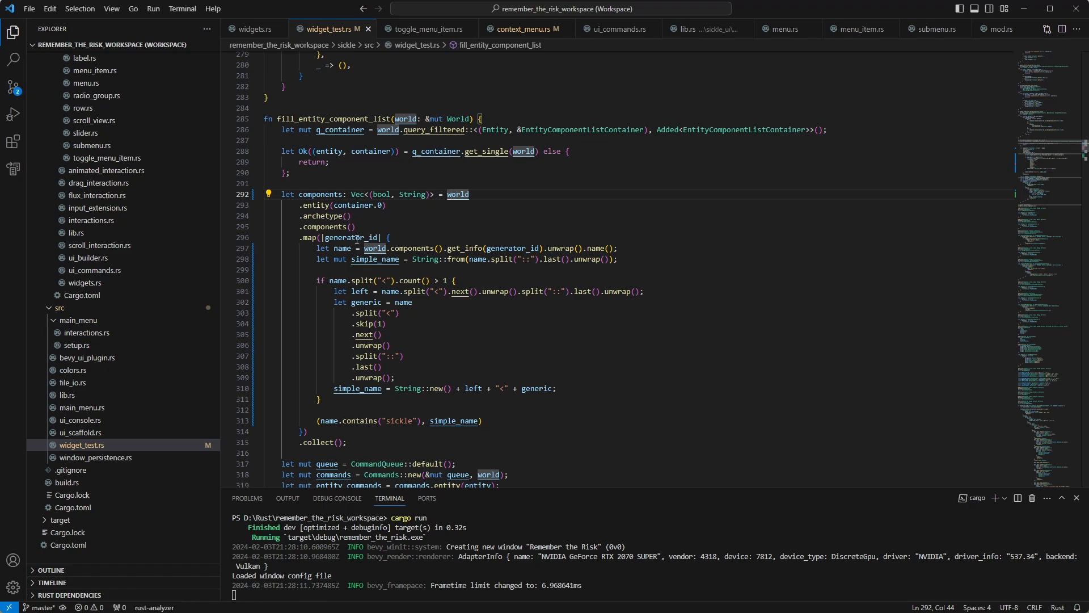
left_click_drag(316, 280, 396, 377)
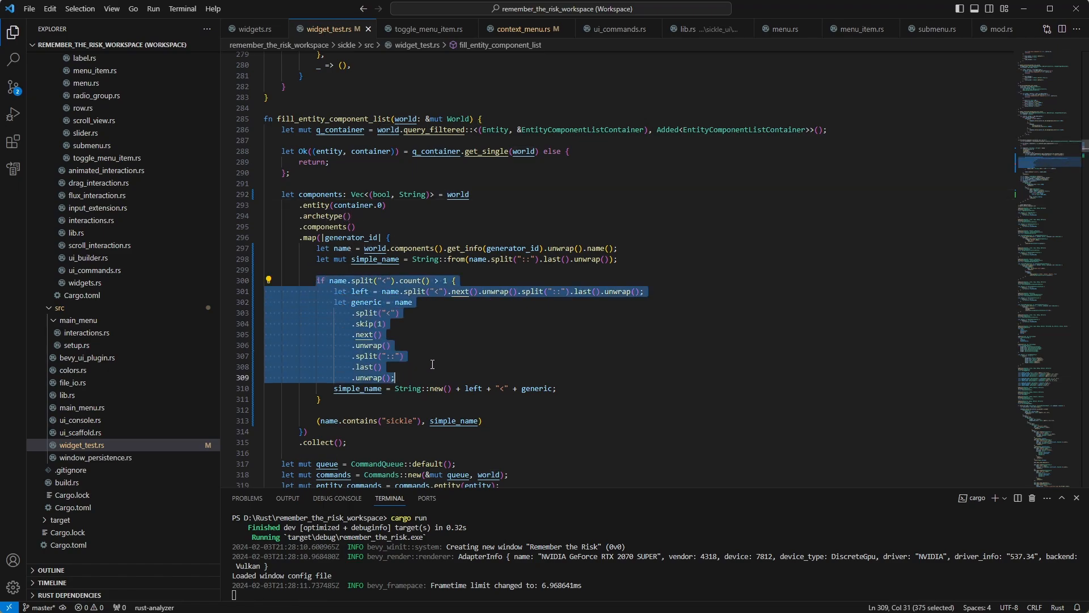
left_click(384, 345)
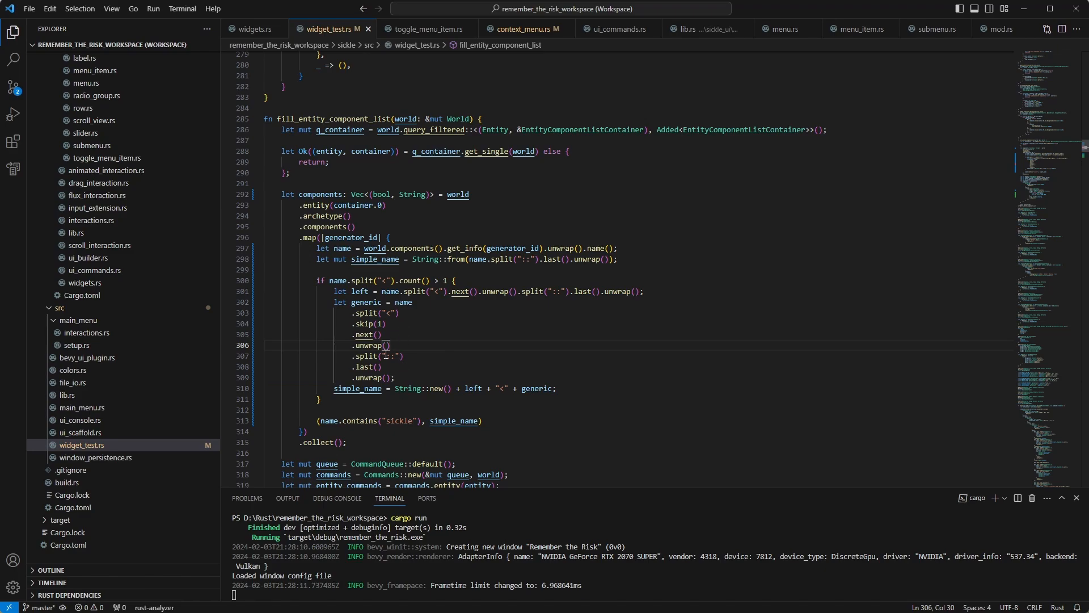
scroll("down", 3)
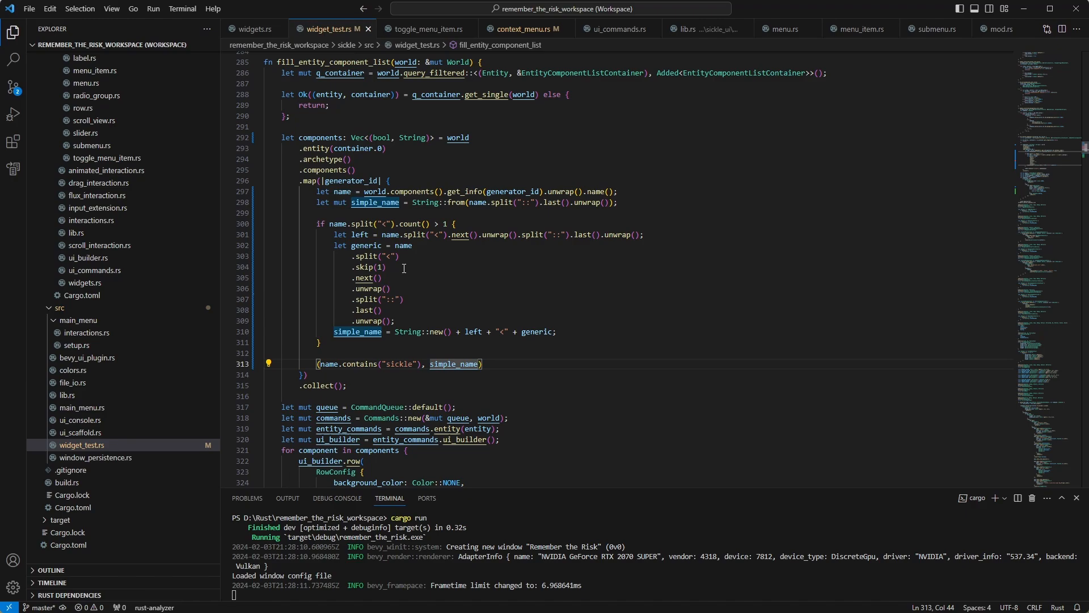
mouse_move(419, 224)
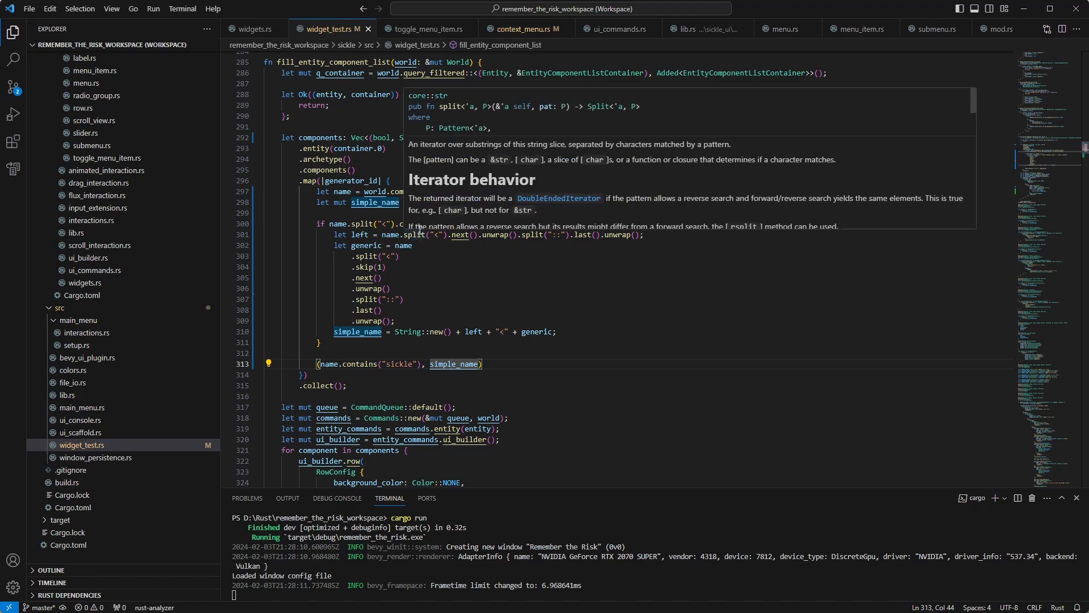
mouse_move(606, 295)
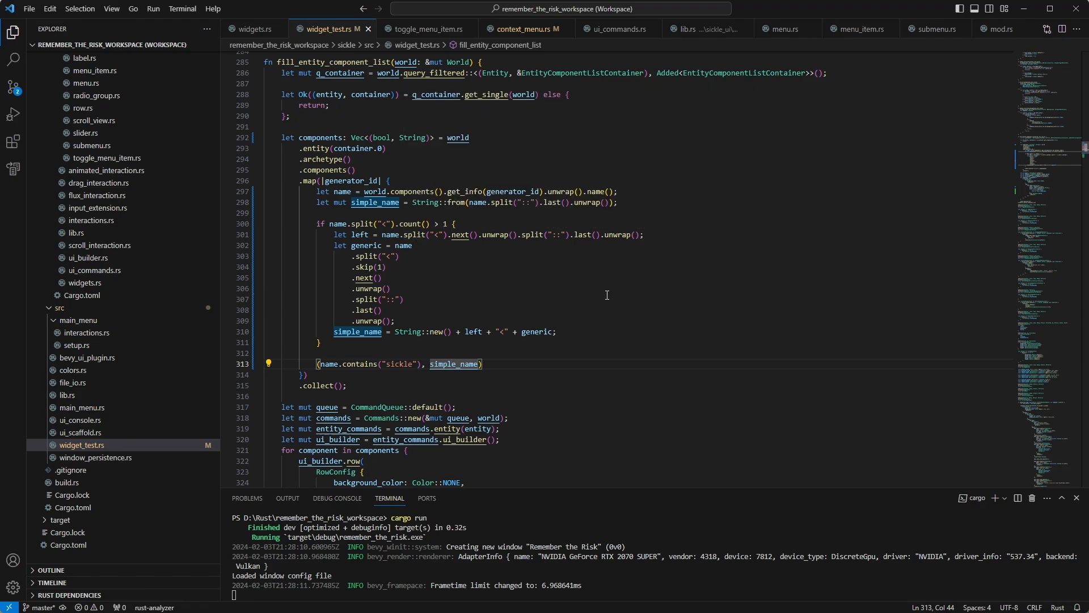
mouse_move(806, 212)
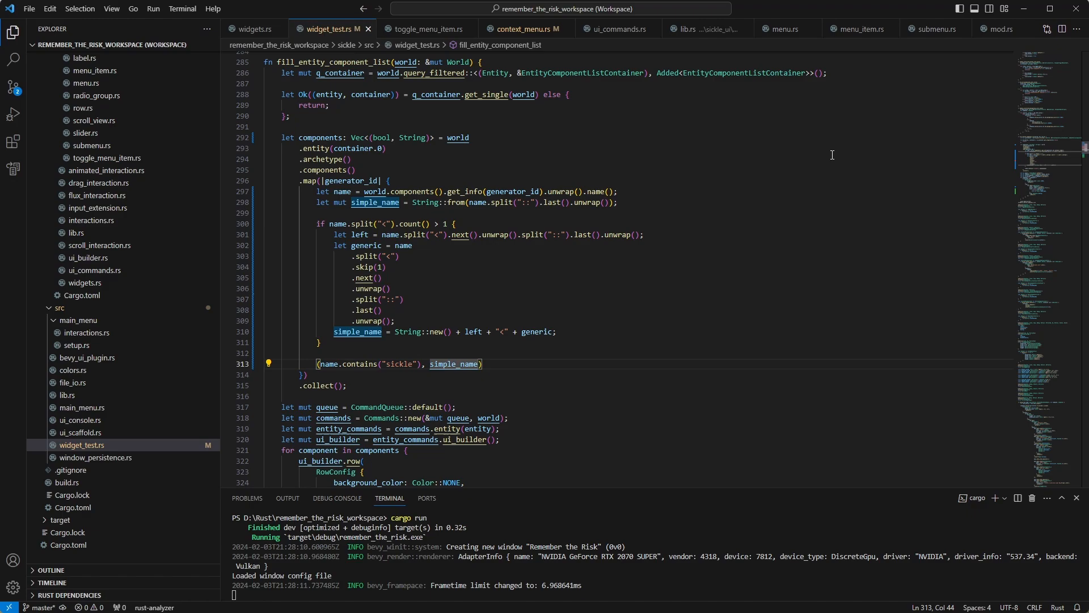
scroll("down", 3)
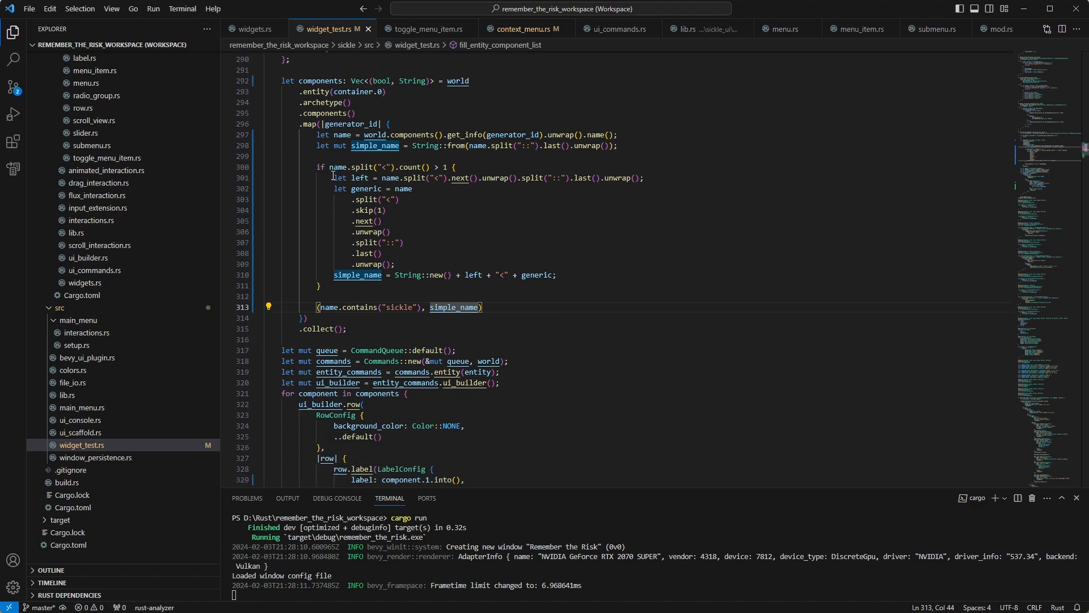
scroll("down", 3)
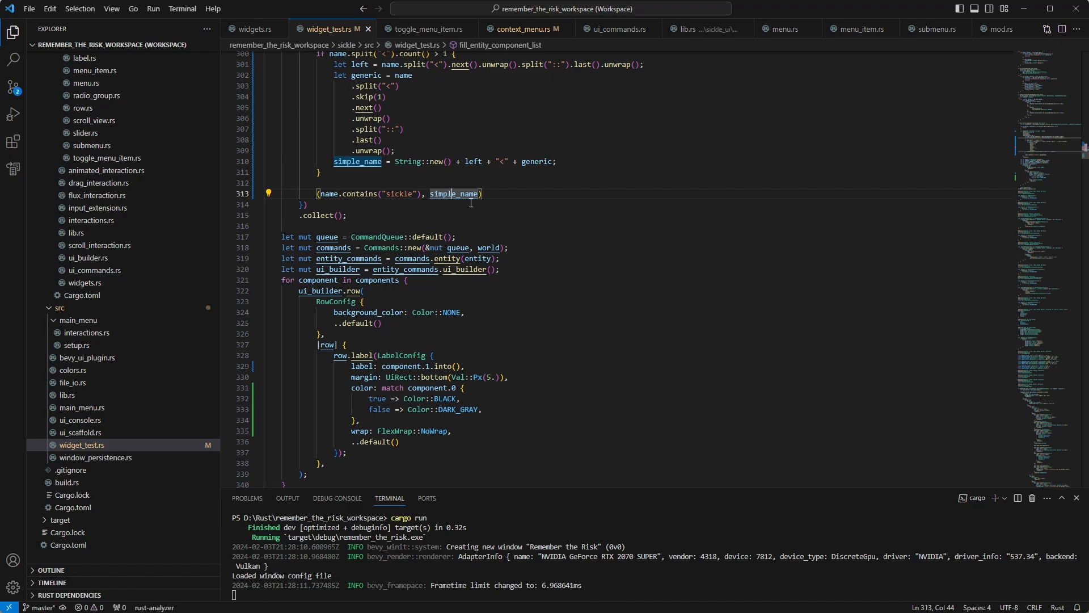
left_click(324, 237)
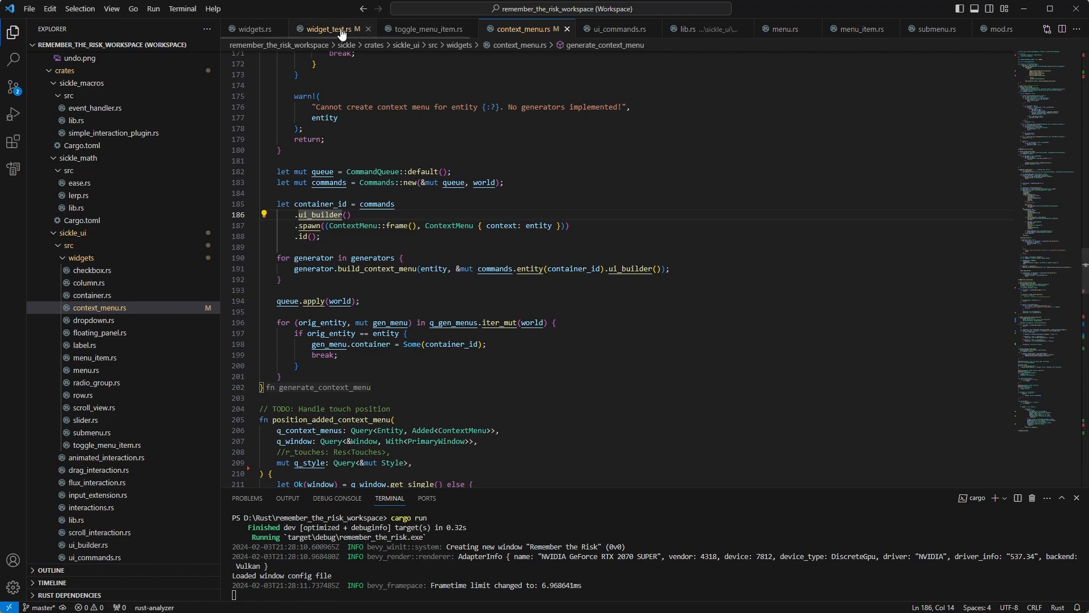
mouse_move(340, 28)
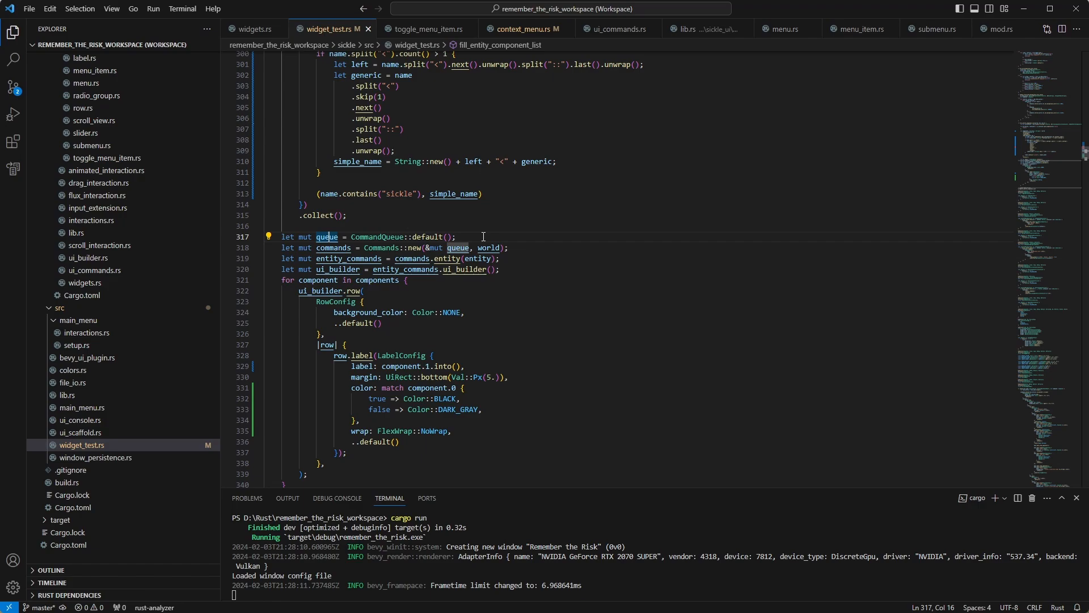
scroll("down", 3)
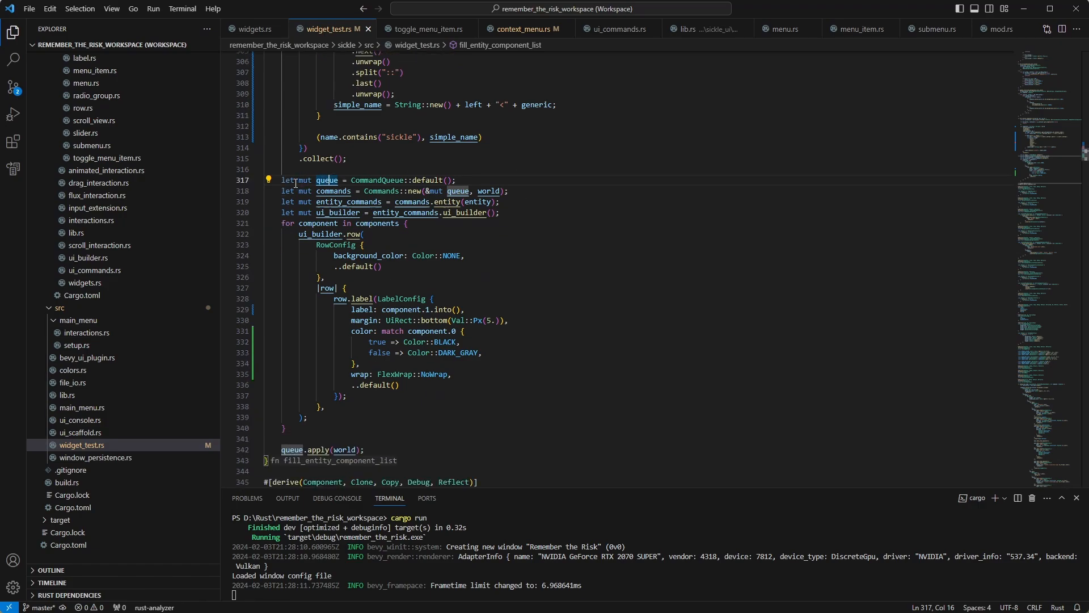
left_click(330, 191)
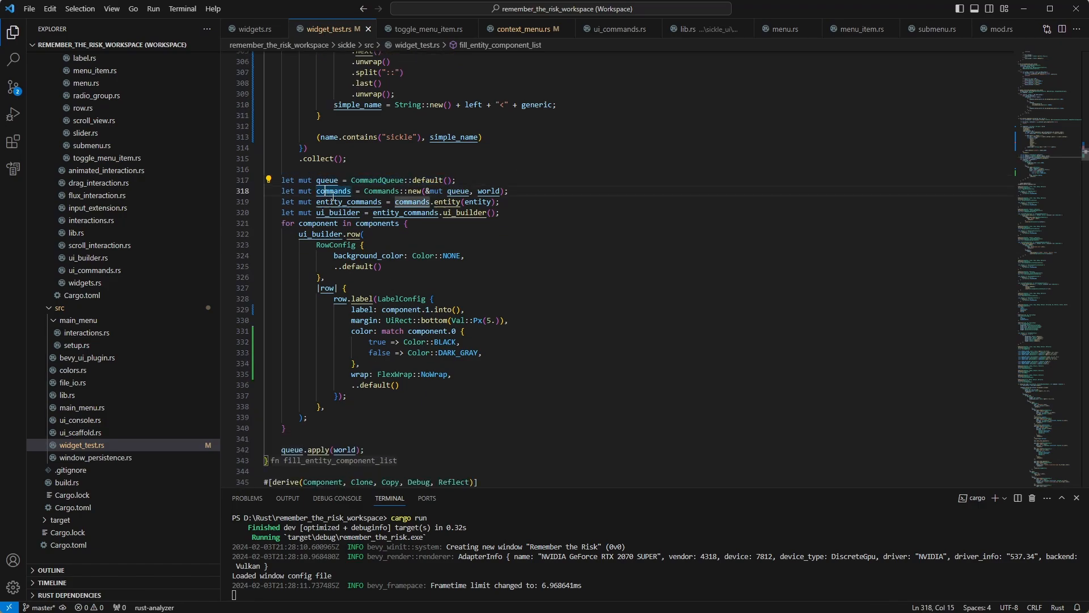
mouse_move(332, 191)
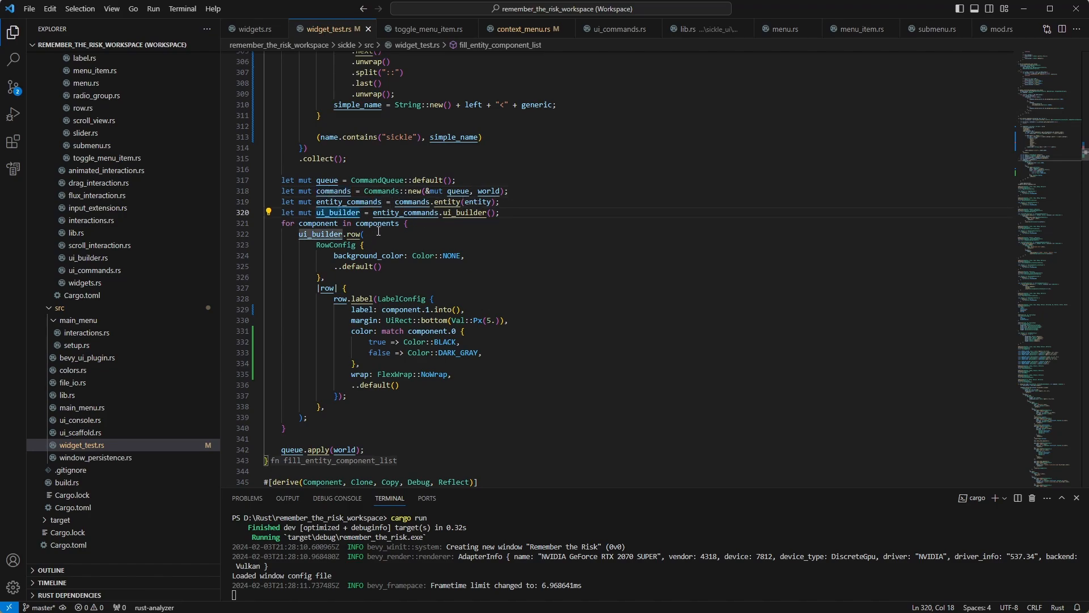
scroll("down", 3)
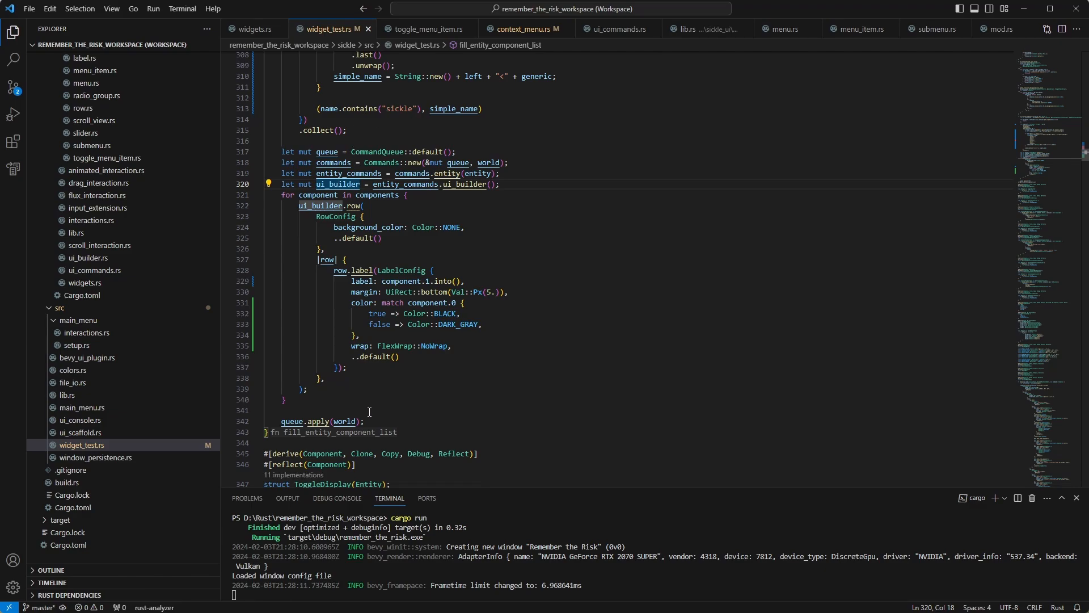
triple_click(321, 421)
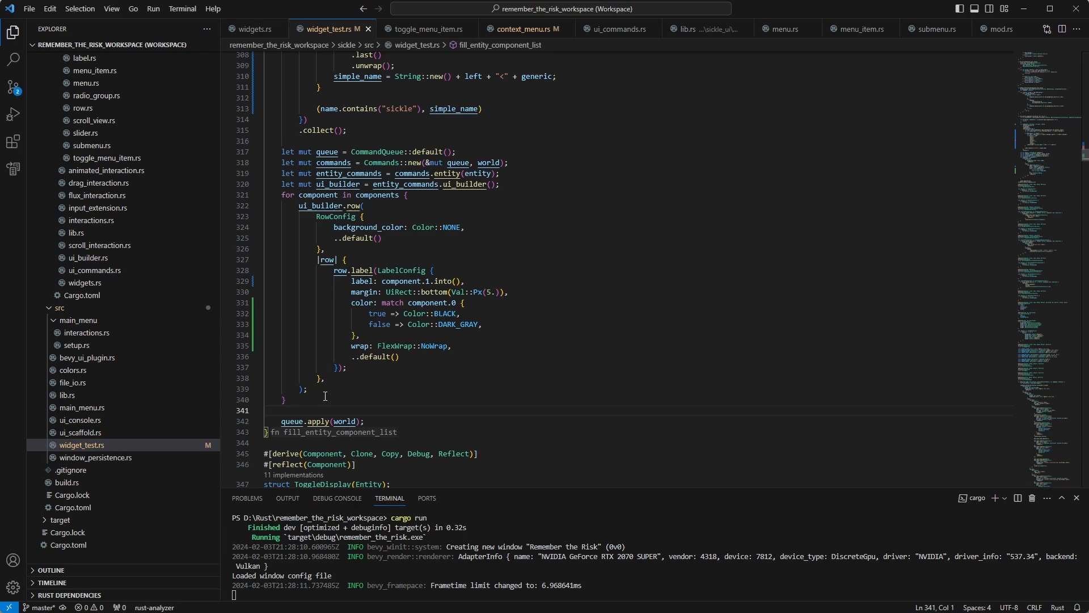
mouse_move(441, 313)
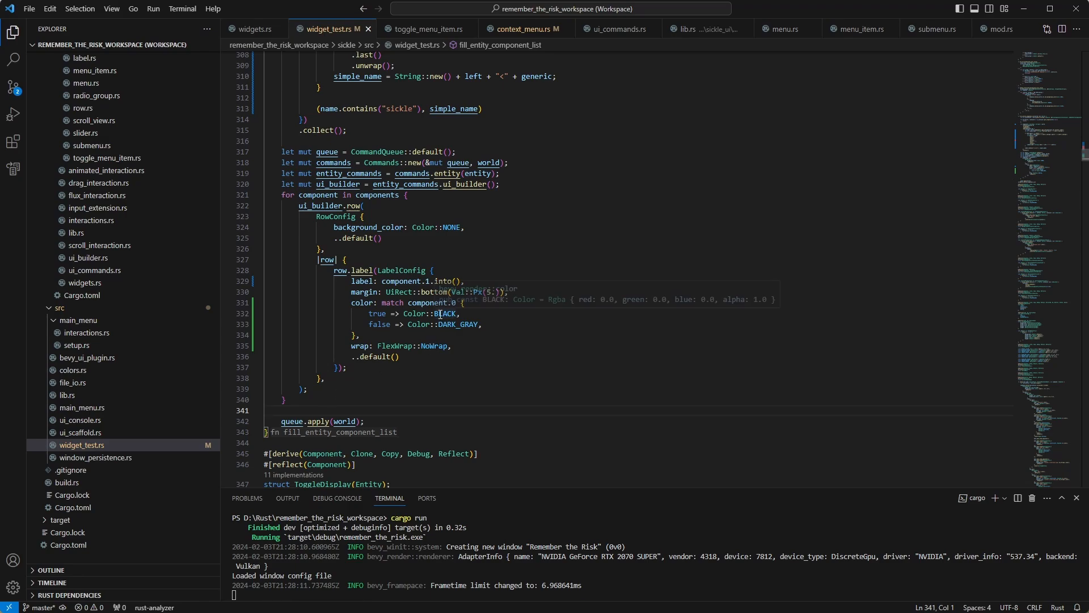
mouse_move(554, 355)
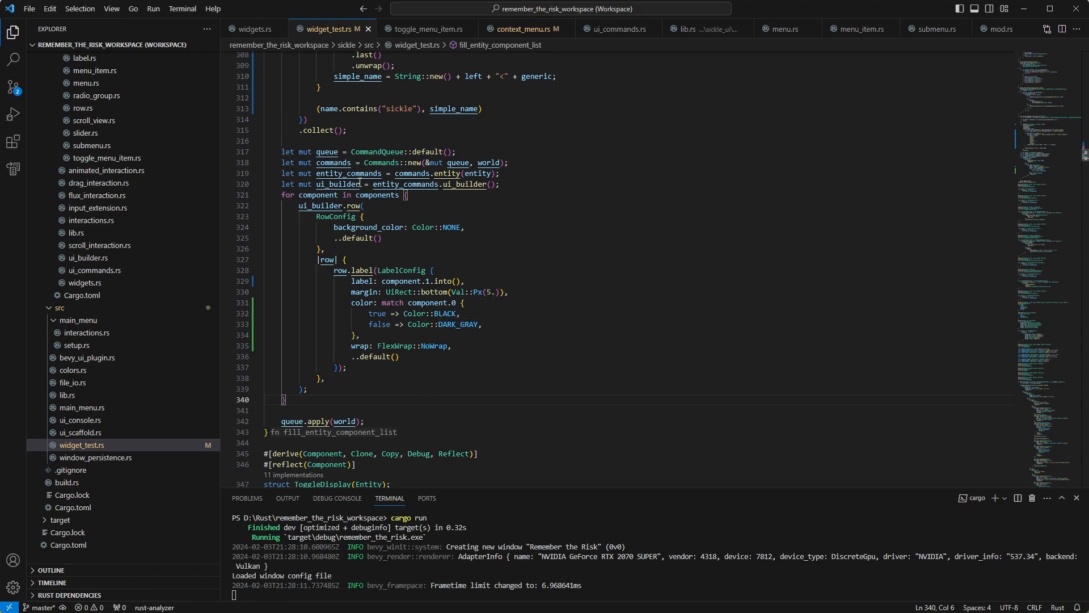
mouse_move(483, 241)
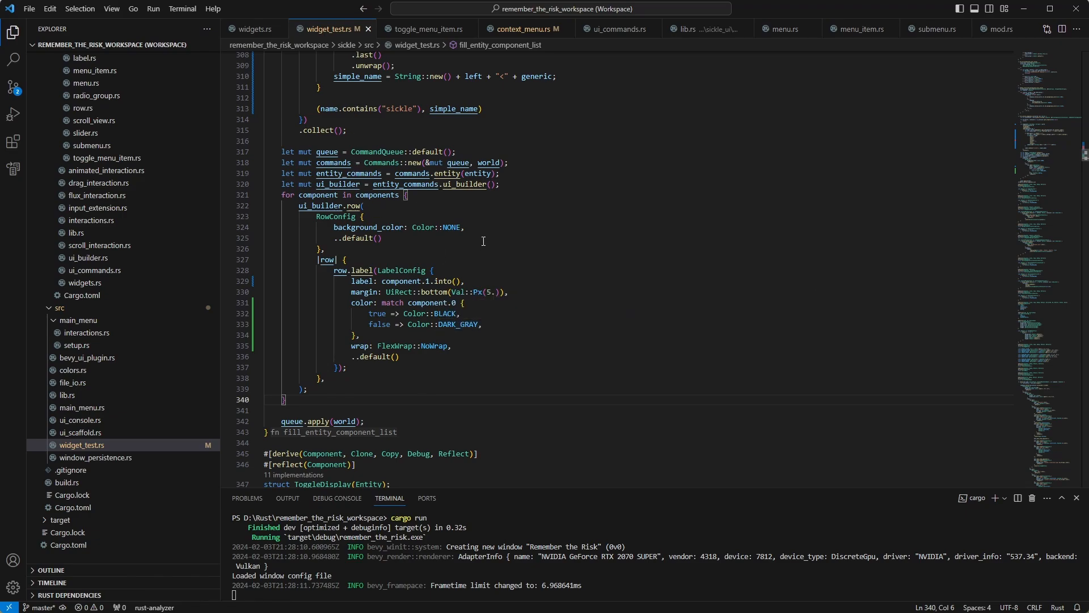
mouse_move(652, 253)
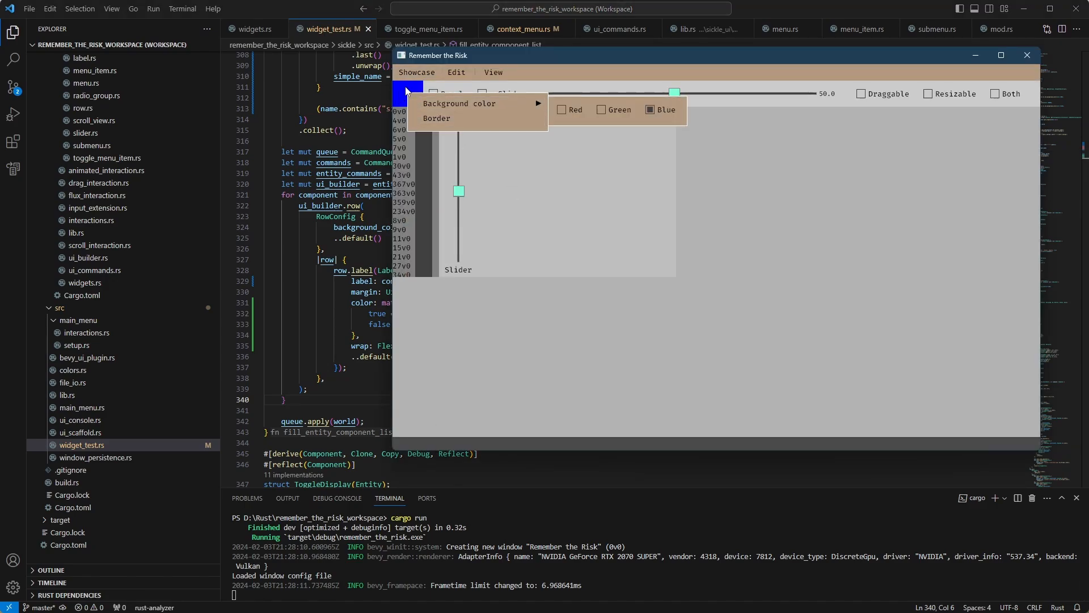
mouse_move(447, 104)
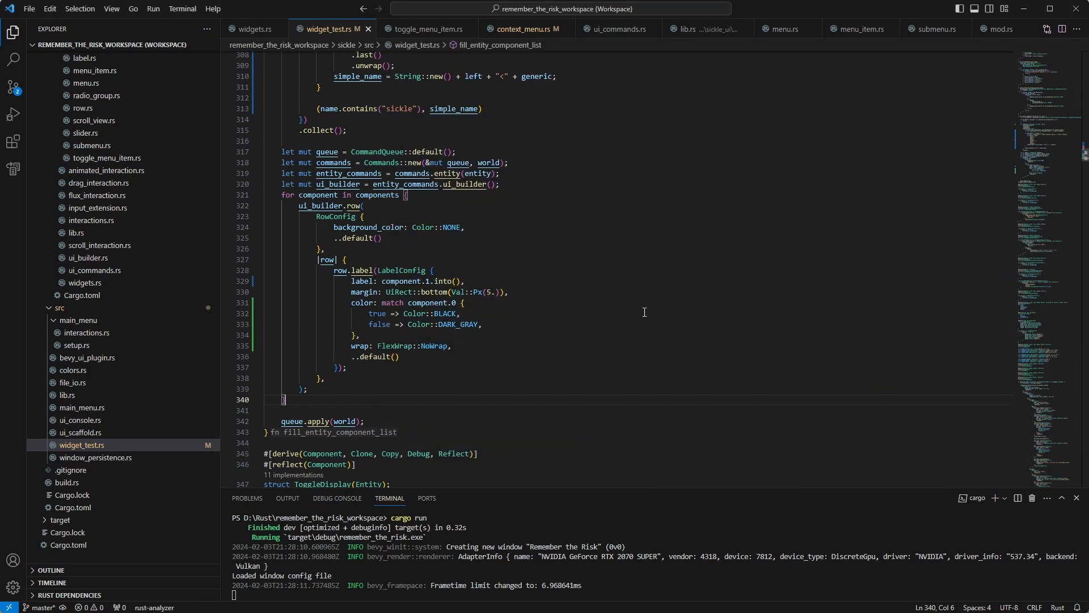
mouse_move(648, 284)
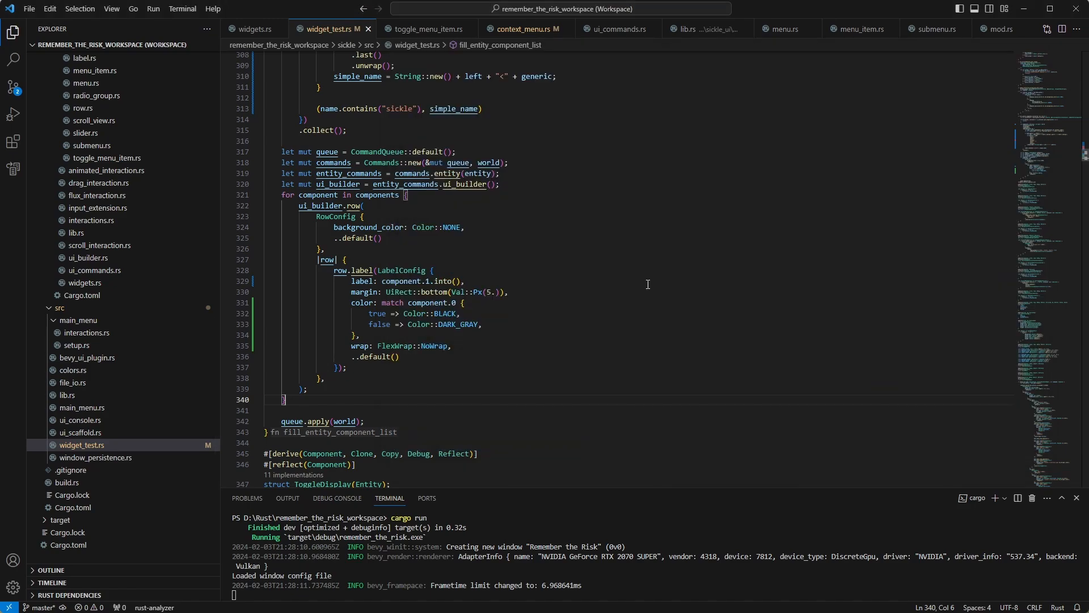
mouse_move(577, 188)
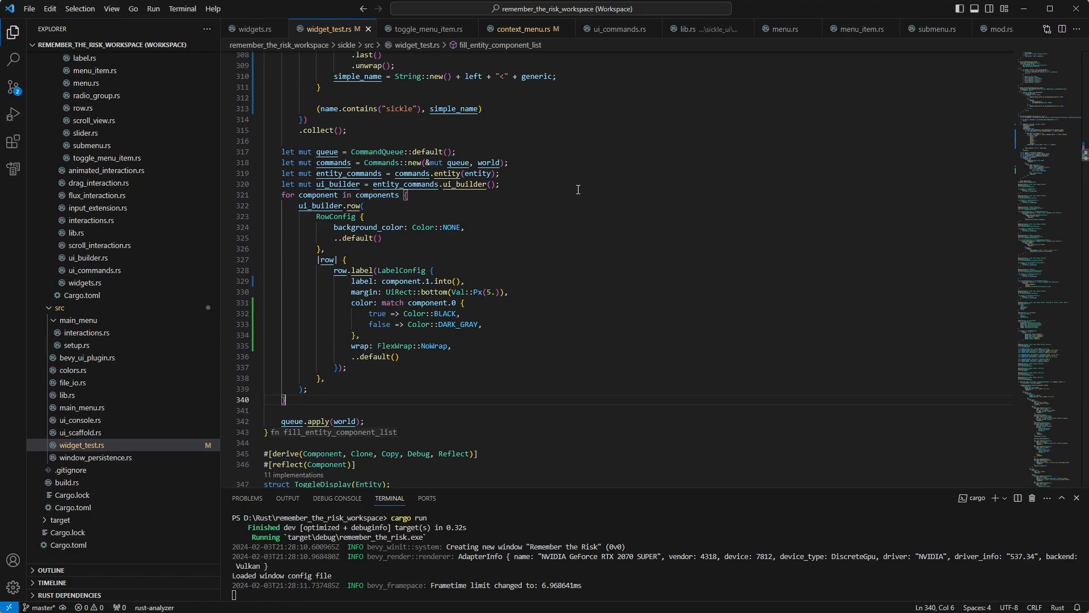
Scroll widget_test.rs to the ChangeableBackgroundColor Red/Green/Blue context menu generator.
scroll("up", 3)
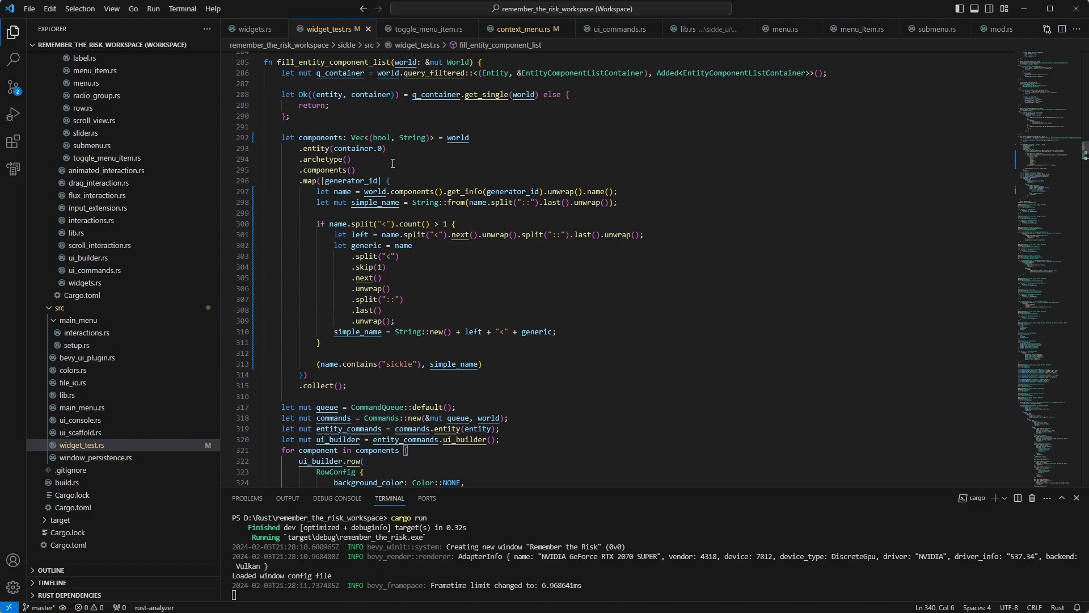
scroll("down", 3)
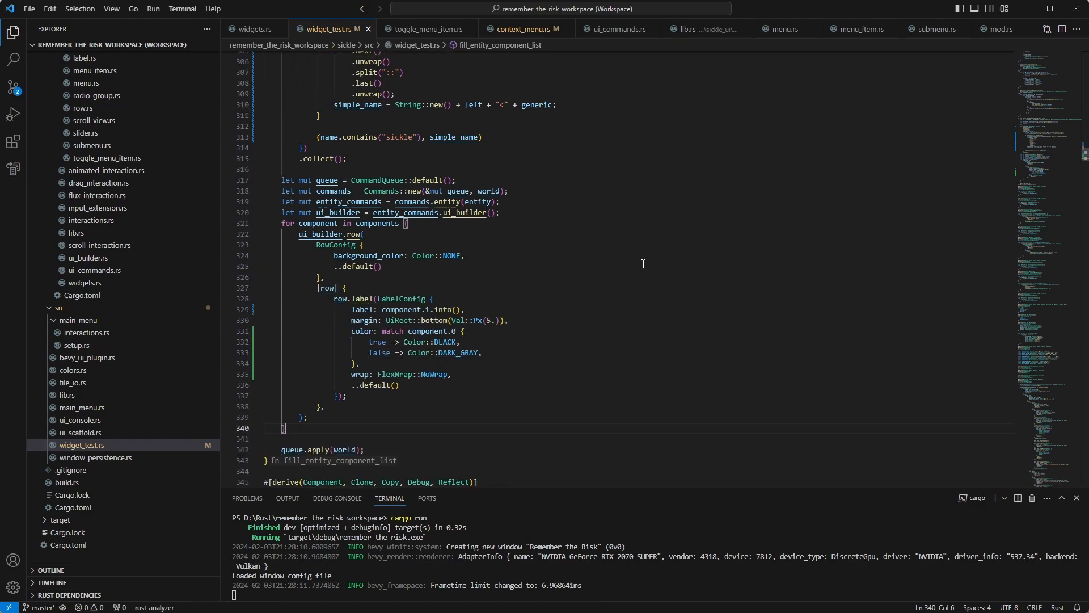
scroll("down", 3)
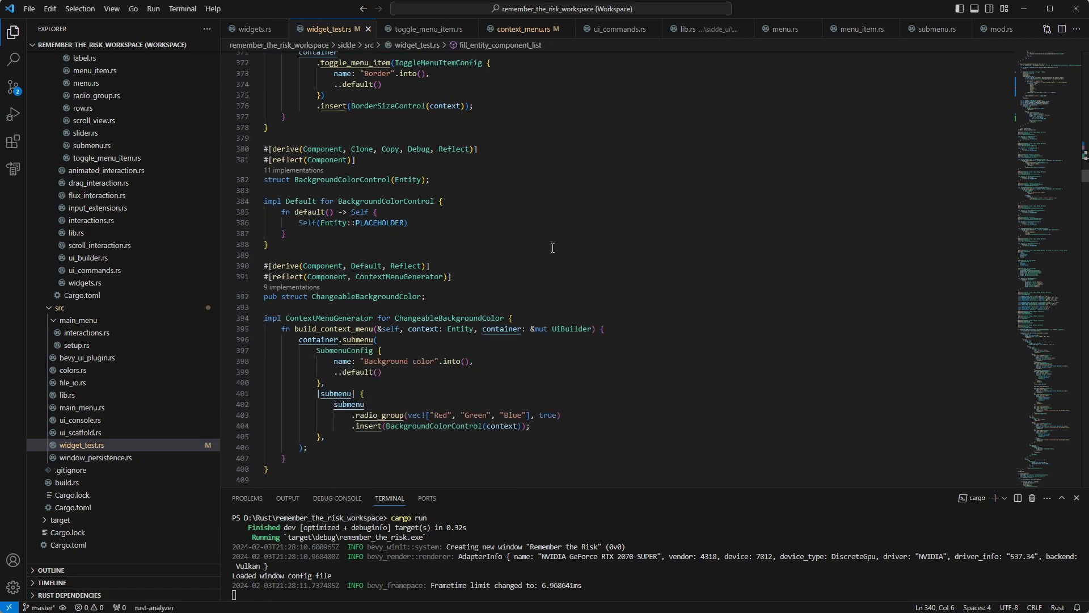
scroll("down", 3)
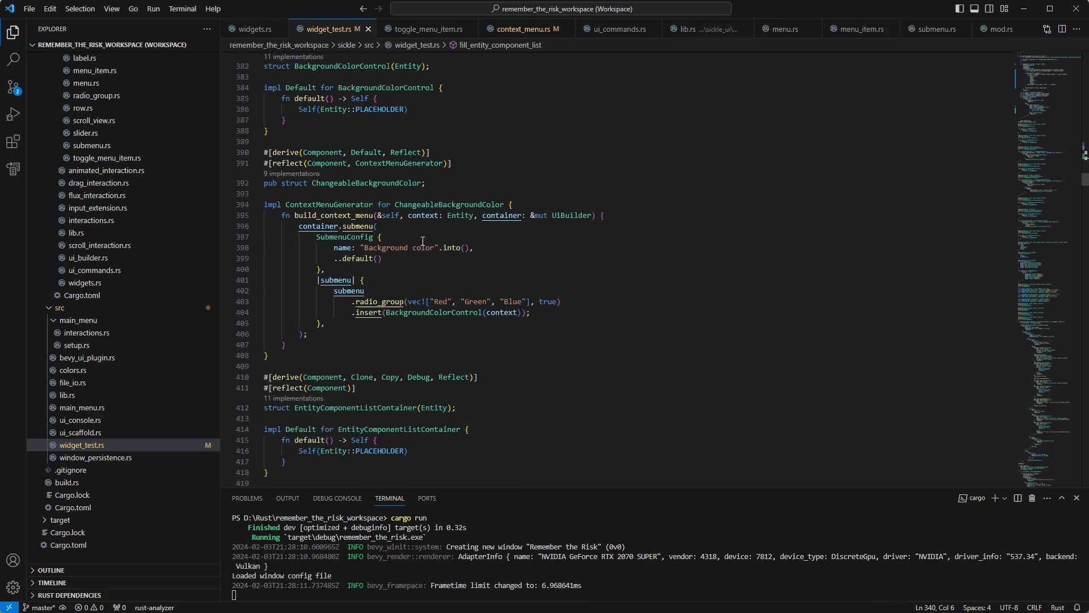
mouse_move(423, 234)
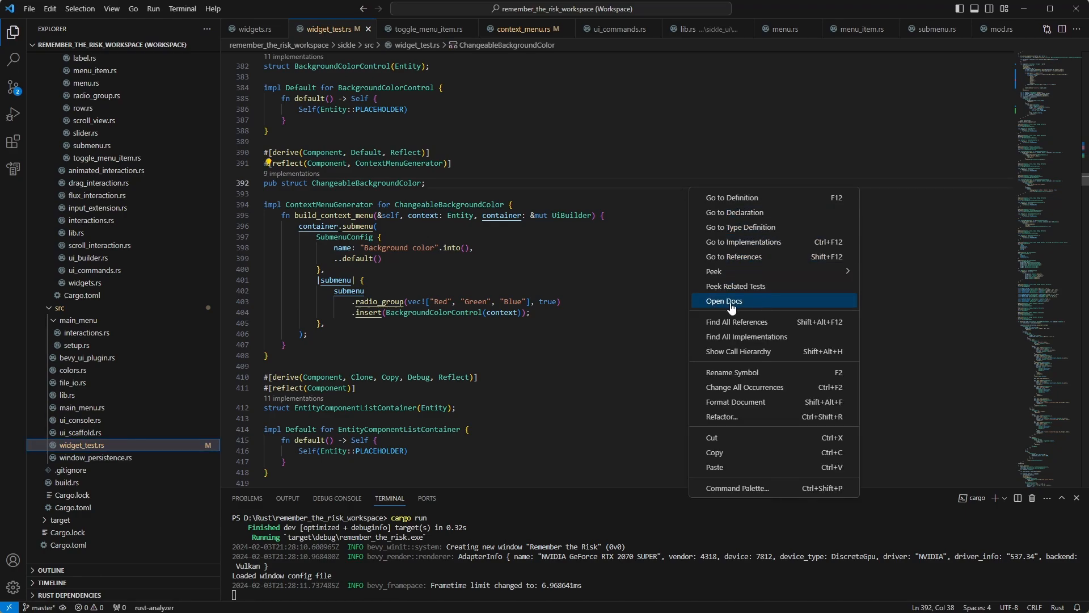
mouse_move(800, 223)
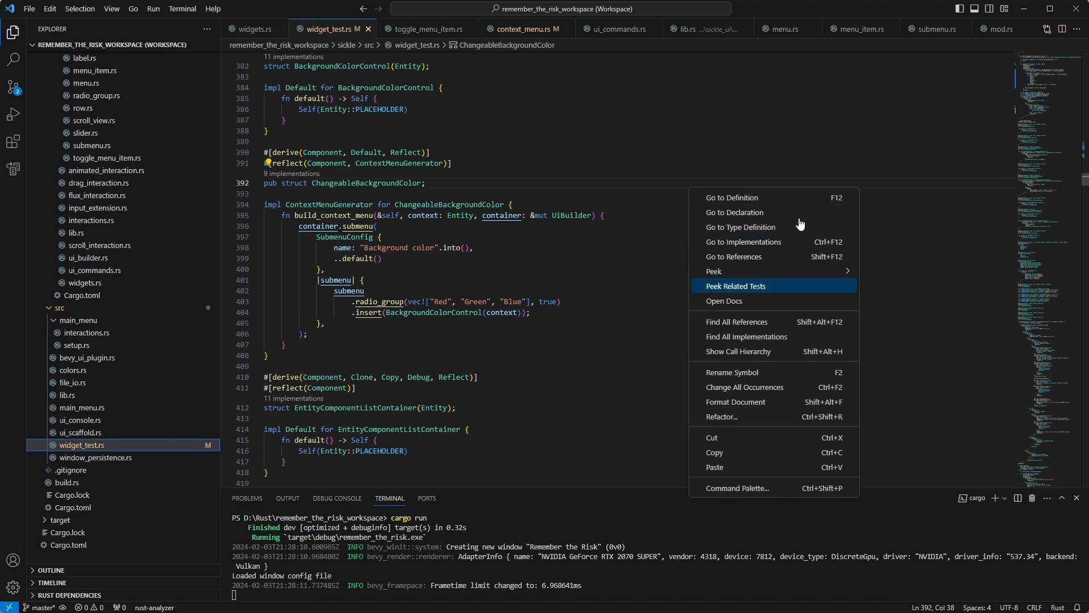
mouse_move(722, 274)
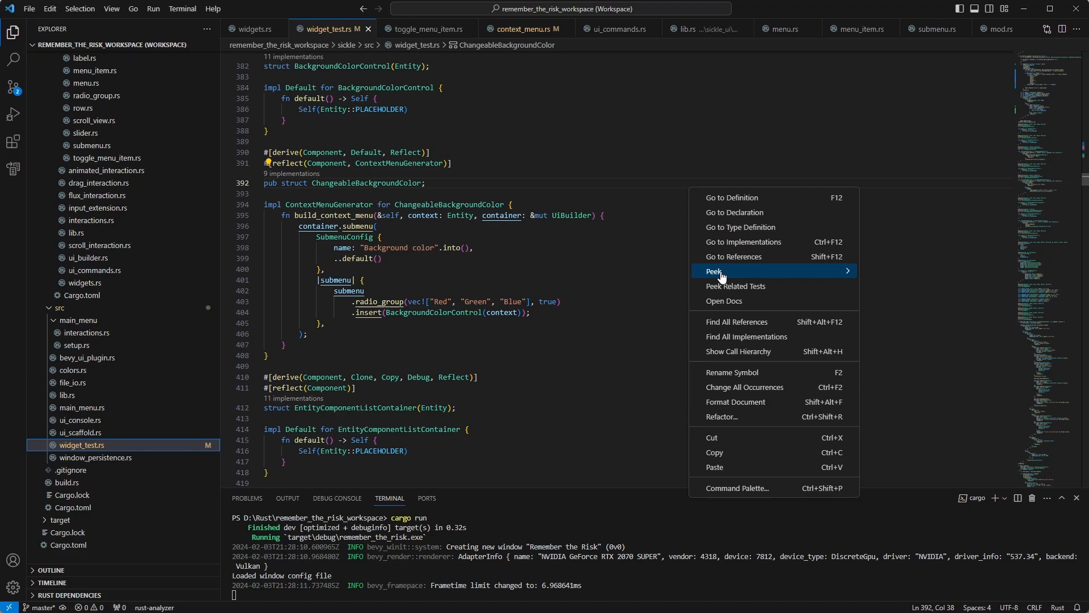
mouse_move(720, 275)
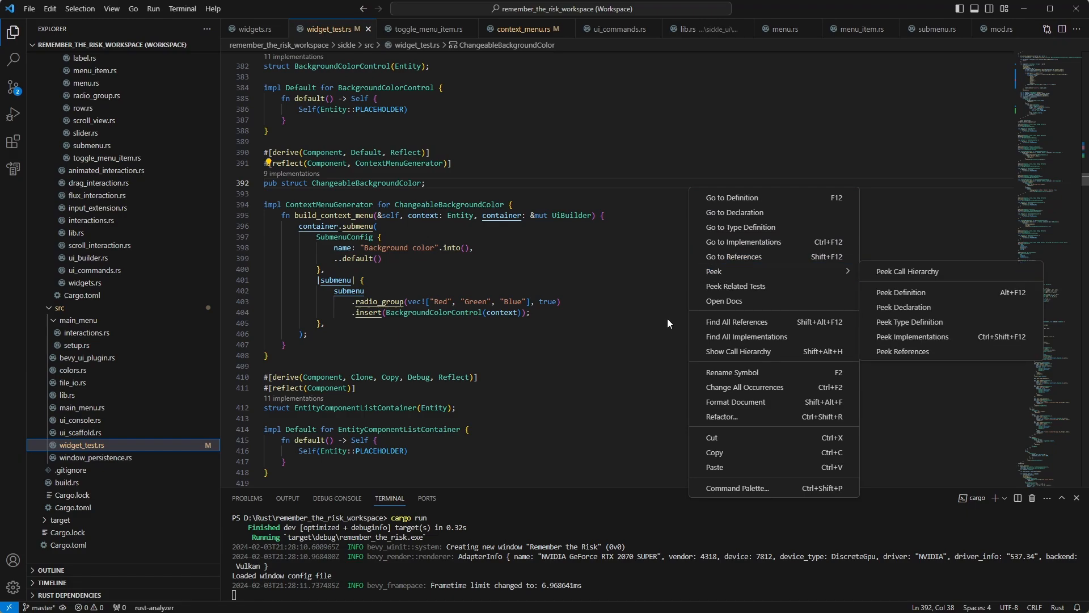
mouse_move(616, 199)
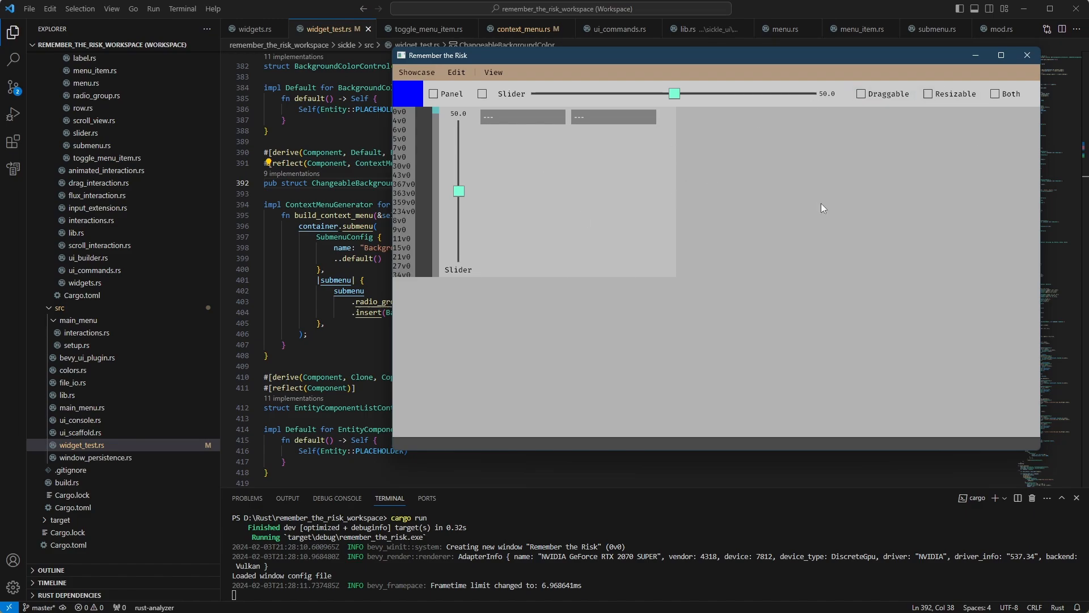
mouse_move(689, 312)
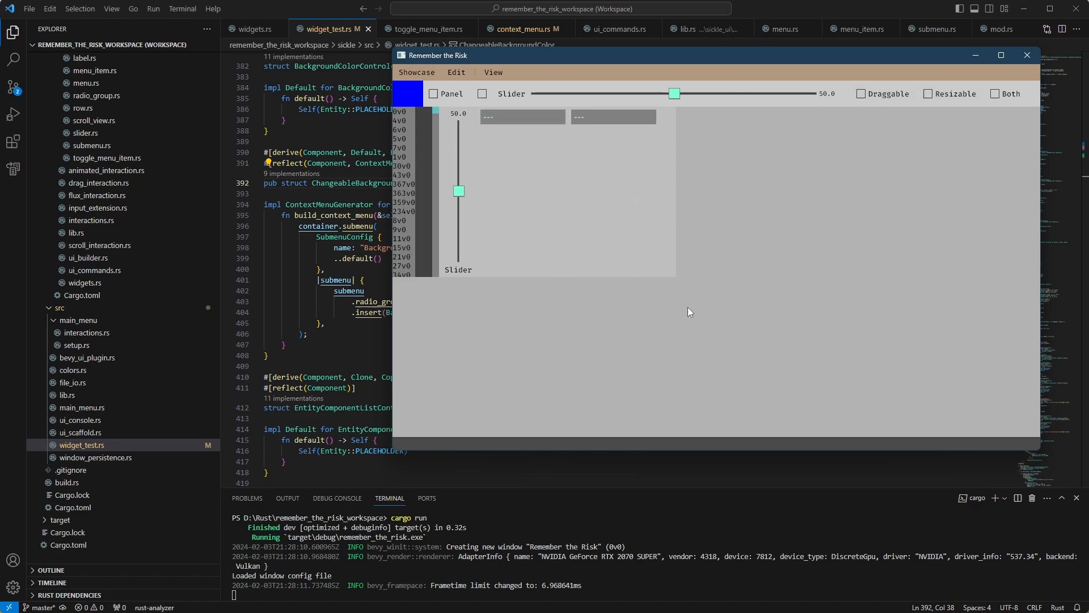
mouse_move(649, 231)
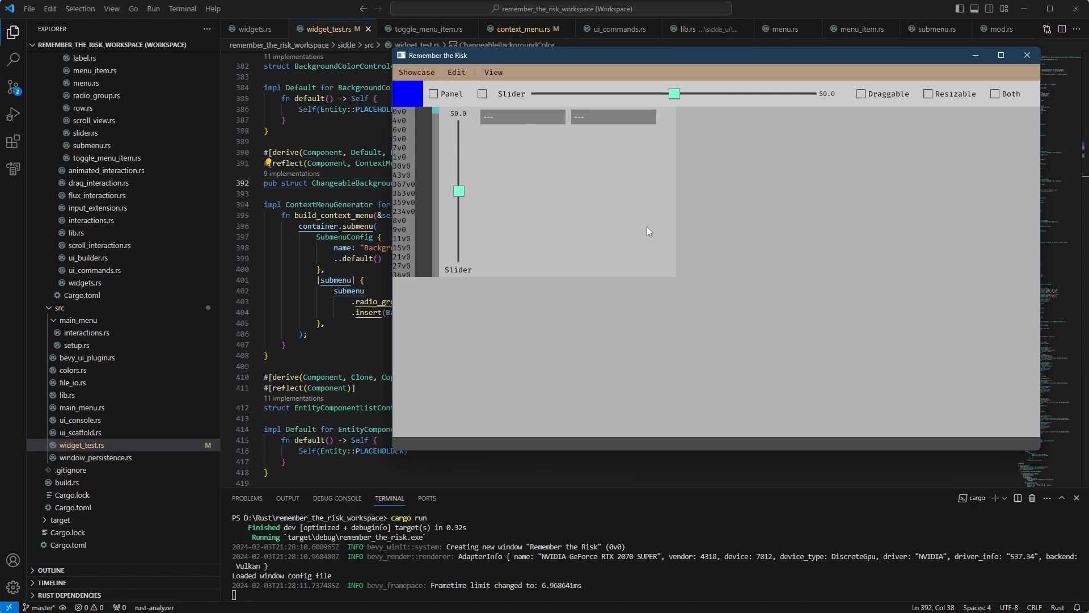